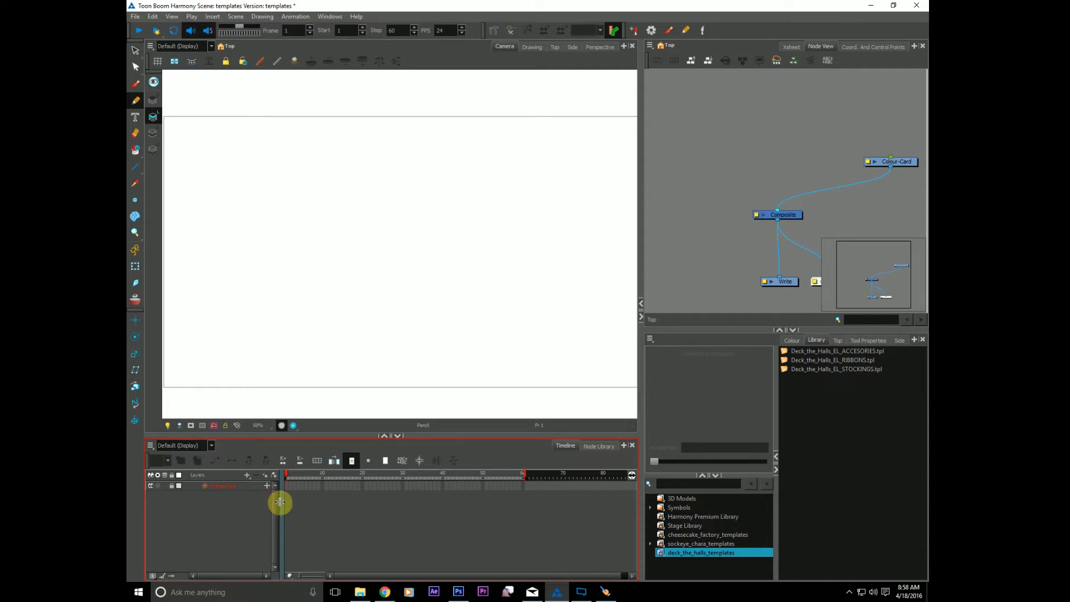
mouse_move(238, 501)
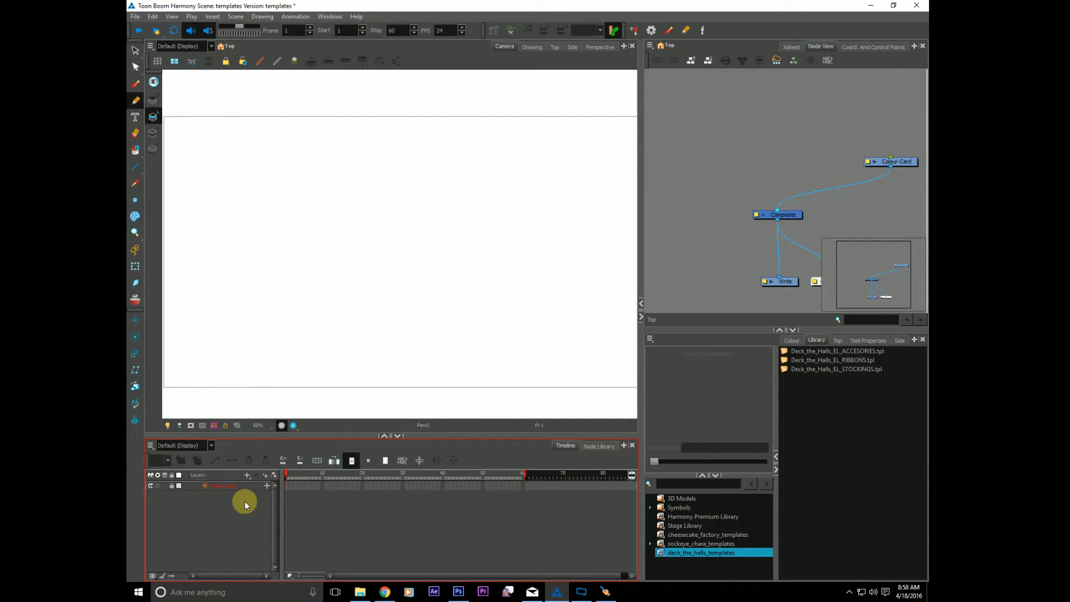
mouse_move(256, 519)
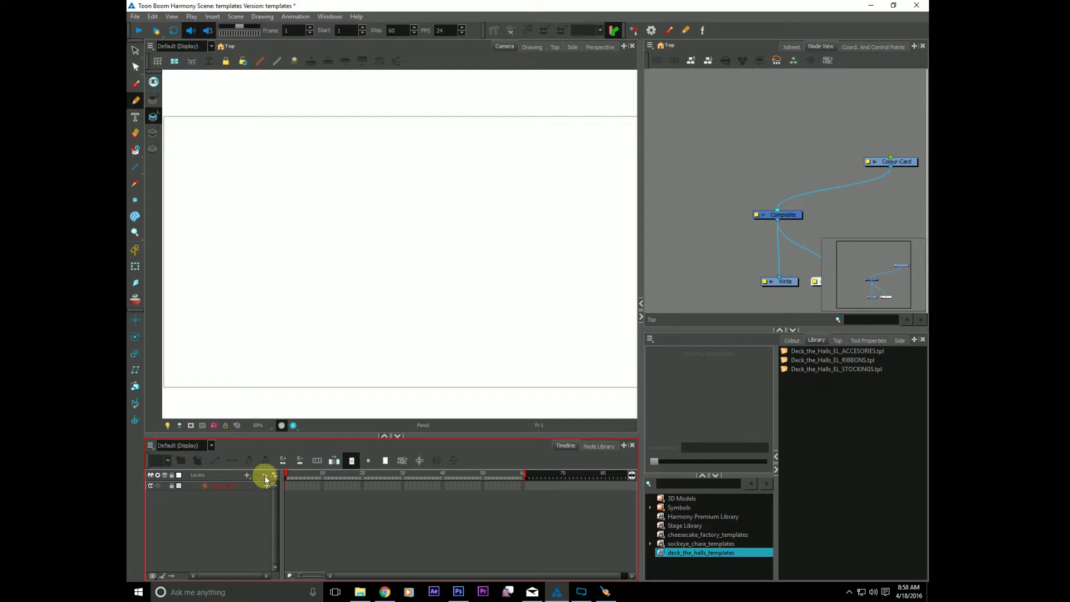
Add drawing layers named head, nose, mouth, eye_L, eye_R, brow_L and brow_R
left_click(247, 475)
type("head")
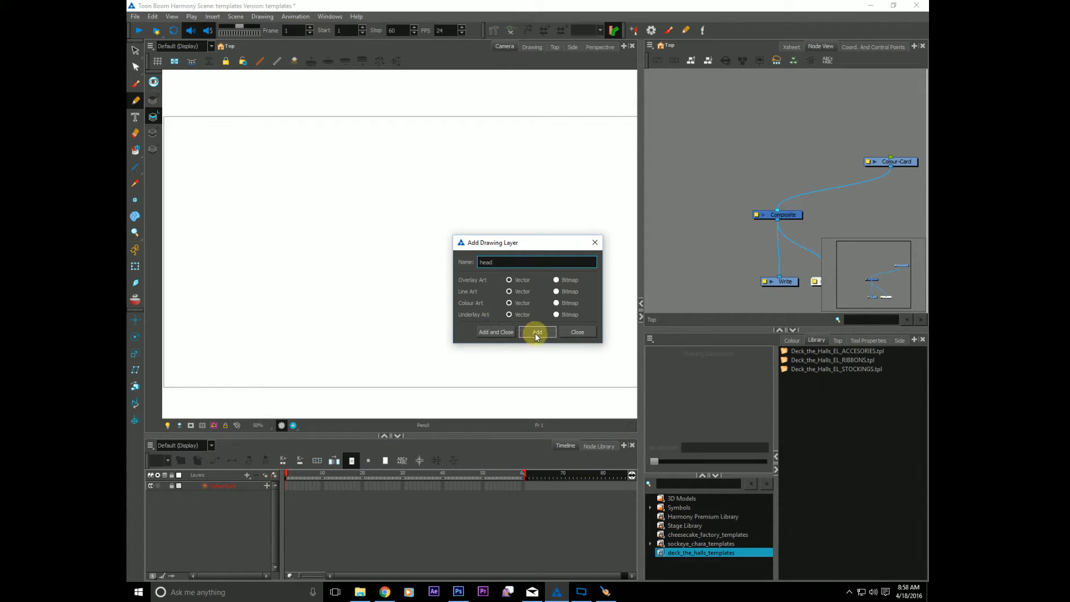
left_click(537, 332)
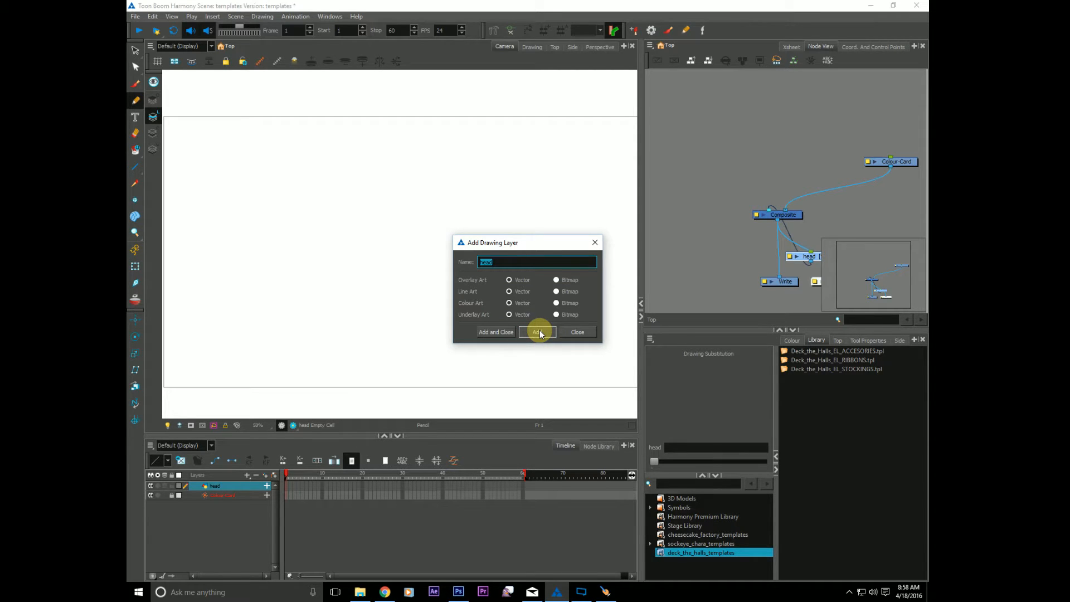
type("nose")
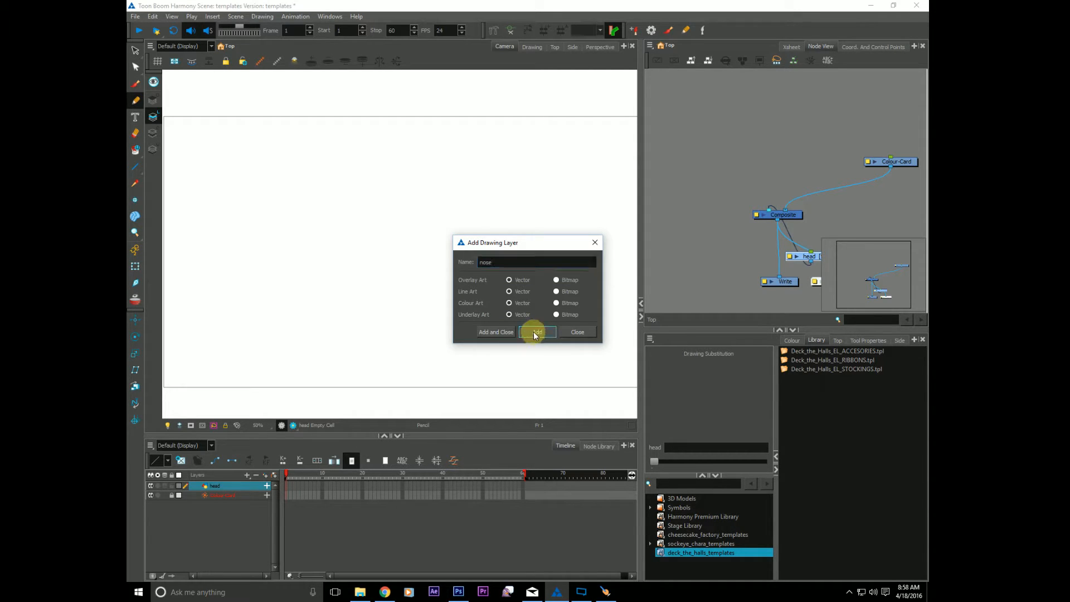
left_click(537, 331)
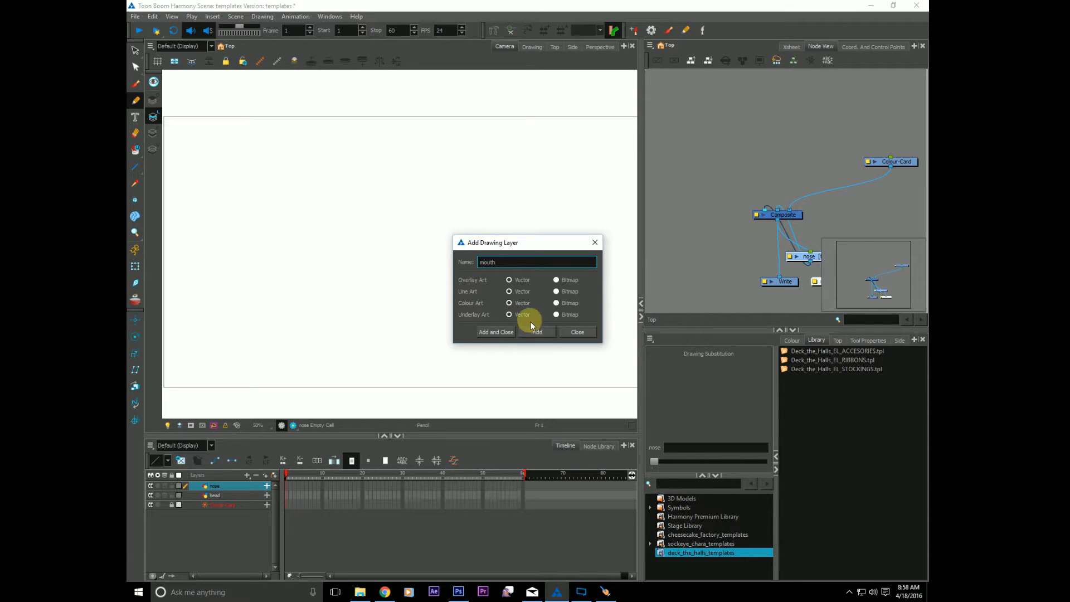
left_click(537, 332)
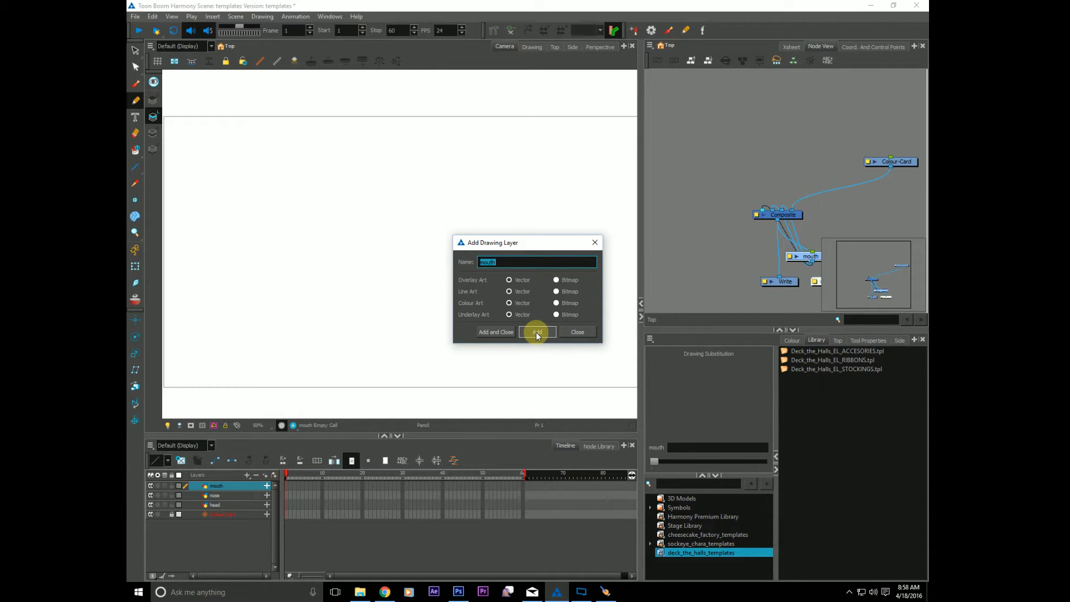
type("eye_L")
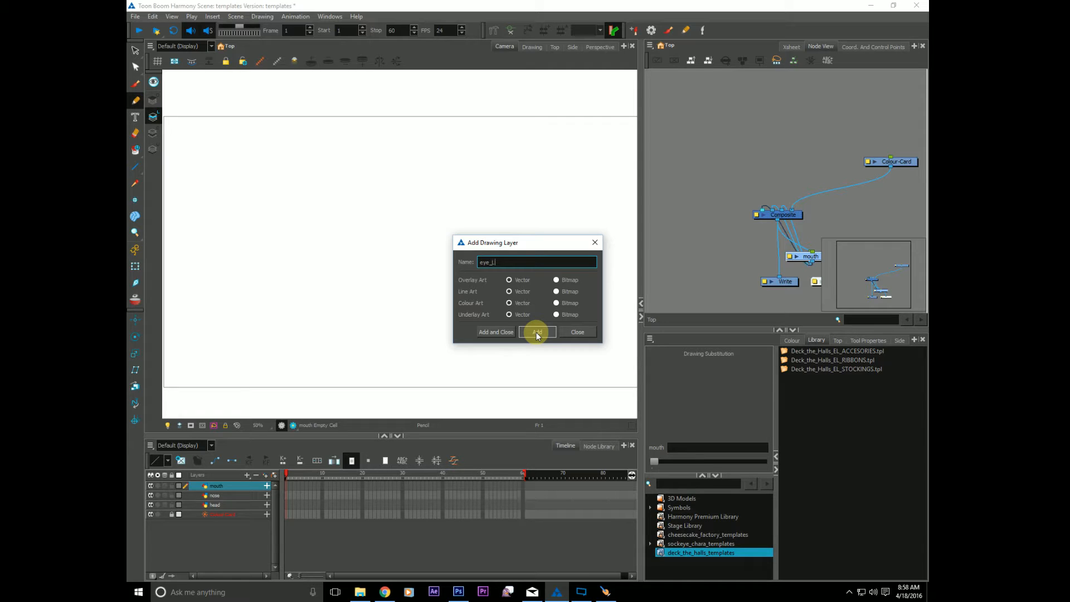
left_click(536, 331)
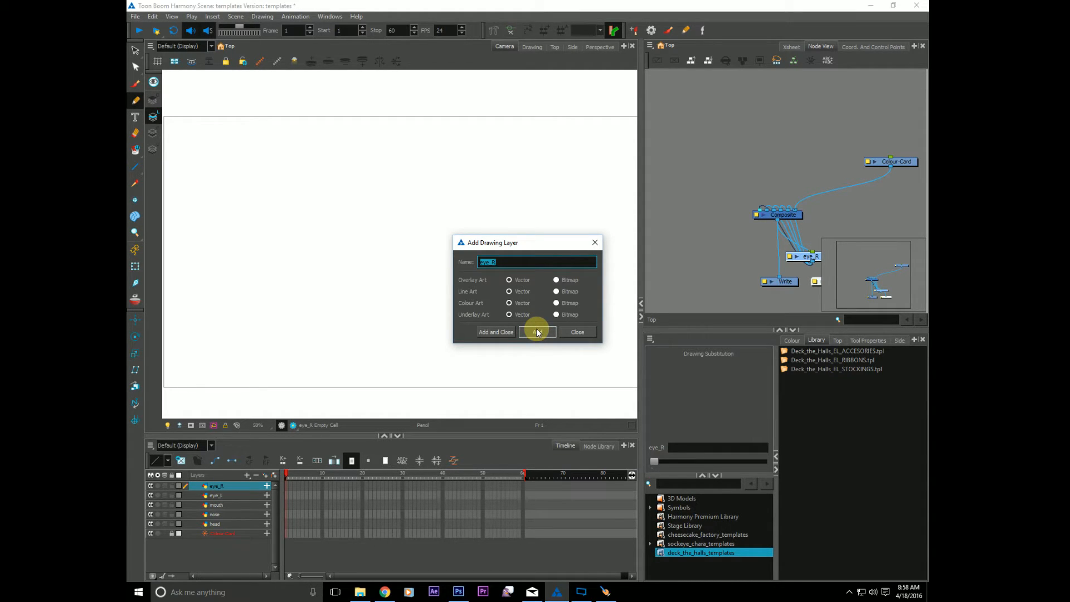
type("brow_L")
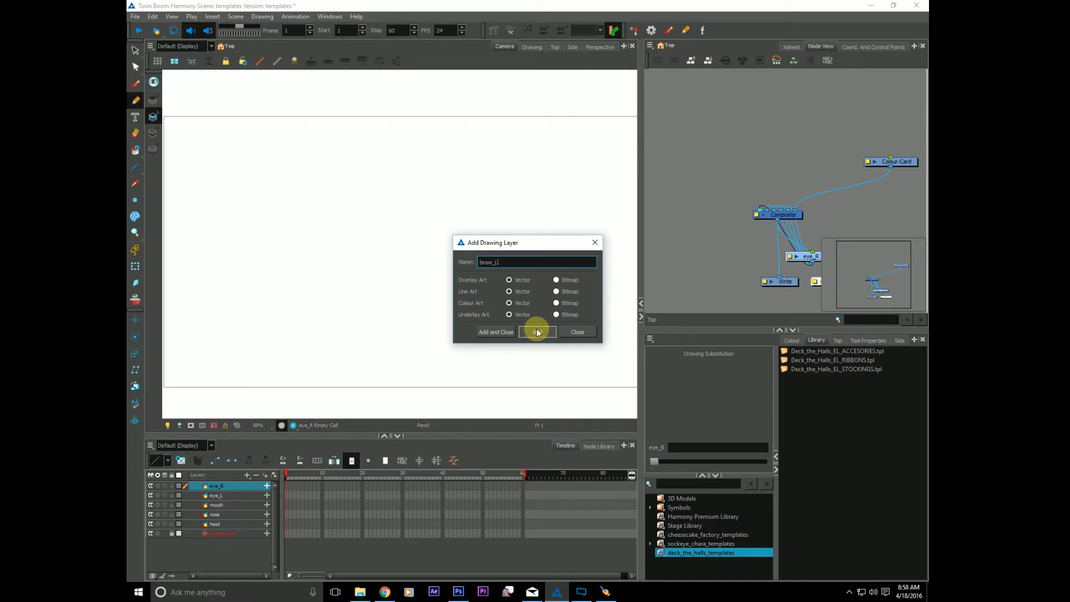
left_click(537, 332)
type("R")
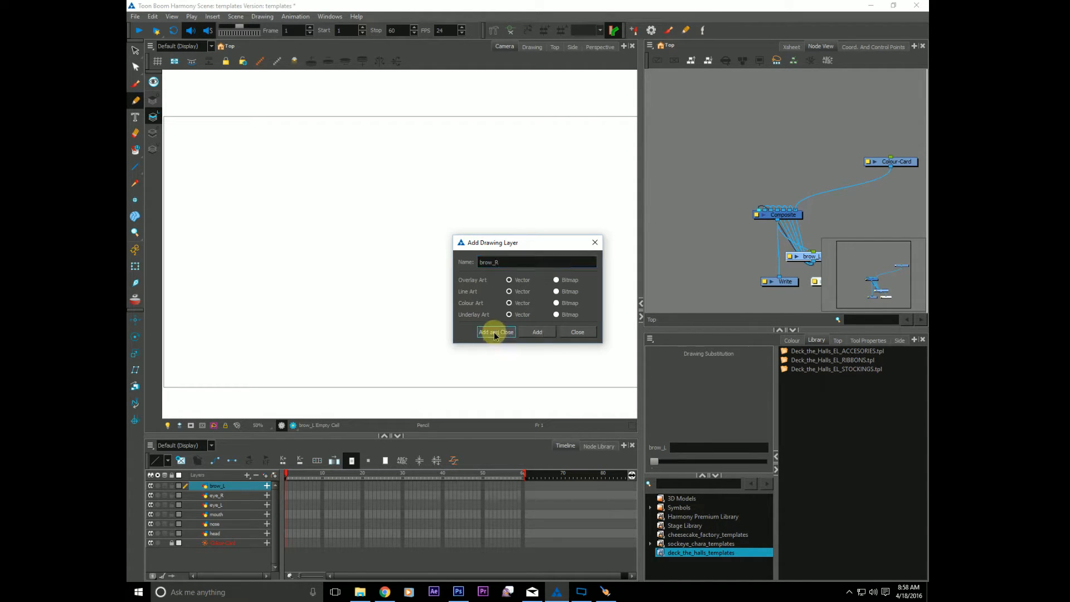
left_click(496, 332)
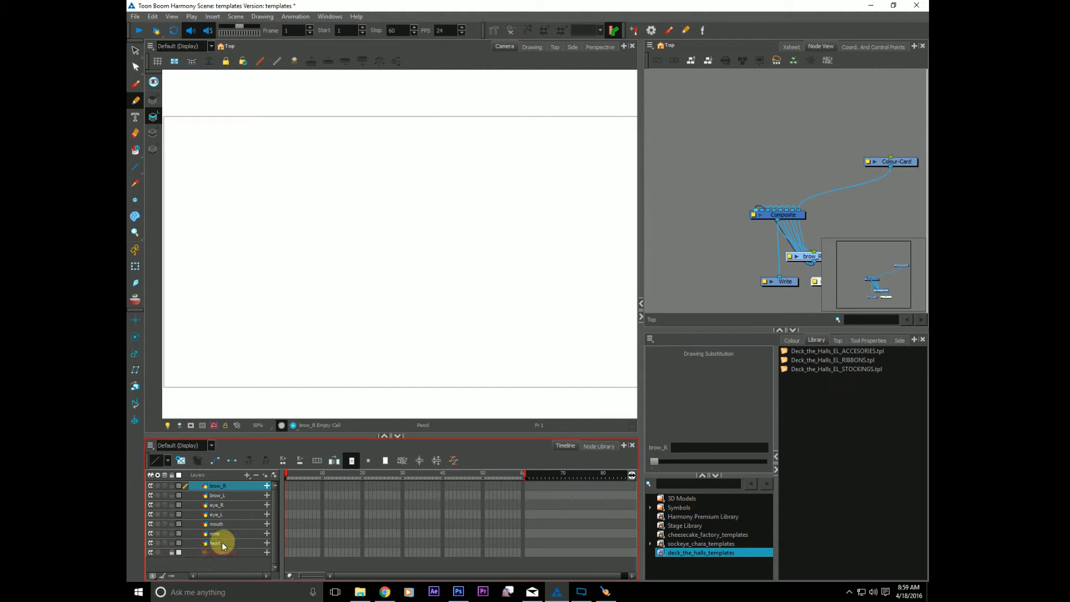
On the head layer, brush a rounded head outline with a hair tuft on top
left_click(215, 542)
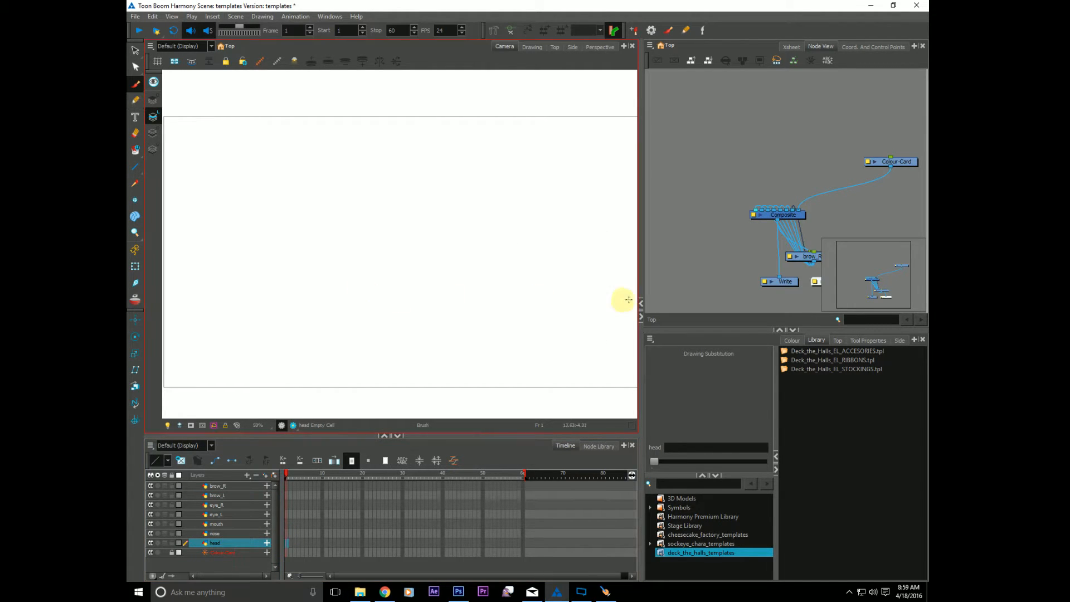
left_click(792, 340)
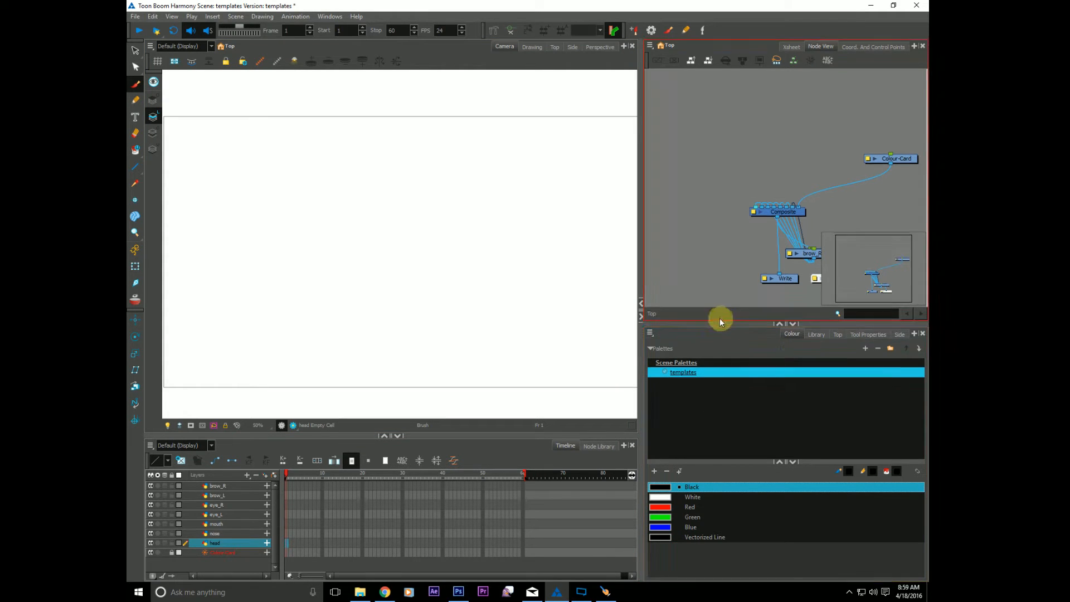
left_click(868, 335)
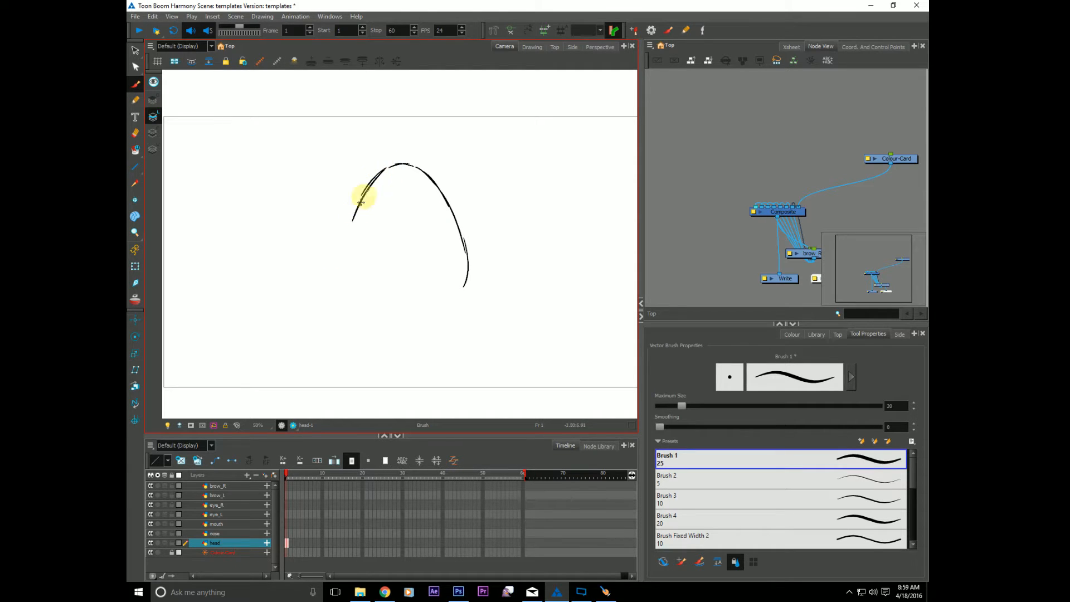
left_click_drag(361, 198, 464, 263)
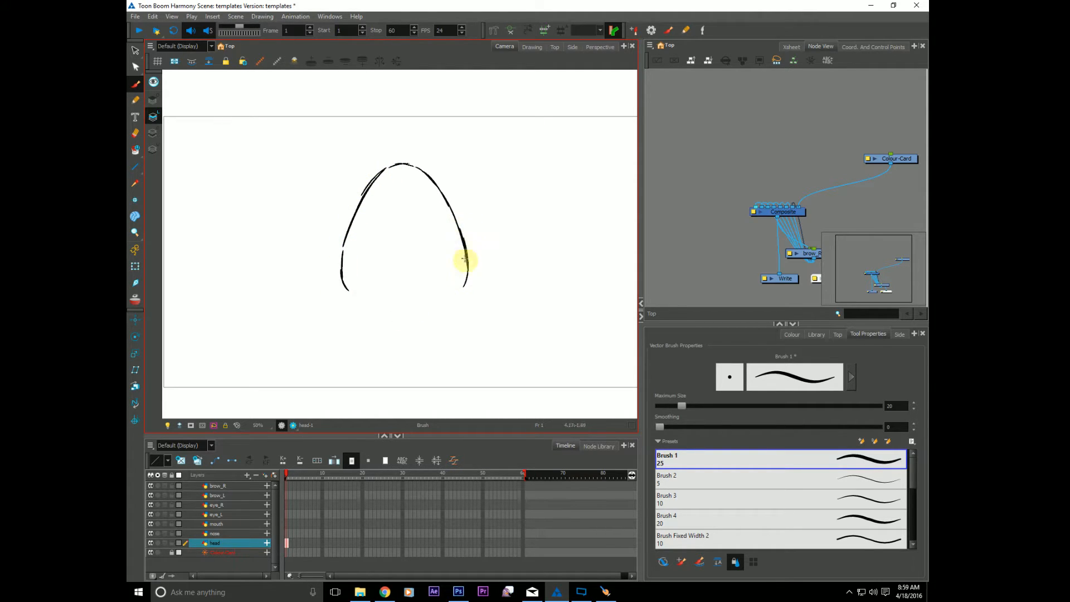
left_click_drag(464, 246, 362, 174)
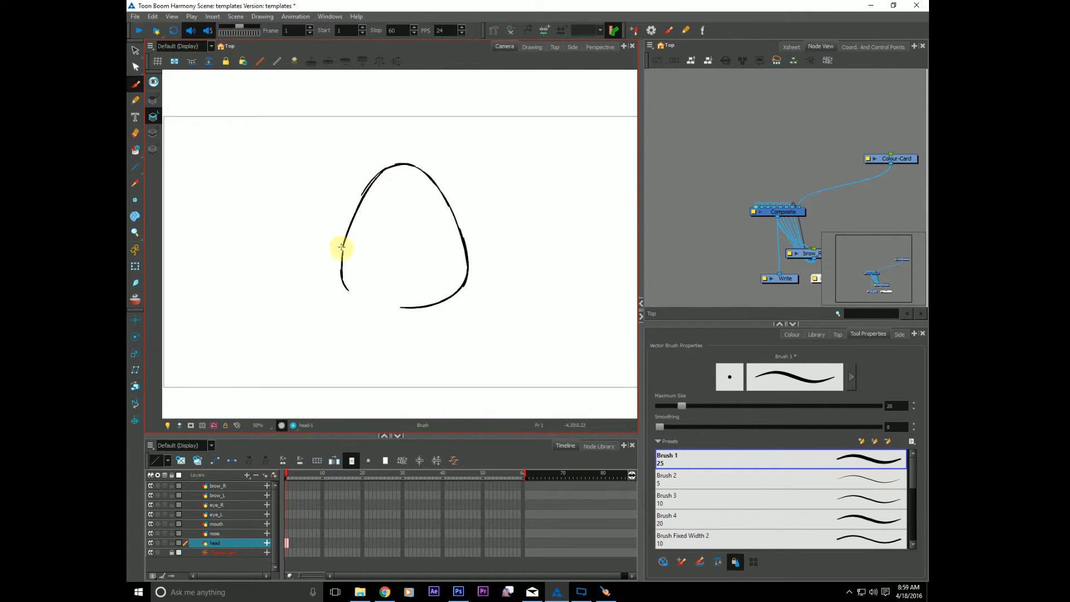
left_click_drag(341, 249, 358, 301)
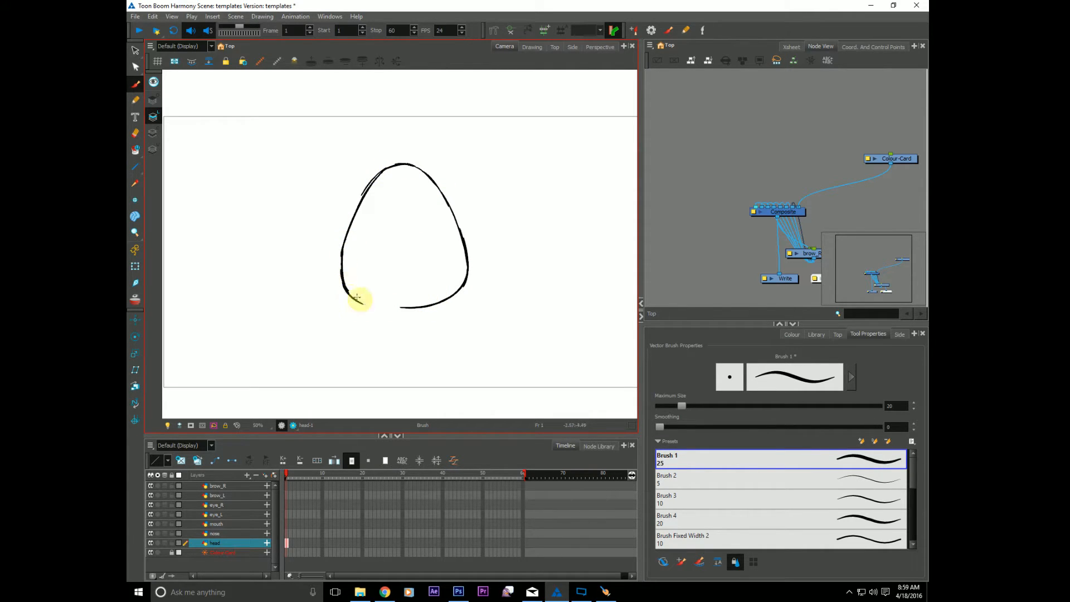
left_click_drag(358, 301, 416, 307)
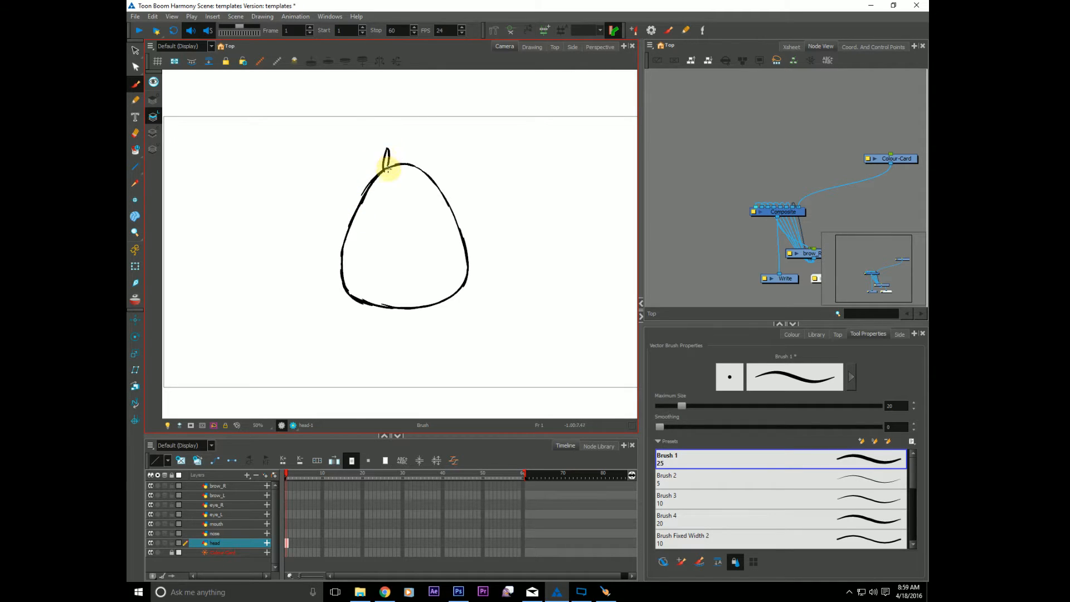
left_click_drag(388, 157, 423, 143)
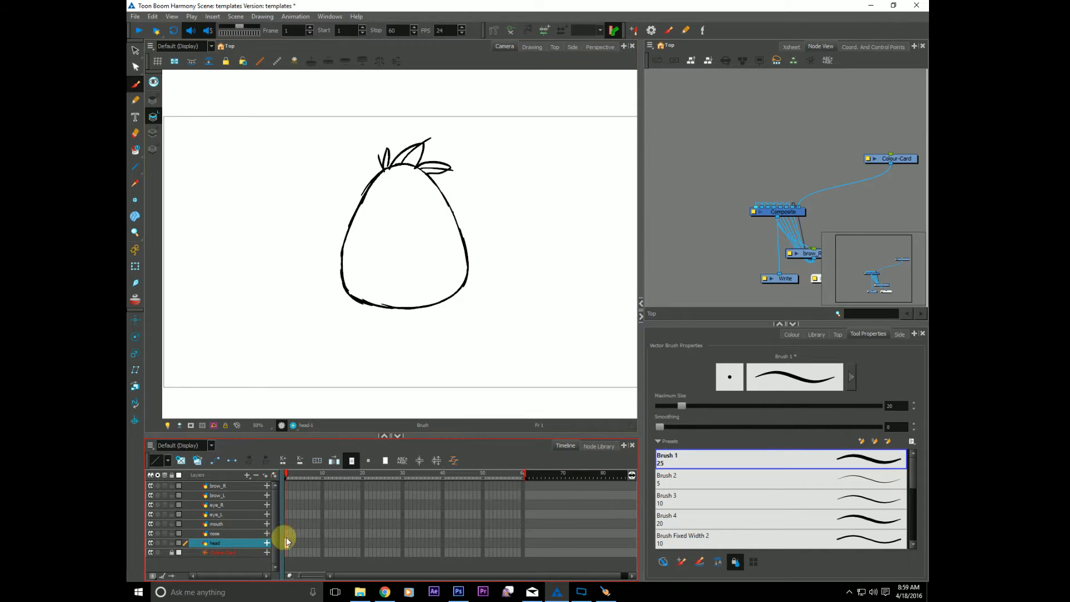
Draw the nose and smiling mouth, then draw on the eye_R and brow layers
left_click(213, 533)
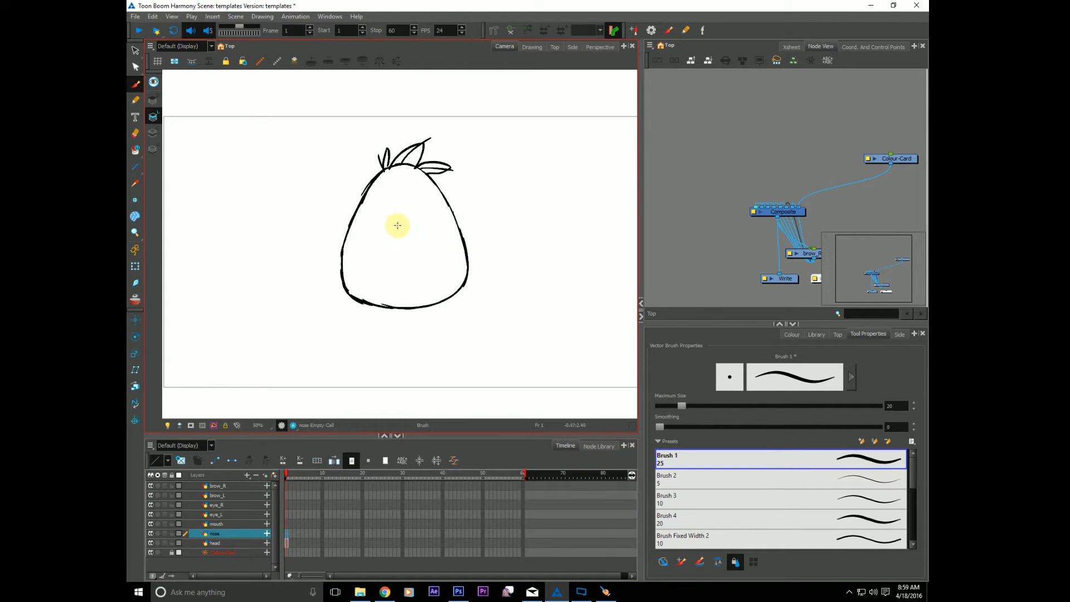
left_click_drag(397, 225, 426, 240)
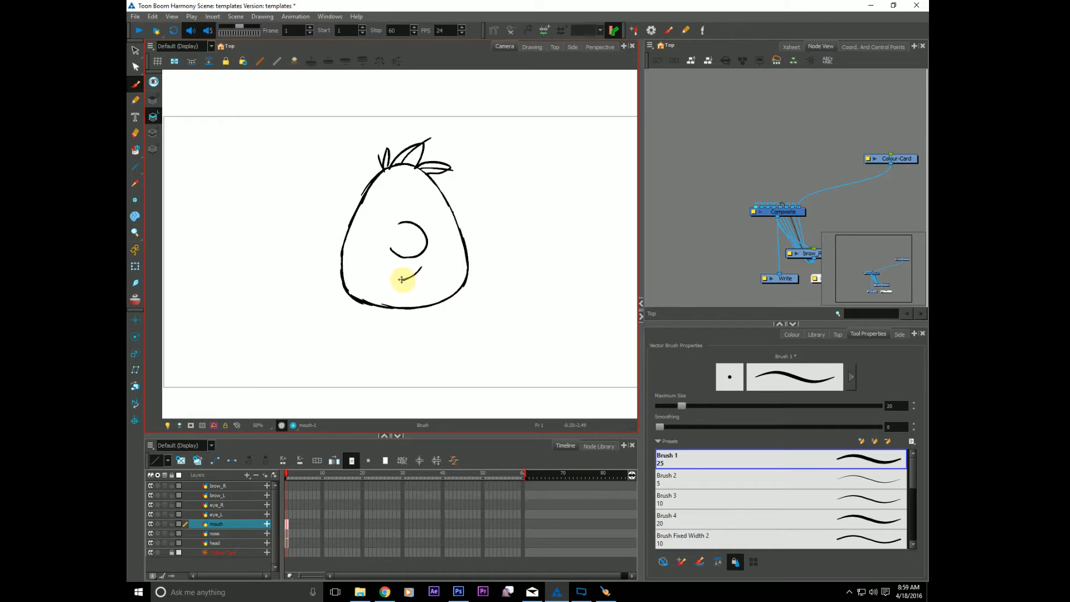
left_click_drag(375, 255, 402, 280)
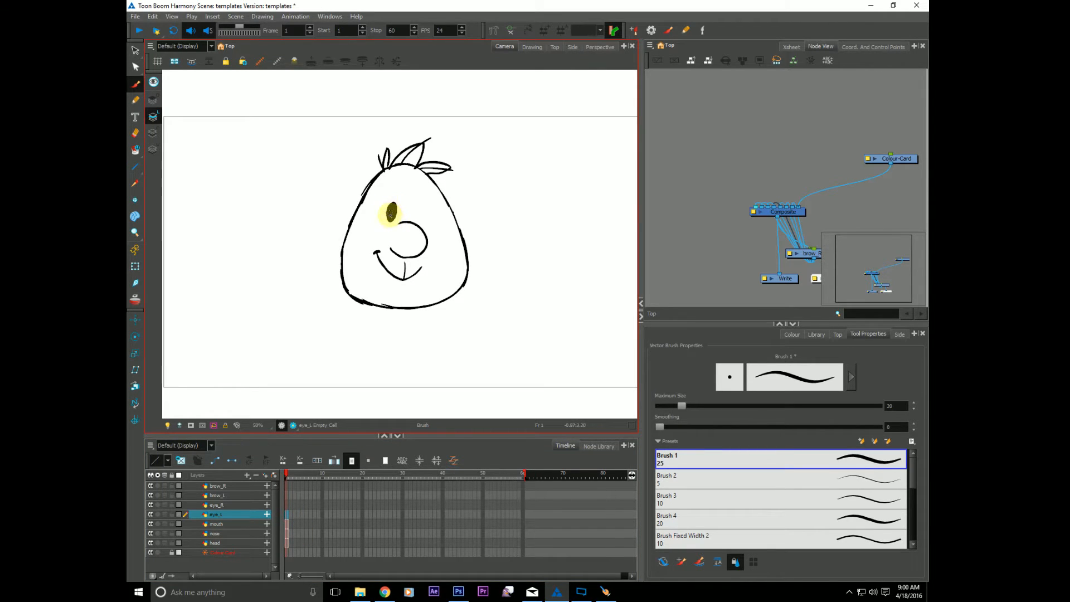
left_click(216, 504)
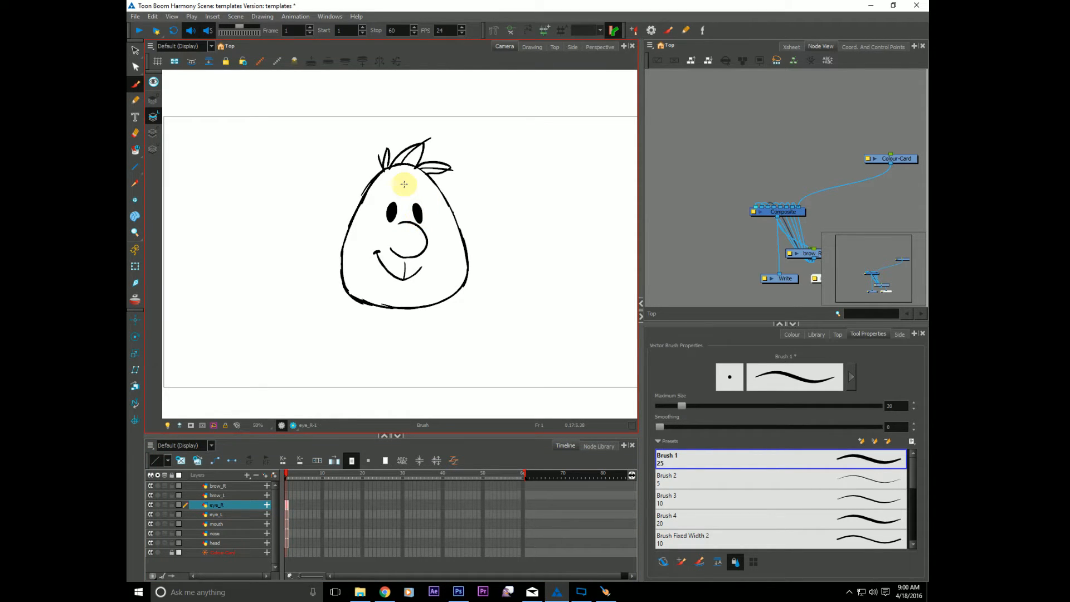
left_click(217, 495)
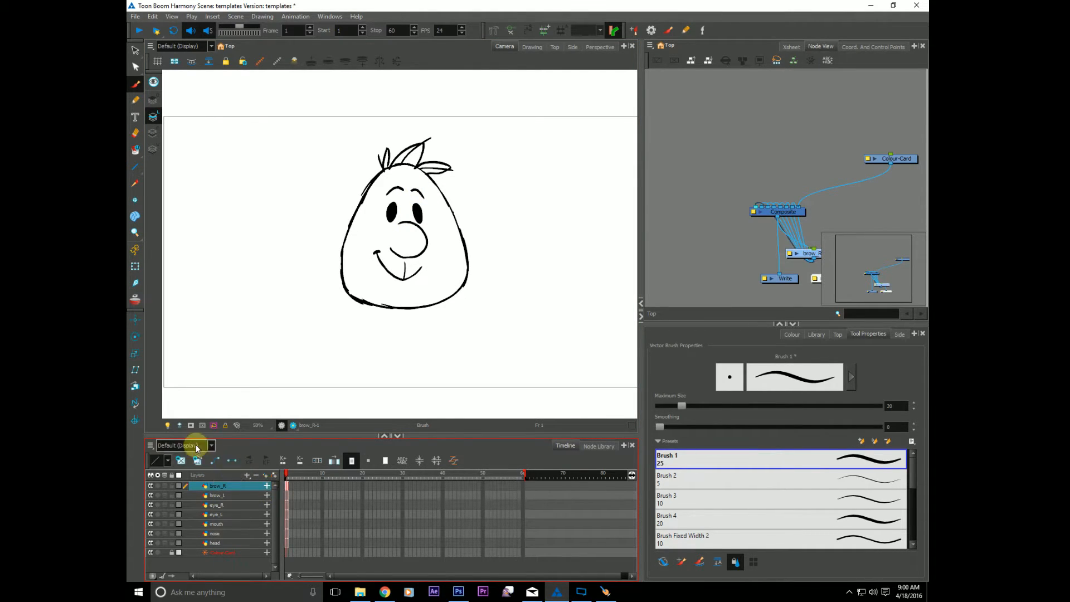
Display all layers in the Timeline and add a head_peg parenting the face layers
left_click(216, 445)
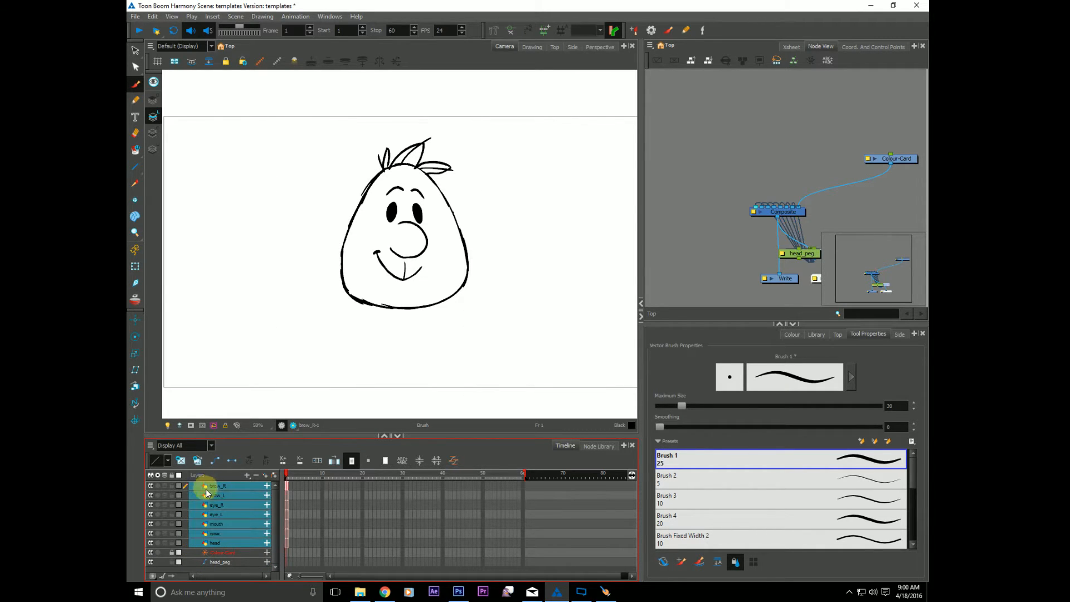
left_click(218, 562)
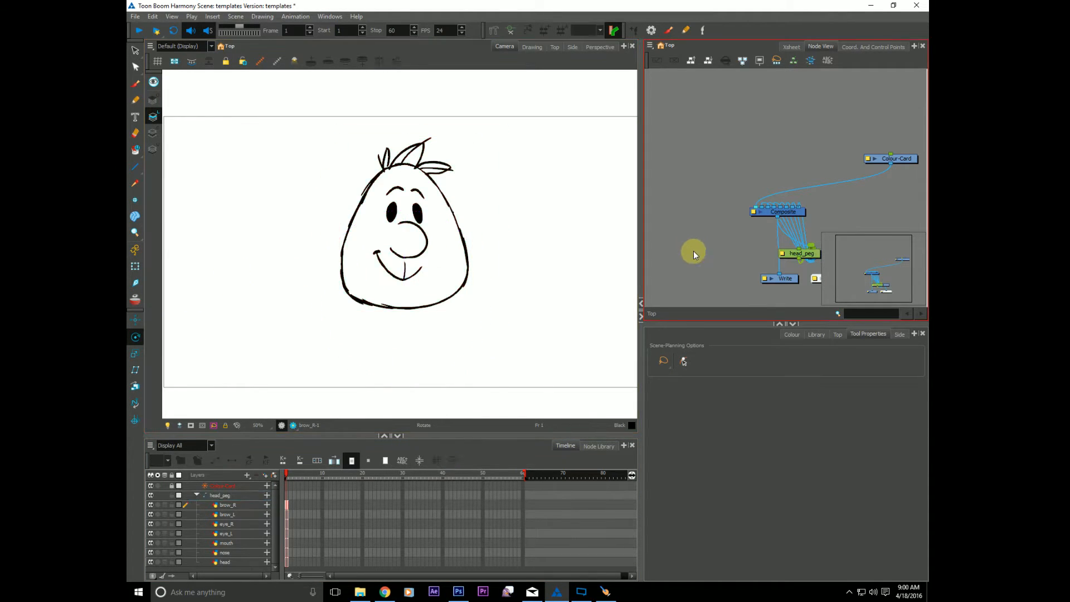
Group head_peg with its face layers and expand the group in the Timeline
left_click(197, 494)
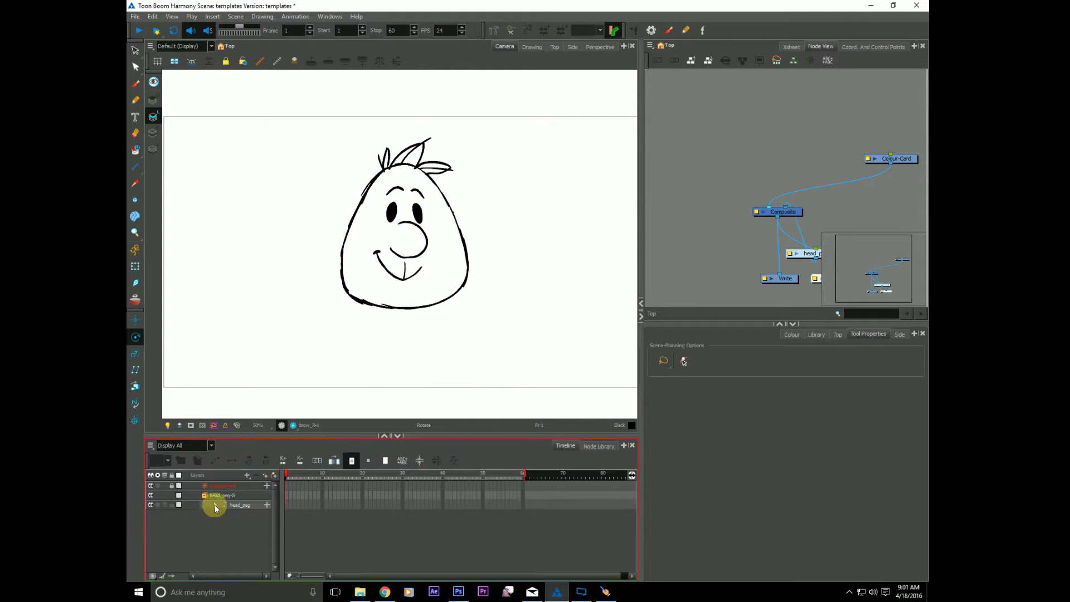
left_click(217, 504)
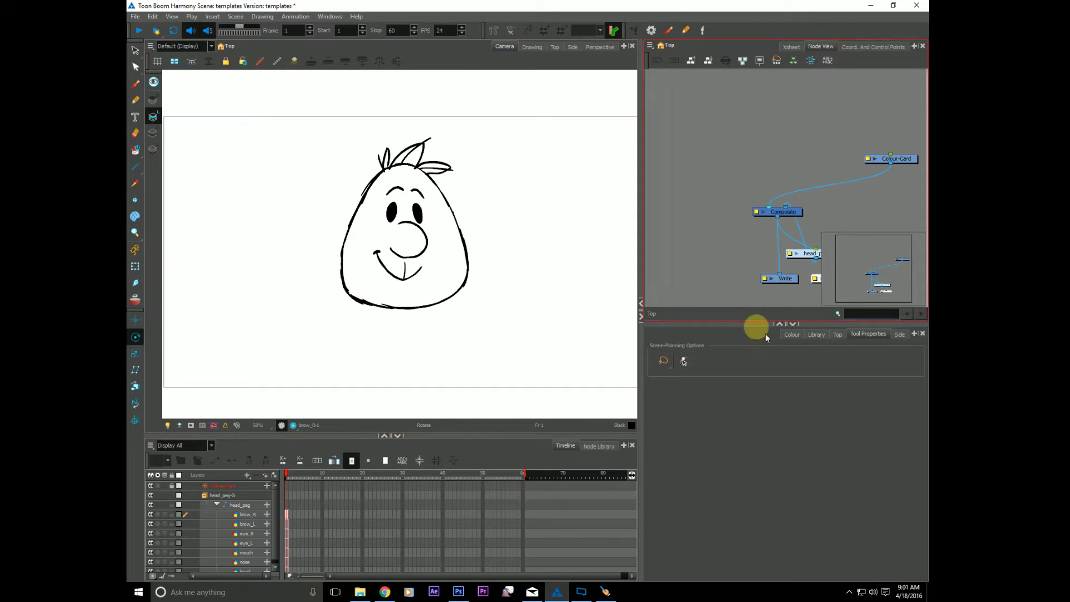
Add a palette colour named skin and set it to pale yellow
left_click(791, 334)
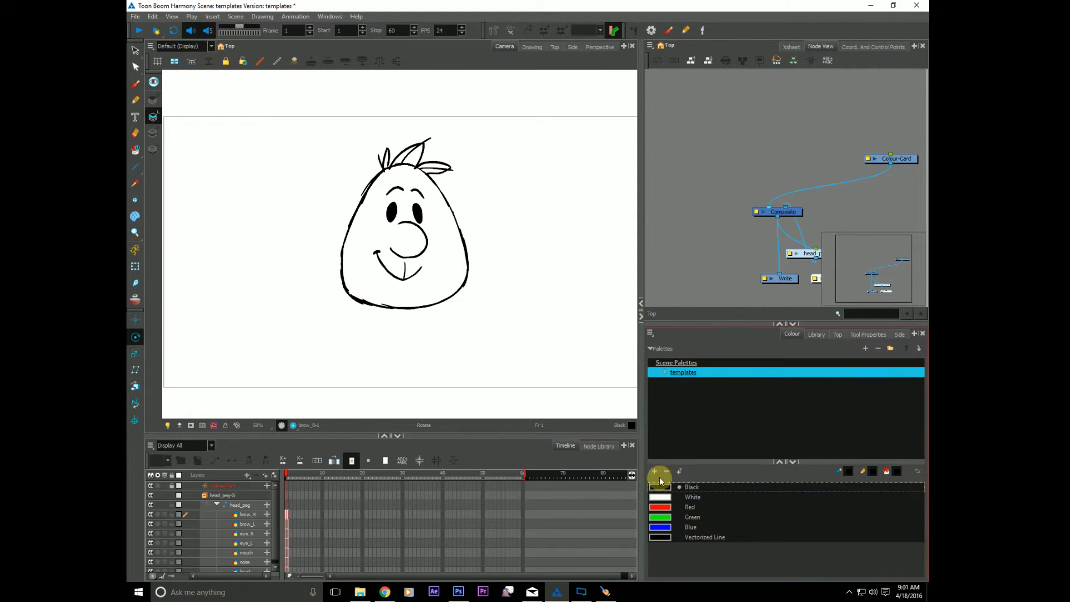
left_click(654, 471)
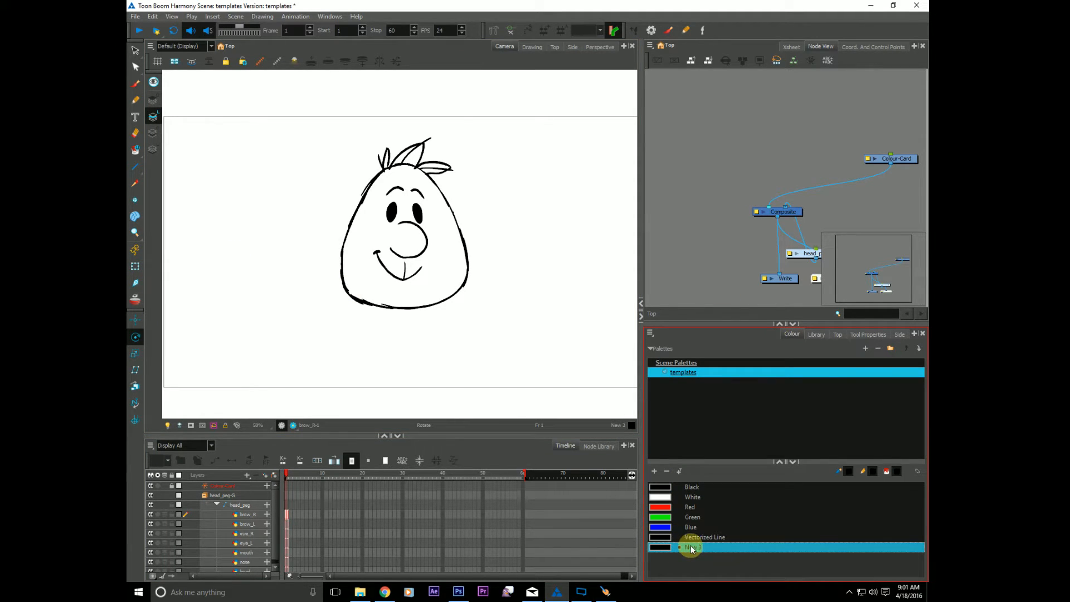
double_click(690, 547)
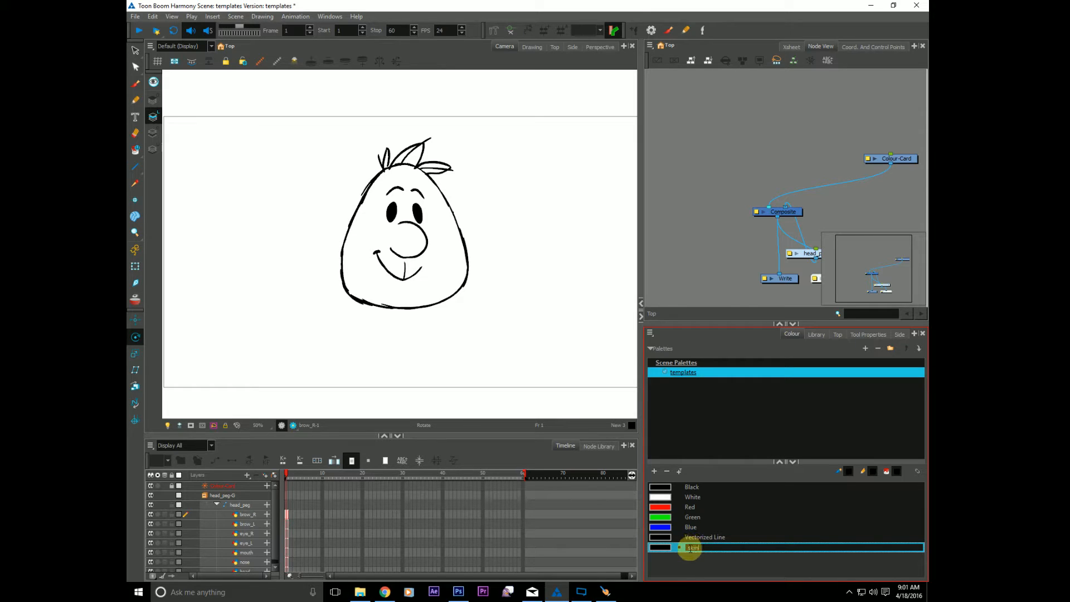
double_click(689, 547)
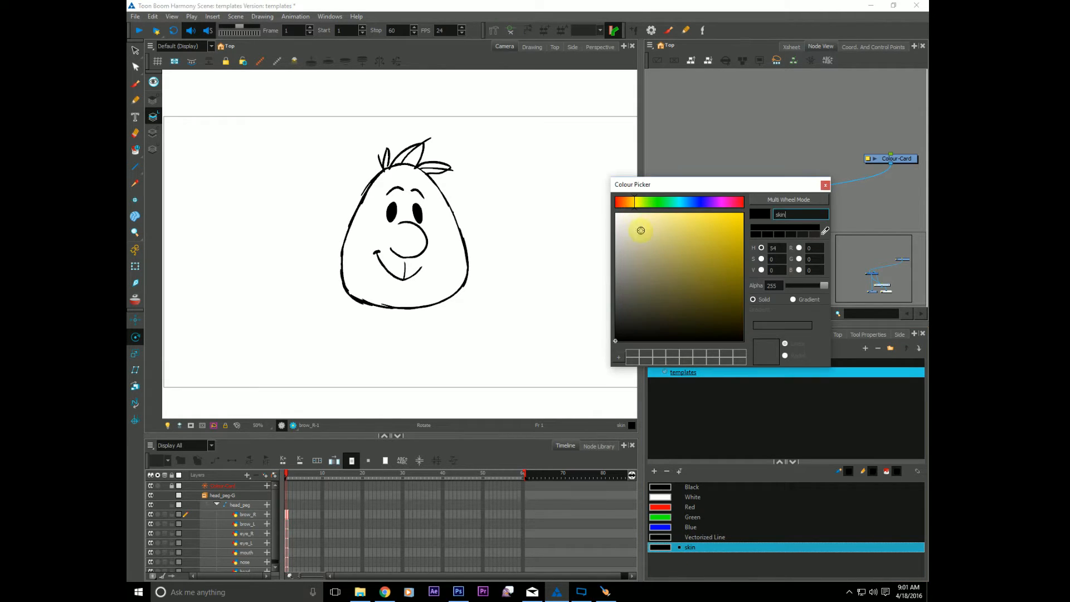
left_click(666, 226)
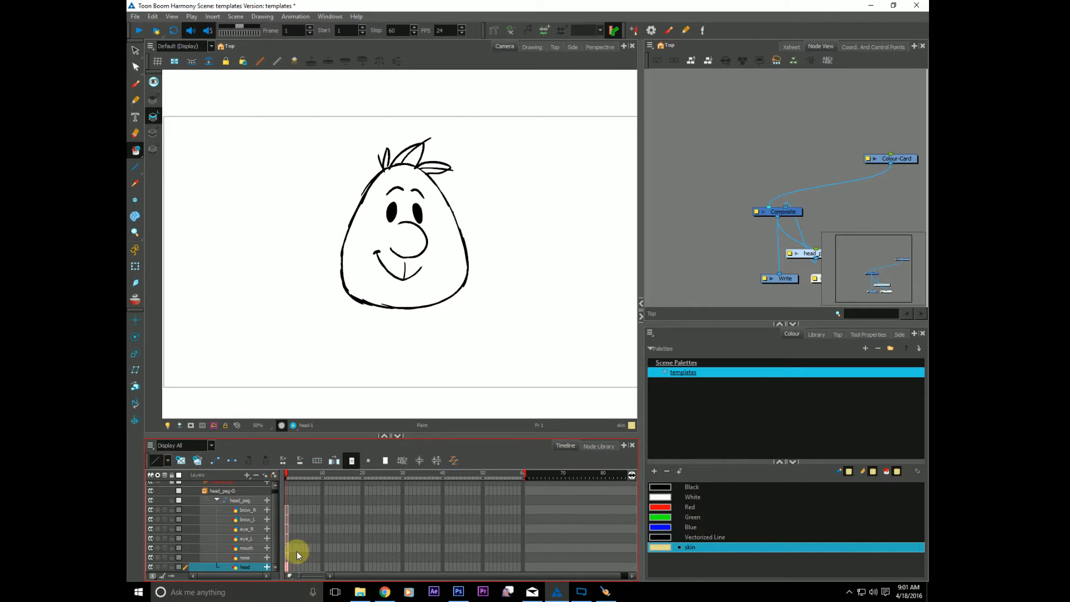
Select the head drawing and add a brown palette colour named hair
left_click(402, 248)
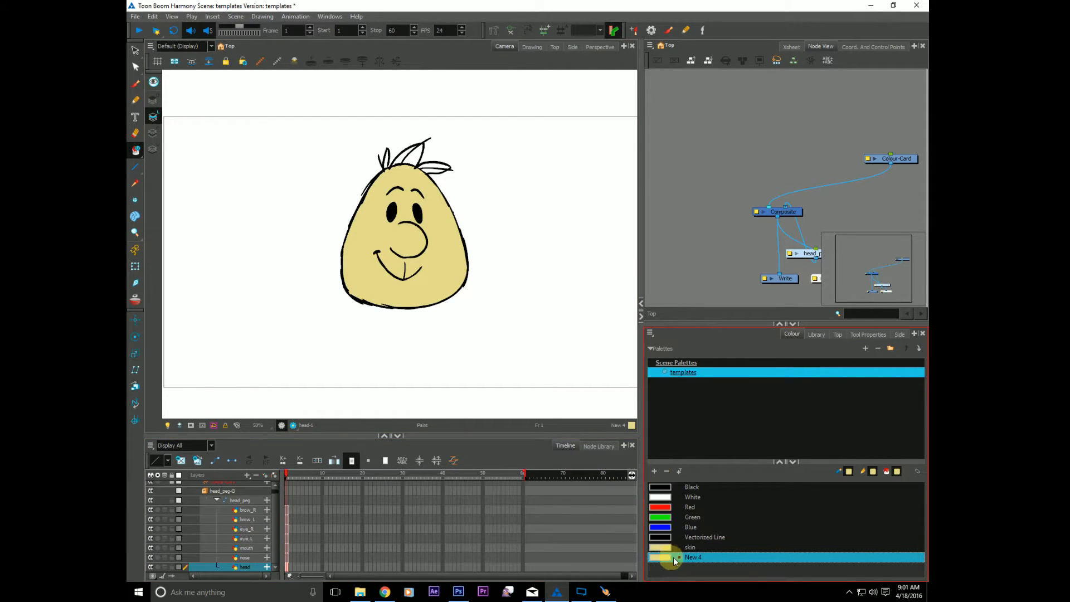
double_click(694, 557)
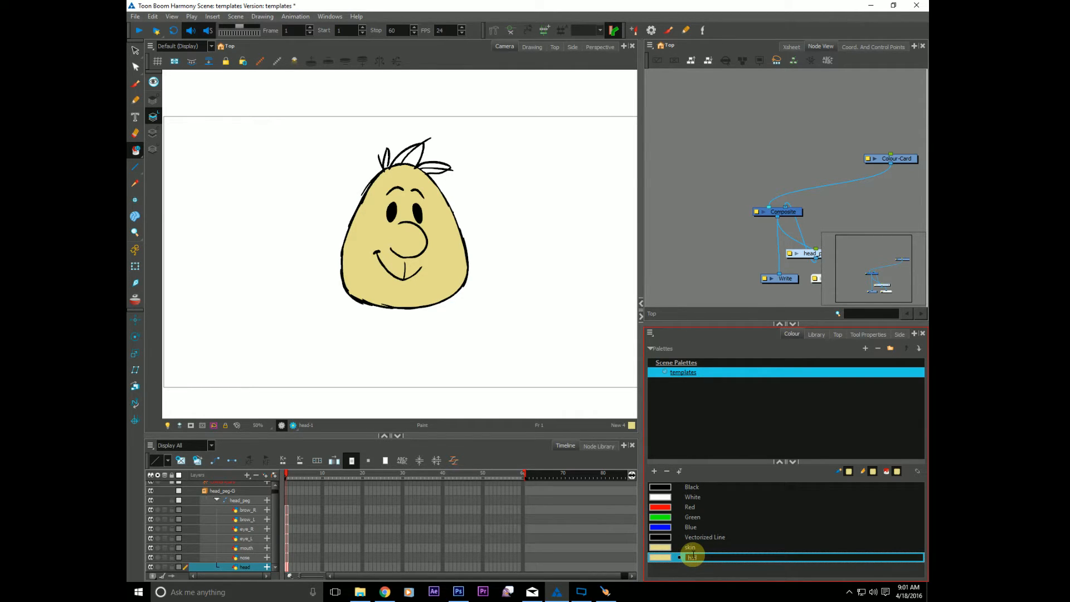
double_click(690, 557)
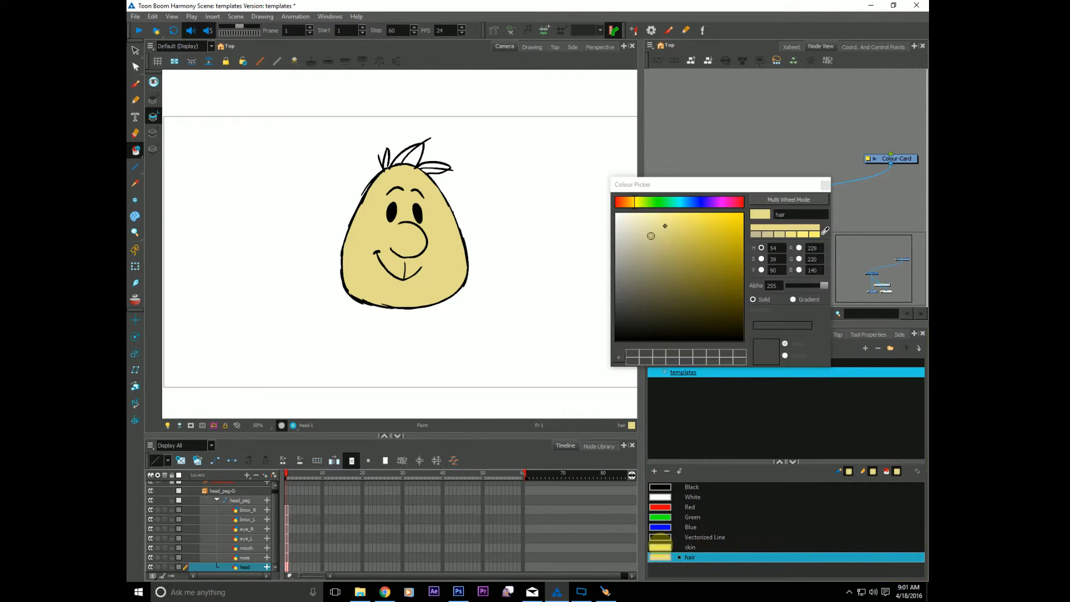
left_click(695, 283)
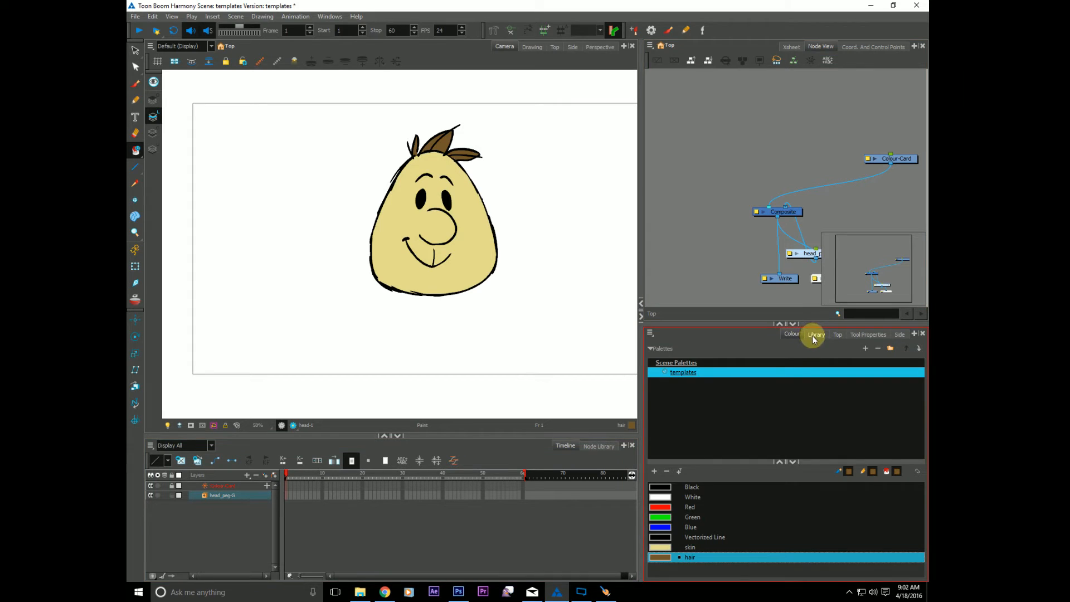
Show the Library panel and a file browser on the harmony_tutorials folder
left_click(816, 334)
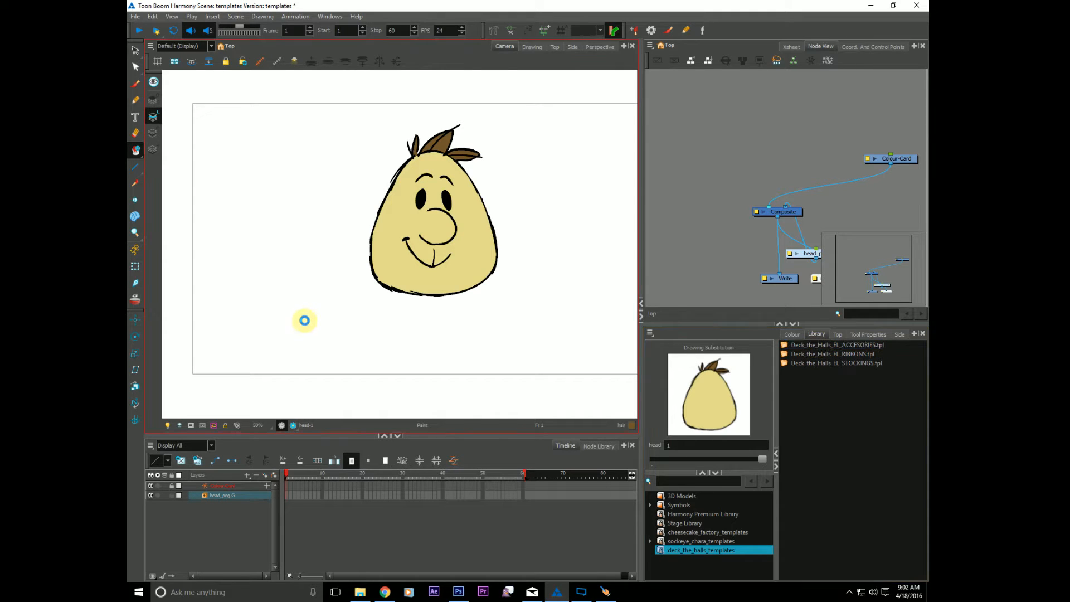
left_click(359, 591)
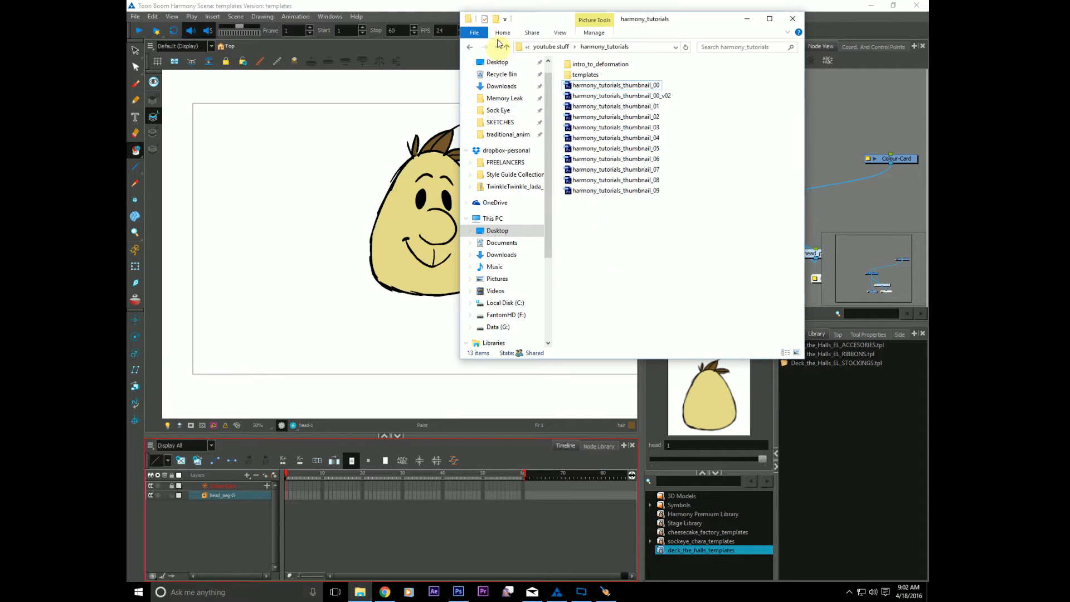
Make a new folder in harmony_tutorials and name it templates_examples
left_click(497, 19)
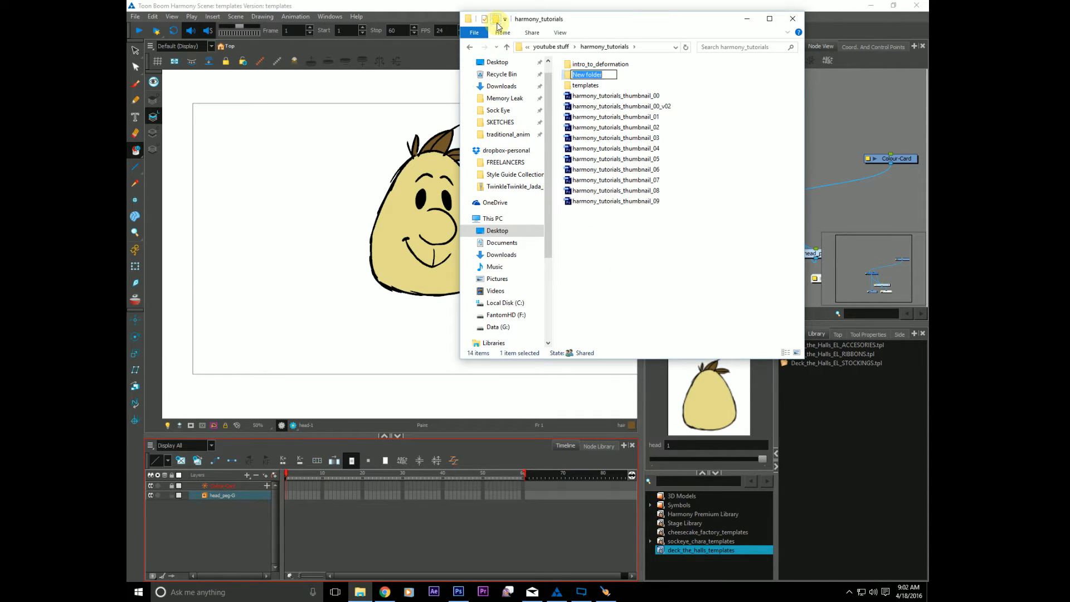
type("templates_ex")
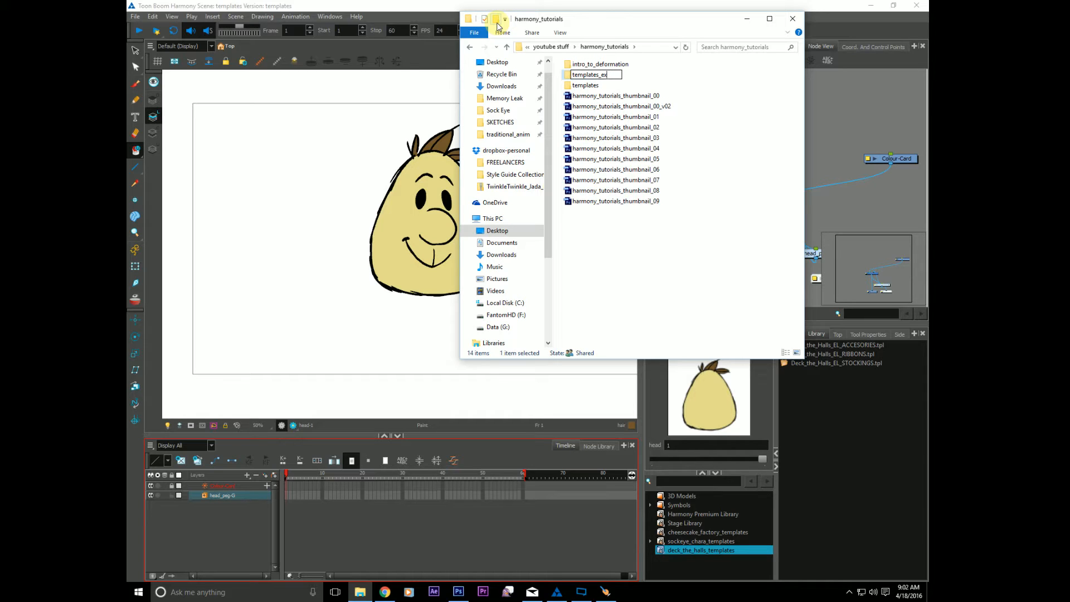
type("amples")
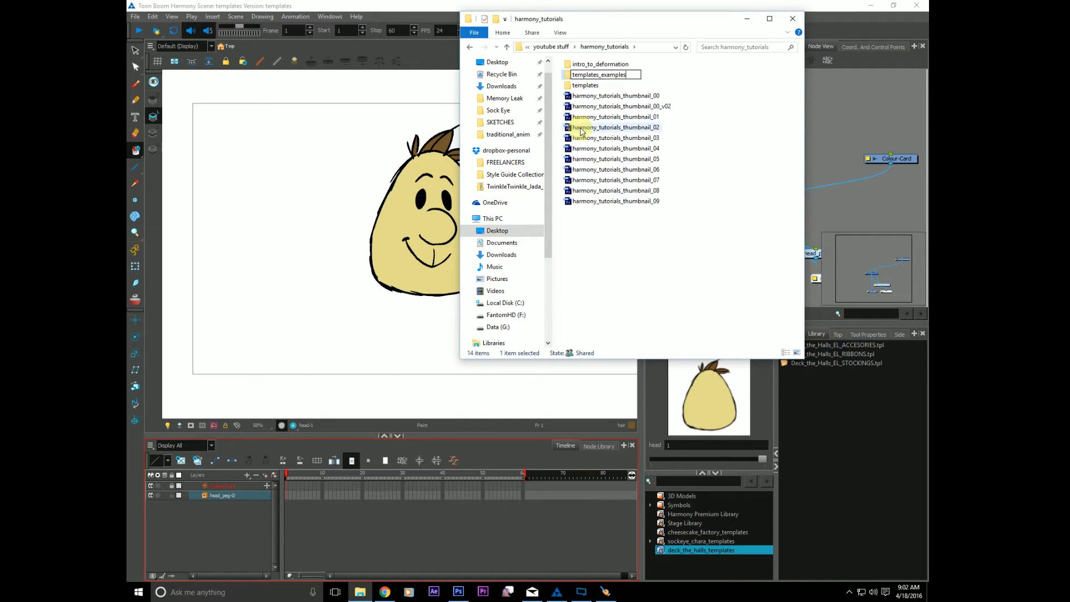
left_click(636, 264)
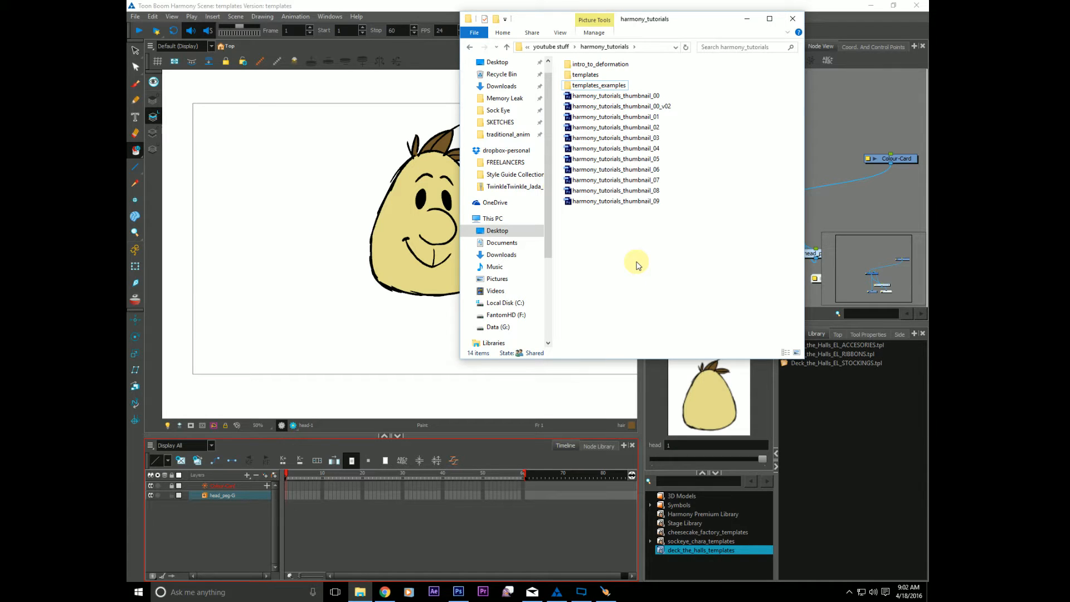
mouse_move(838, 122)
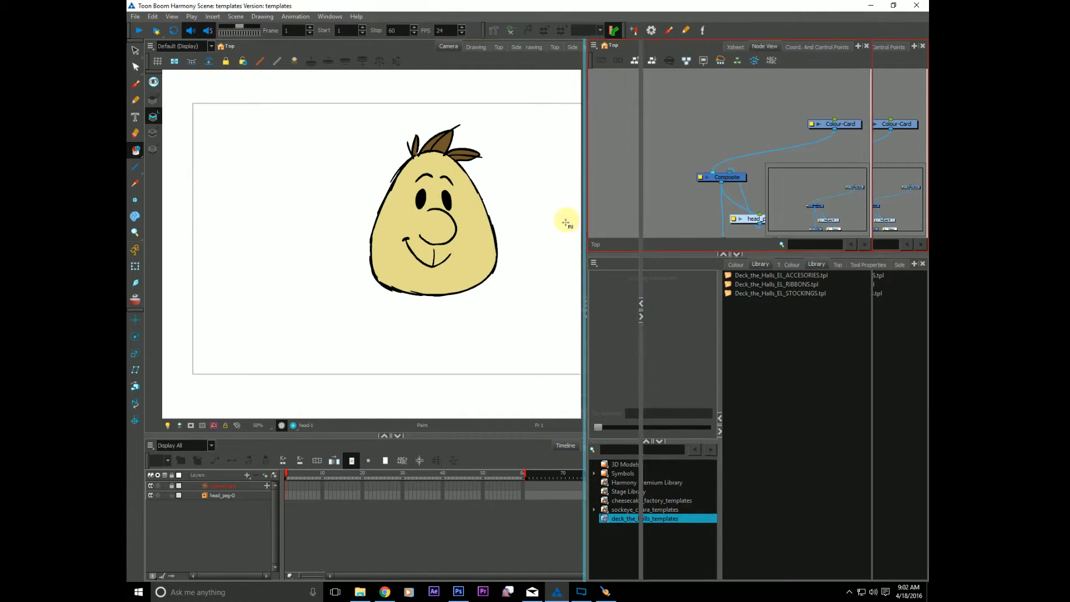
Open the templates_examples folder from disk as a library, then open its context options
left_click(646, 500)
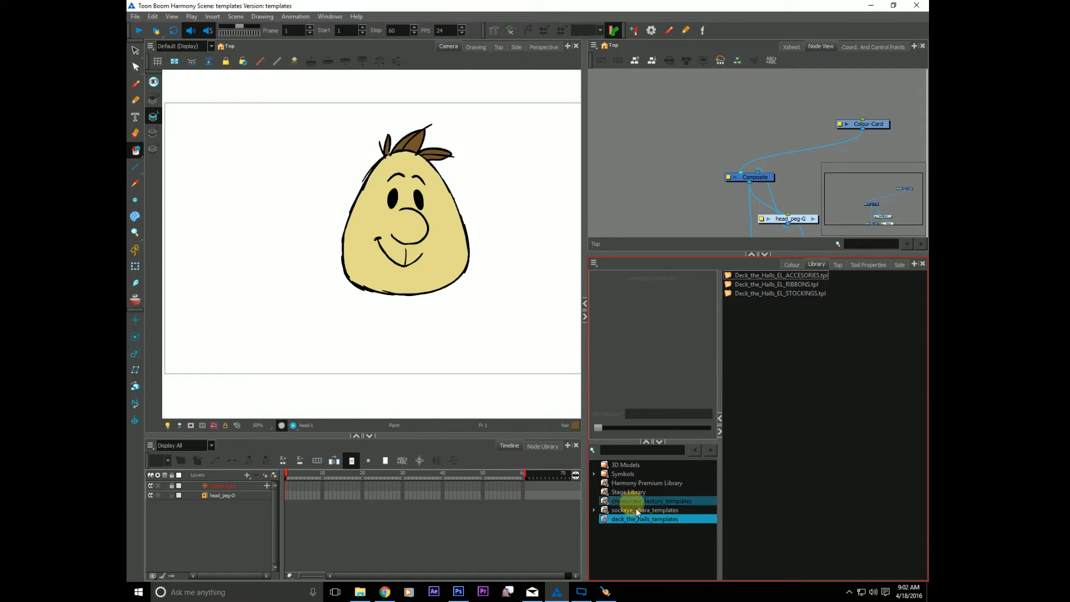
right_click(637, 509)
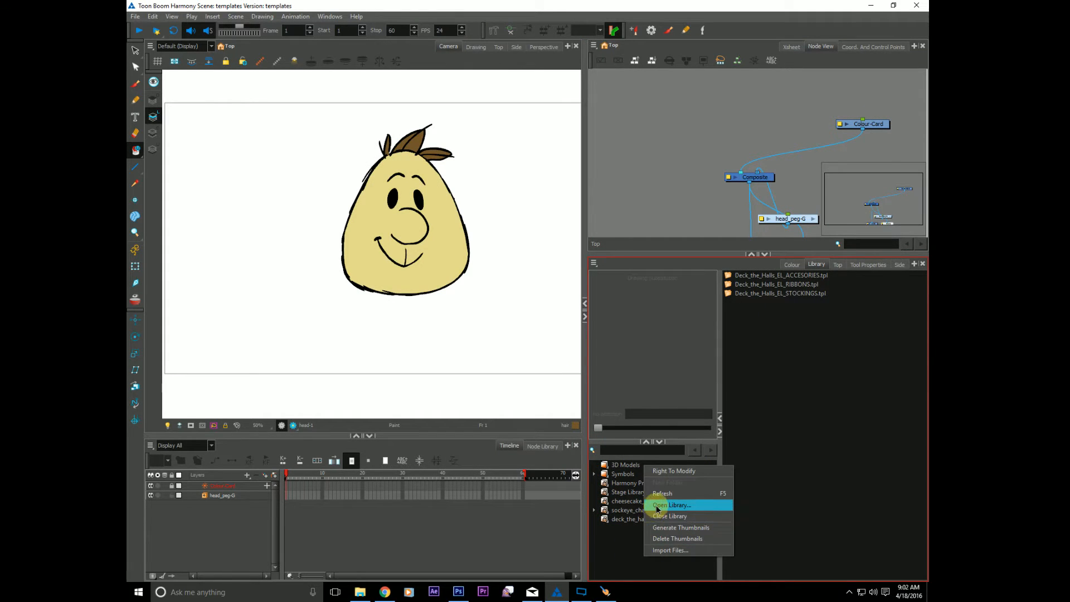
left_click(672, 504)
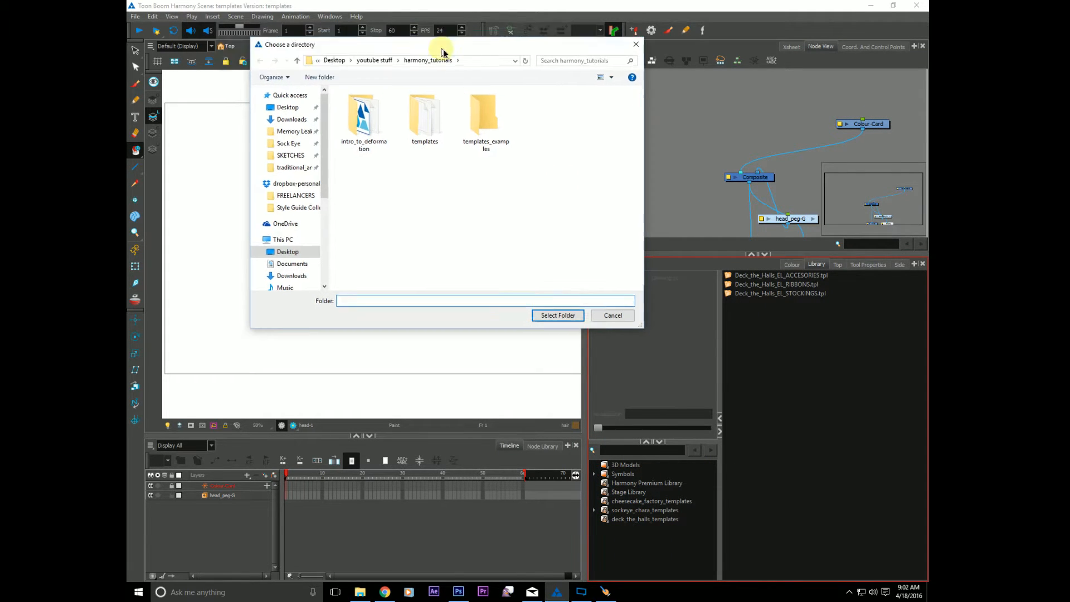
left_click(495, 114)
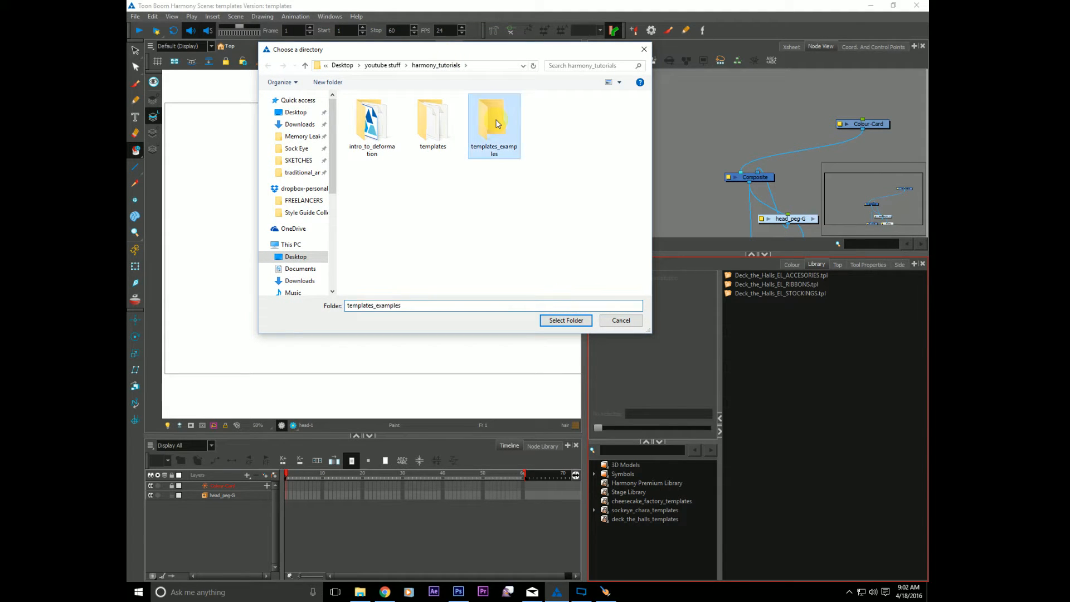
left_click(566, 321)
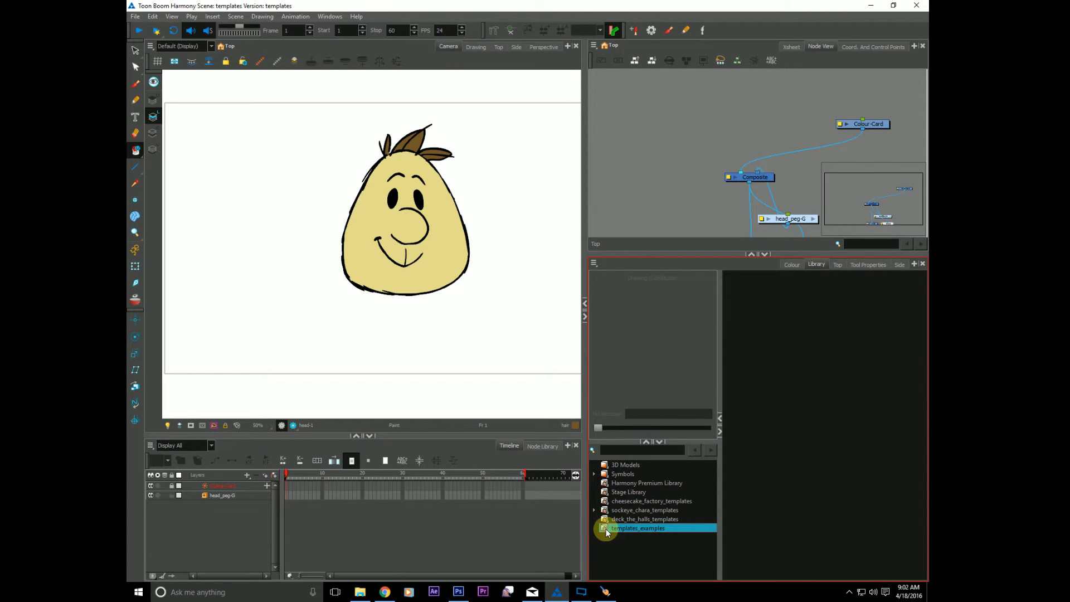
right_click(637, 527)
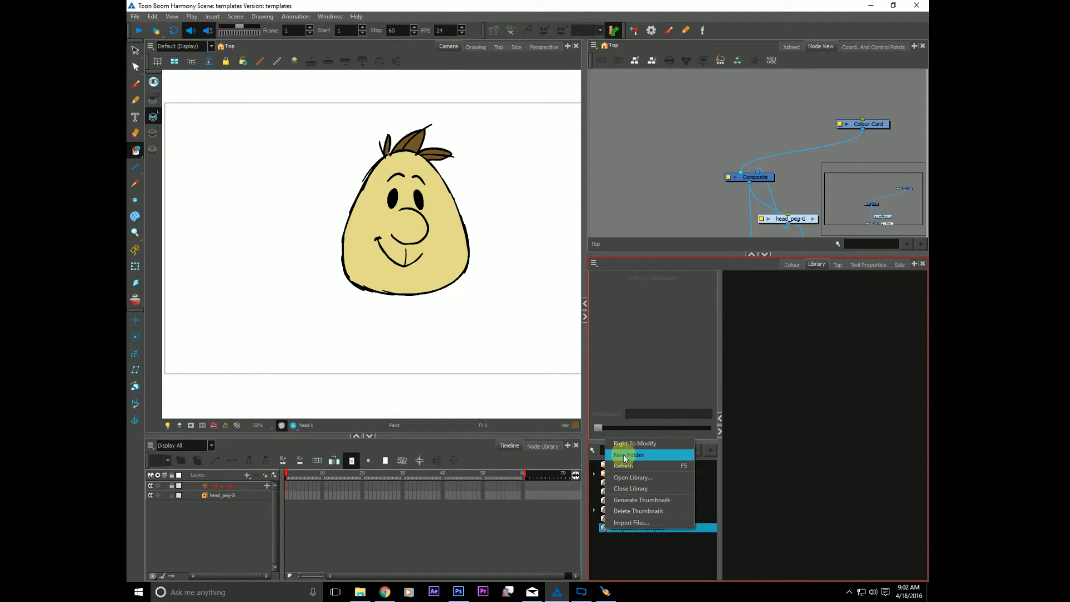
left_click(628, 455)
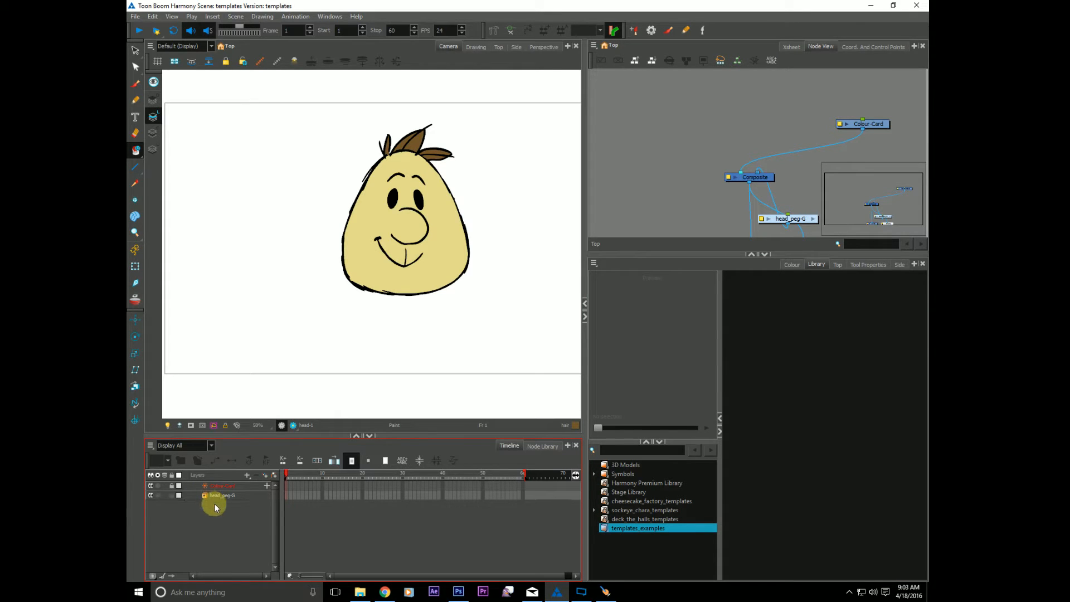
Save the head_peg-G group into templates_examples as a template and confirm its name
left_click(221, 496)
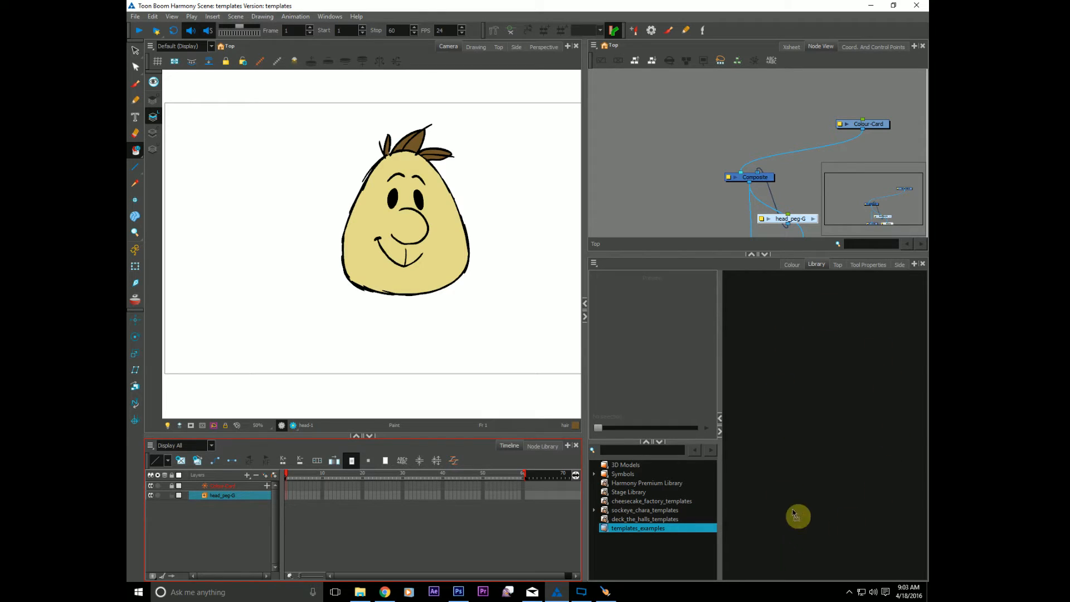
mouse_move(821, 425)
type("template_head.tpl")
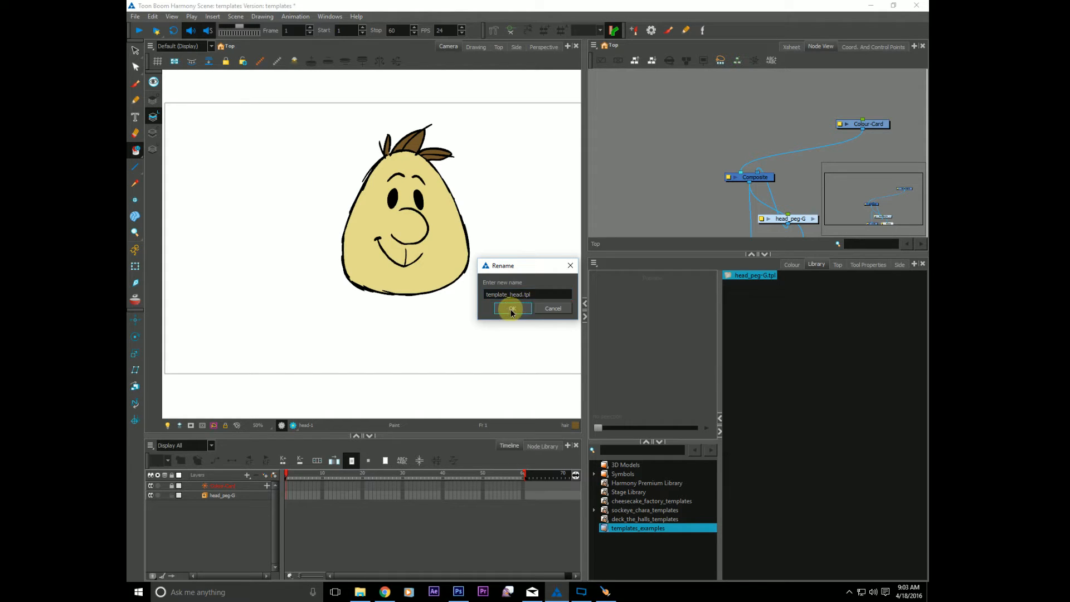
left_click(512, 308)
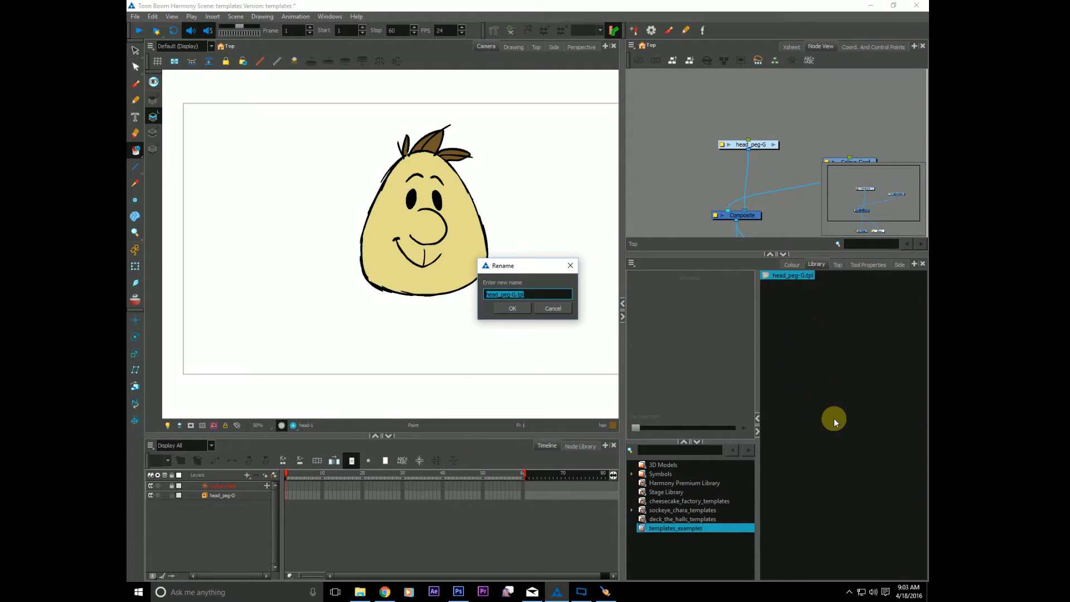
Rename the new library template to template_head, then select the head_peg-G node
type("template_head")
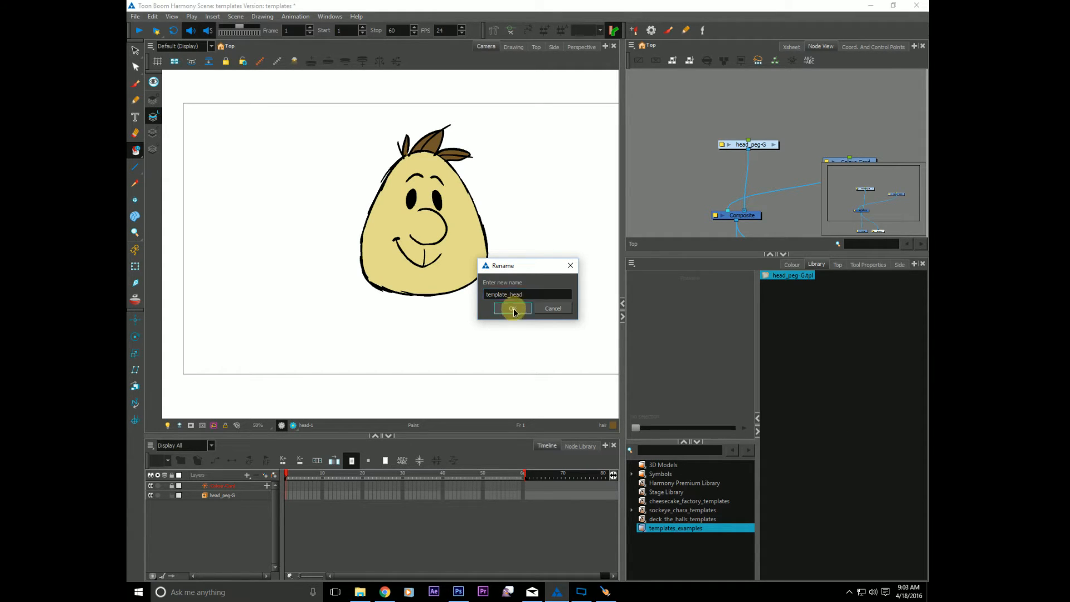
left_click(512, 309)
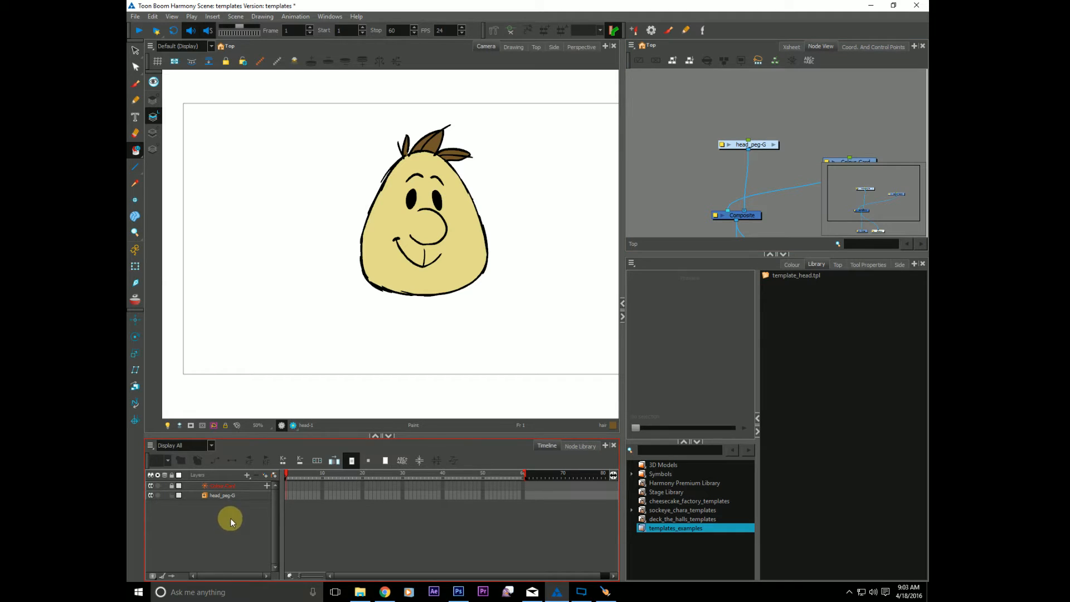
mouse_move(224, 525)
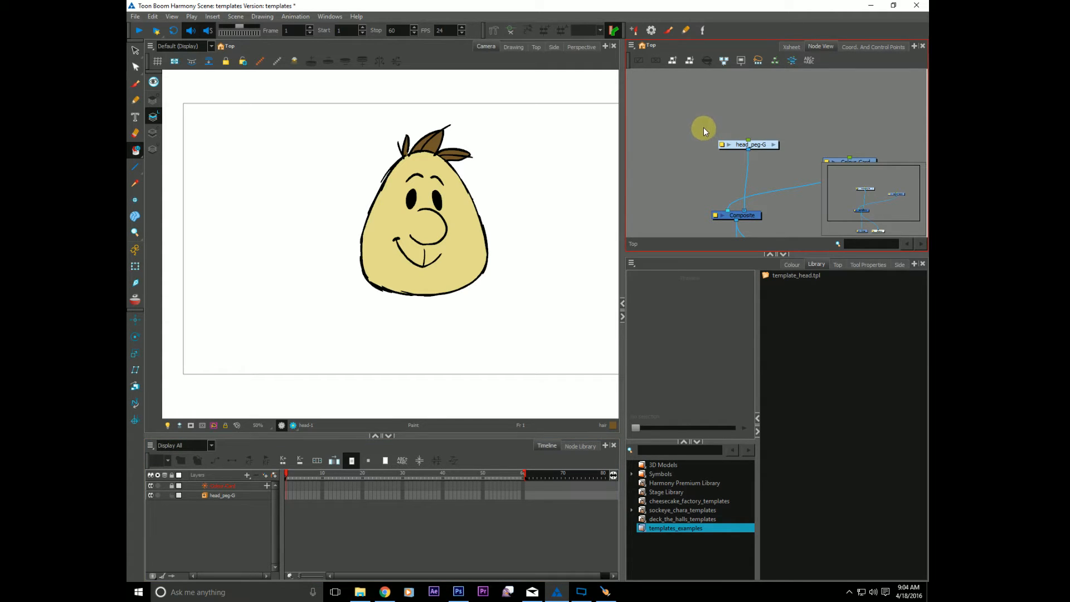
mouse_move(708, 144)
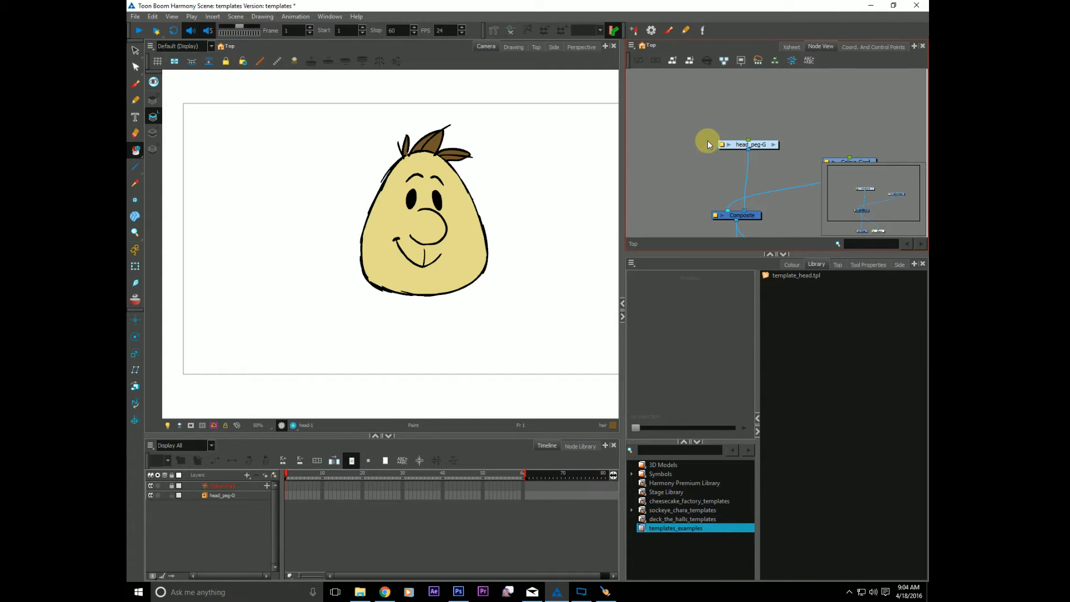
left_click(750, 145)
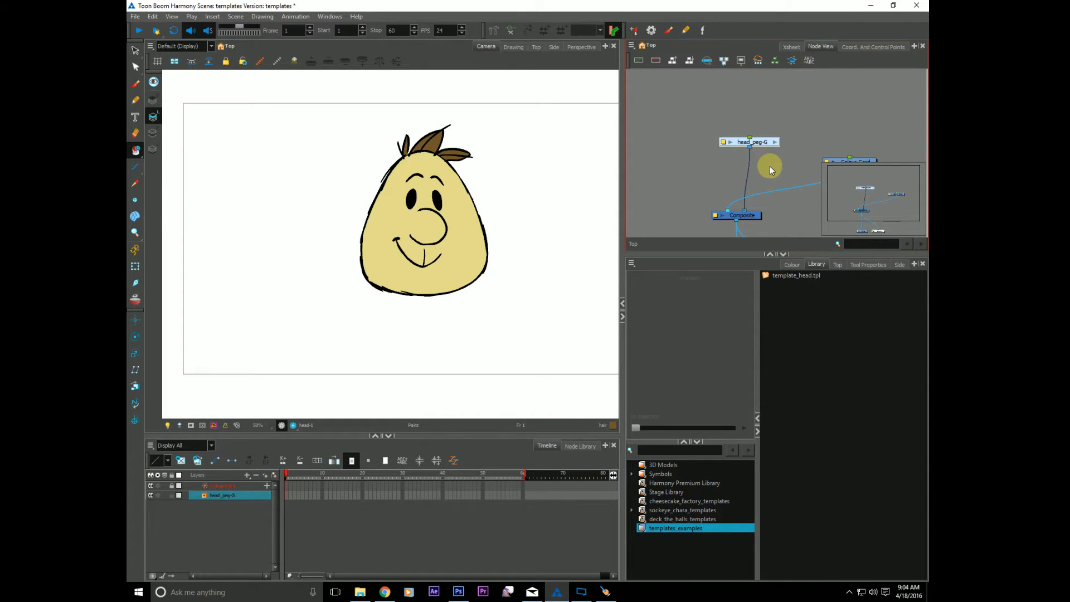
mouse_move(769, 164)
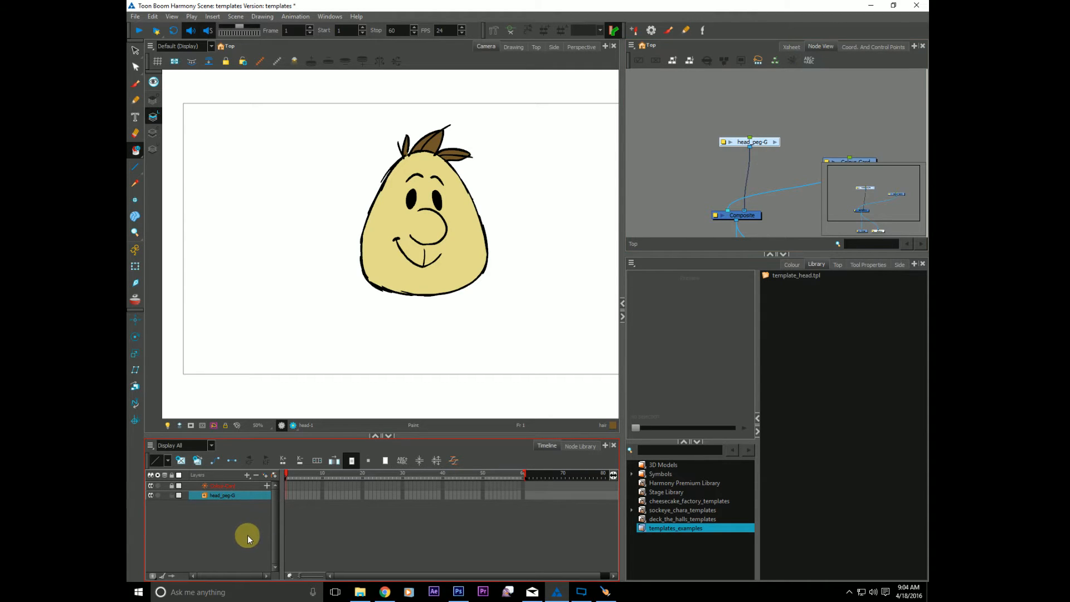
mouse_move(254, 538)
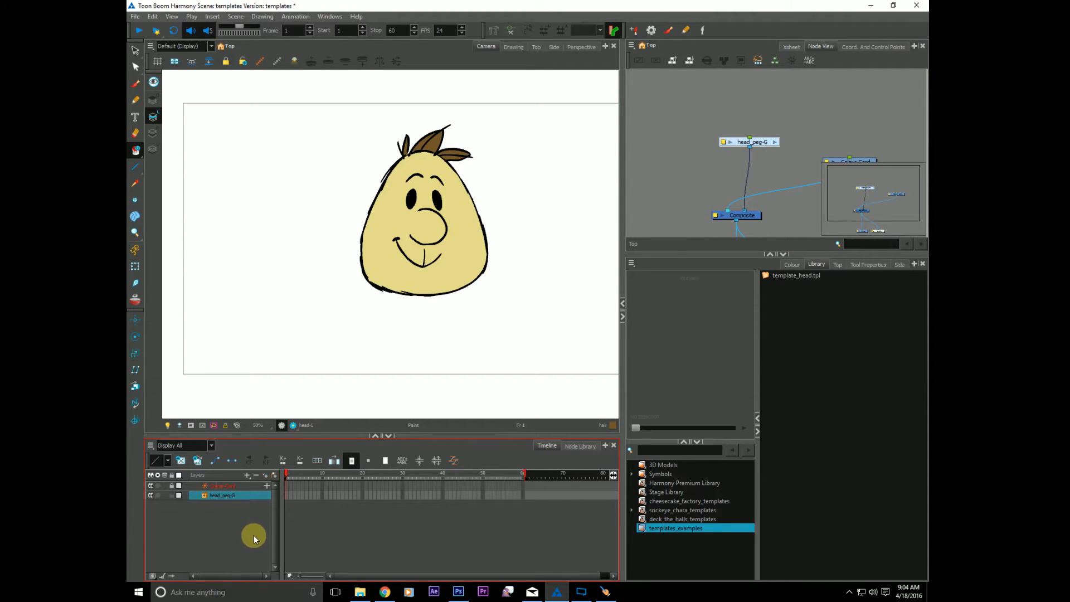
mouse_move(245, 531)
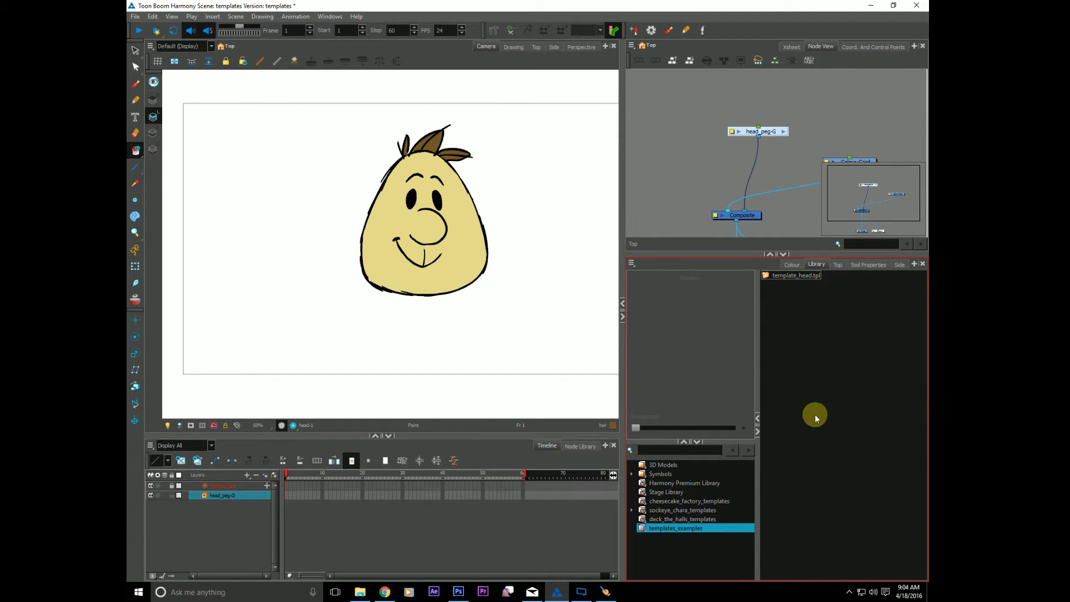
mouse_move(829, 453)
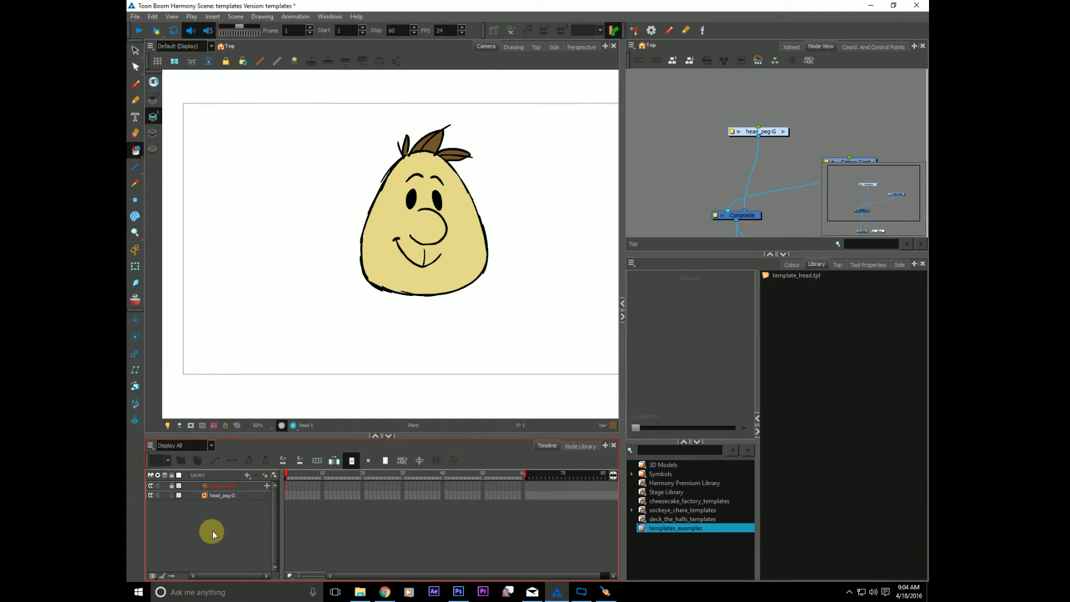
mouse_move(249, 535)
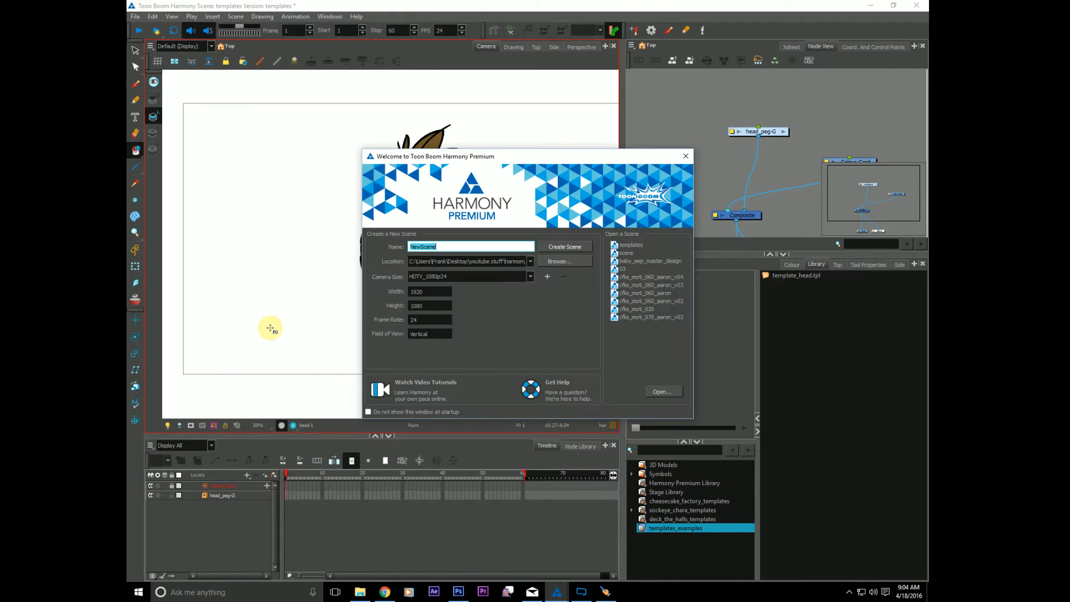
Create a new empty scene named 'whoosh'
type("whoosh")
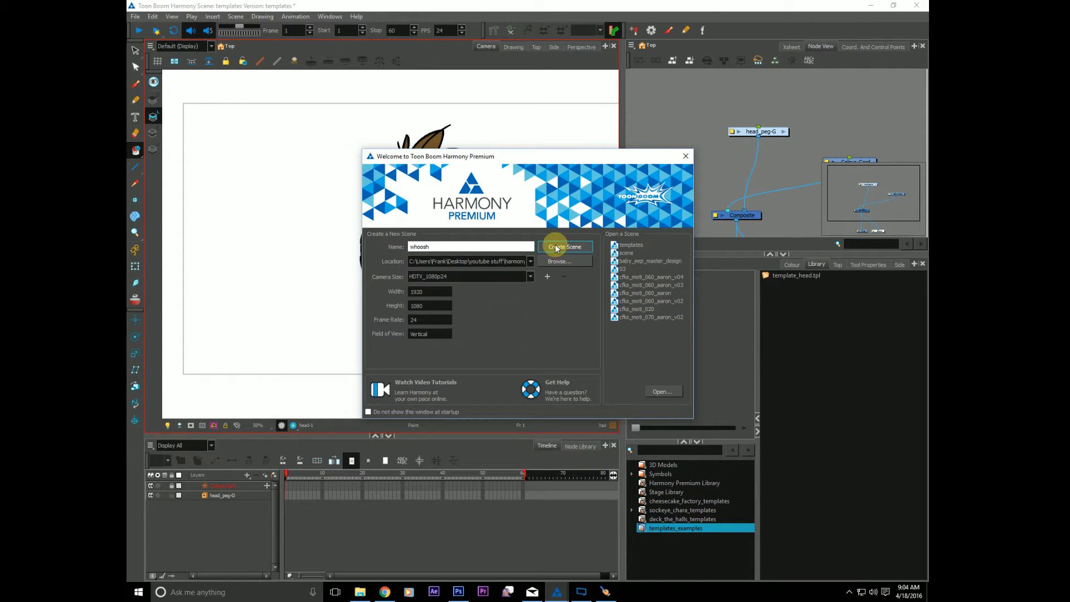
left_click(564, 247)
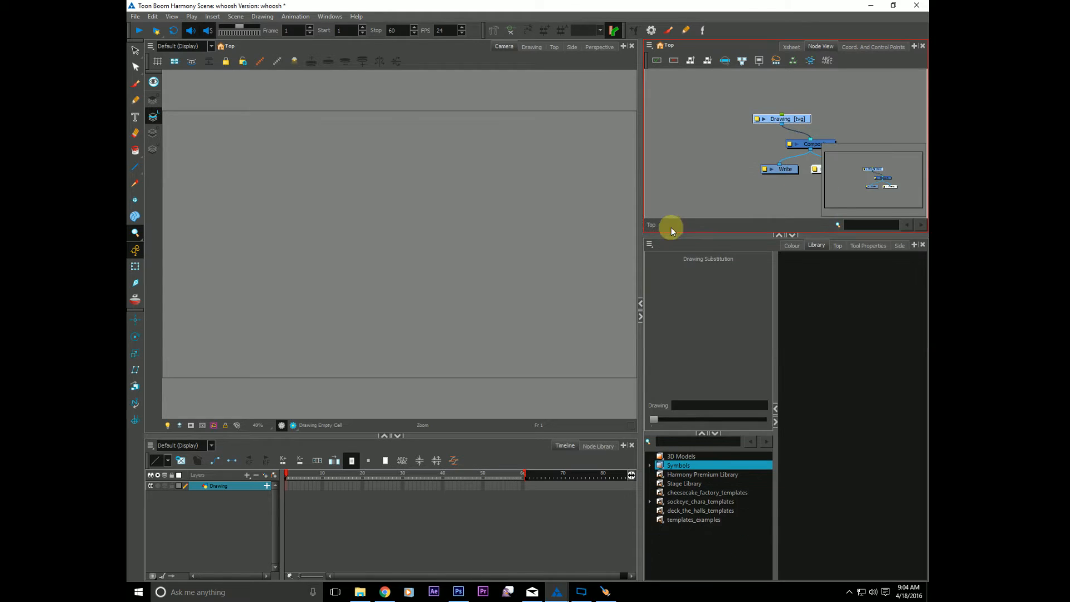
Open templates_examples and pick template_head.tpl to bring the head into whoosh
left_click(693, 519)
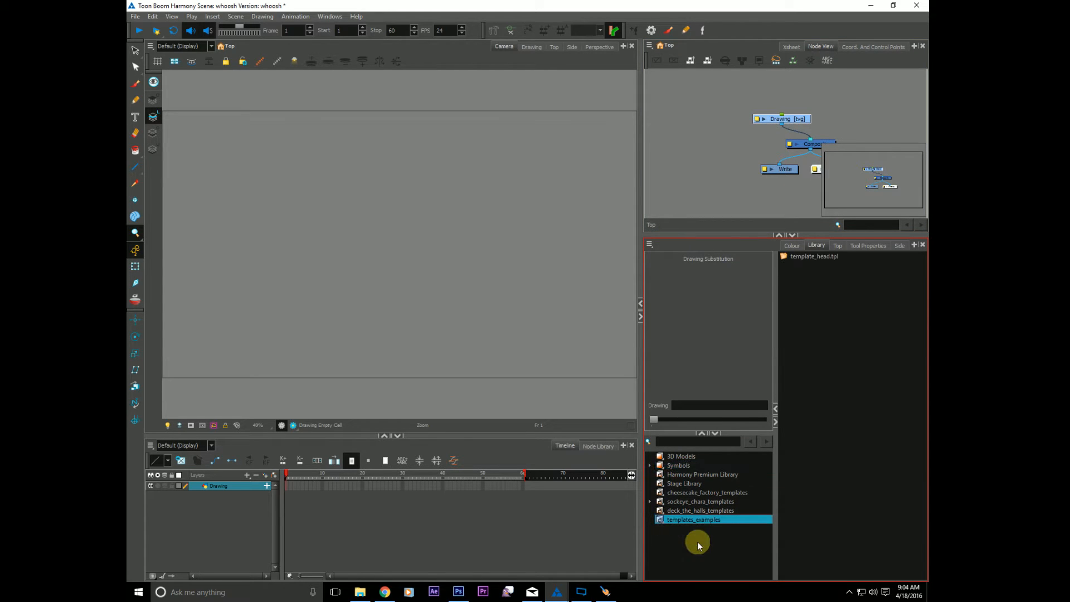
left_click(814, 256)
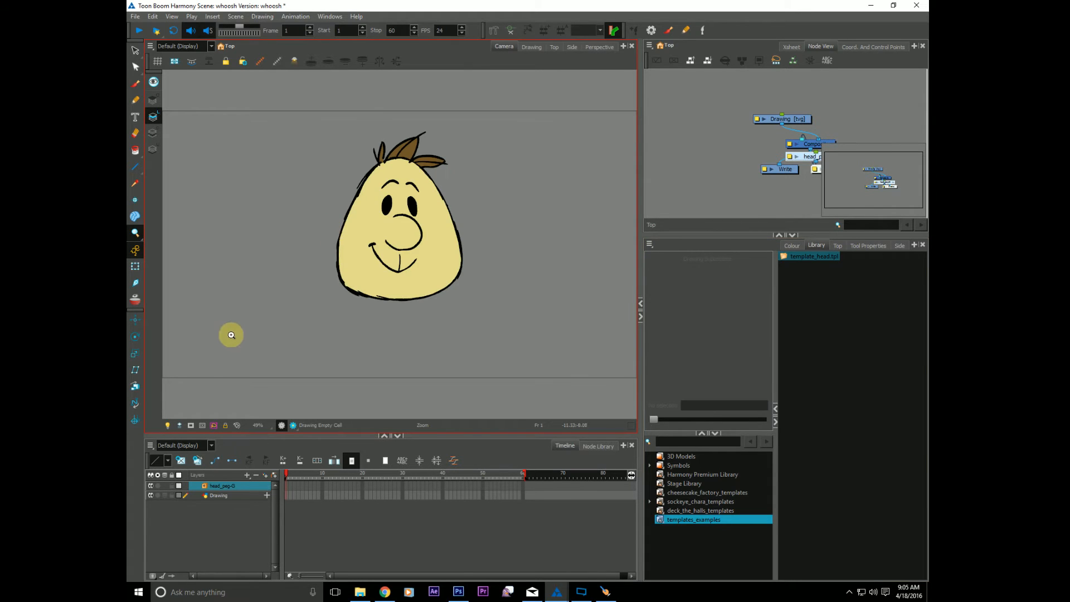
mouse_move(260, 290)
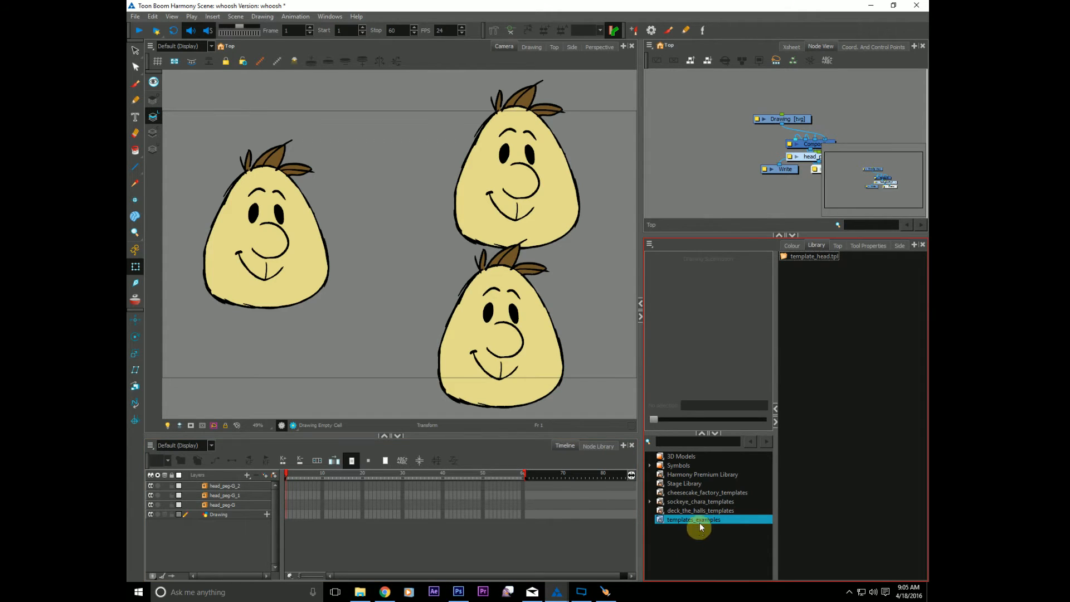
mouse_move(694, 541)
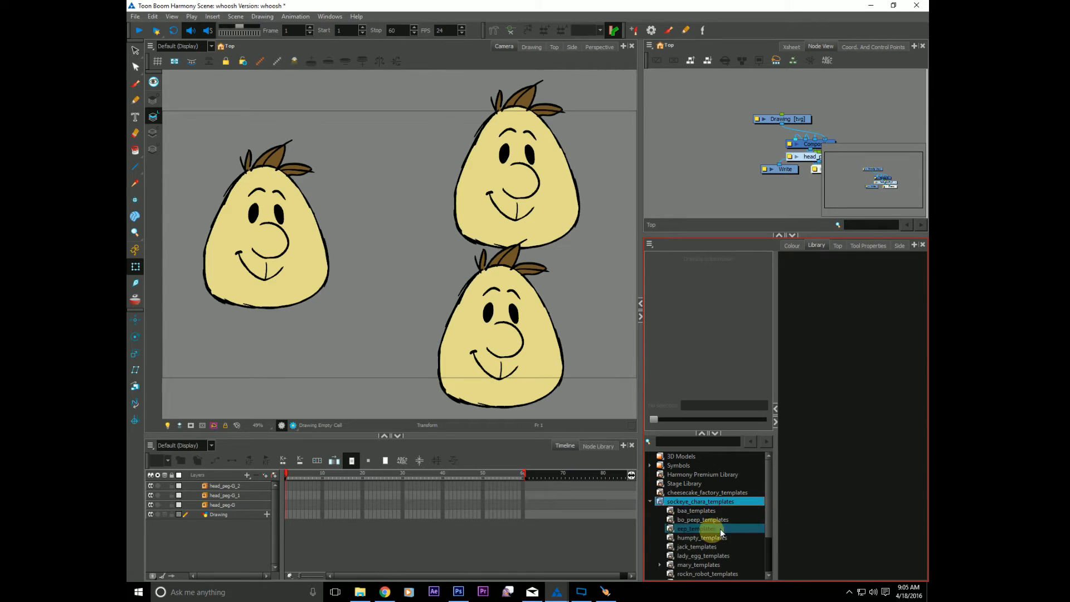
Browse the humpty and other character template folders, then close whoosh without saving
left_click(701, 520)
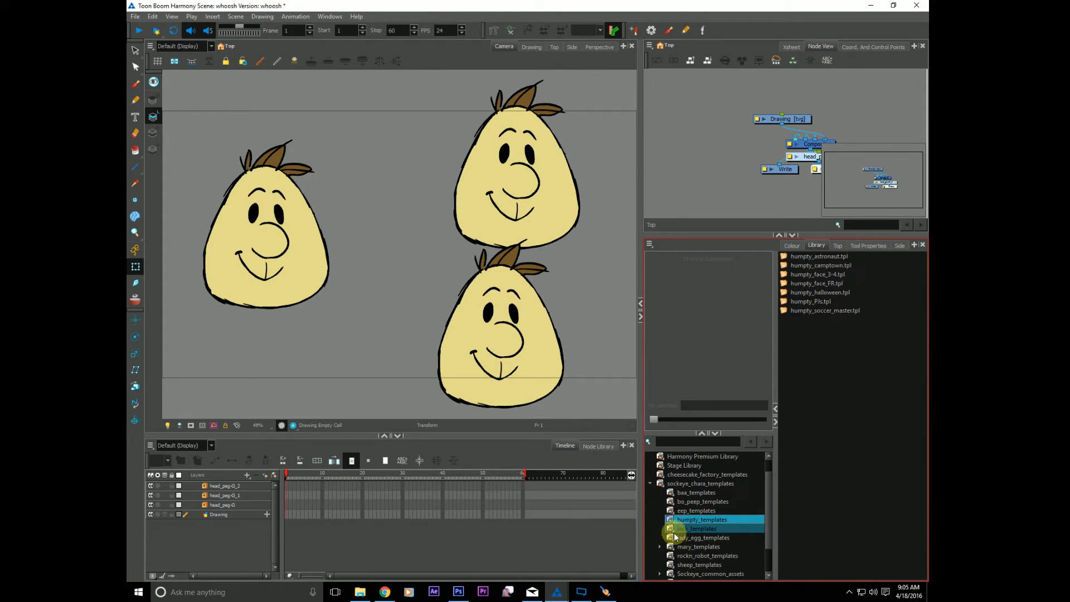
left_click(701, 501)
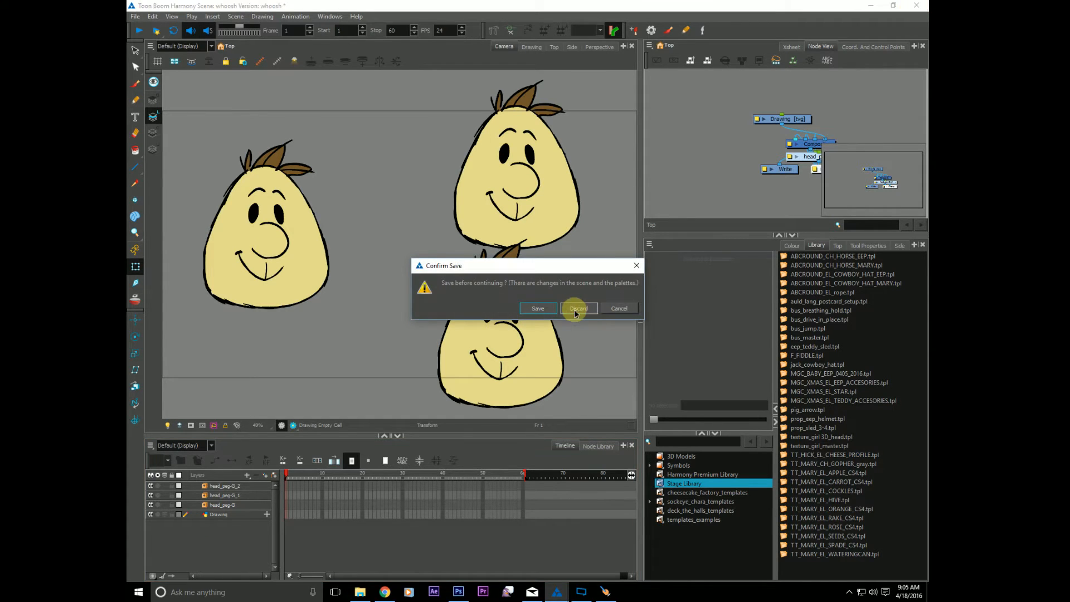
left_click(578, 309)
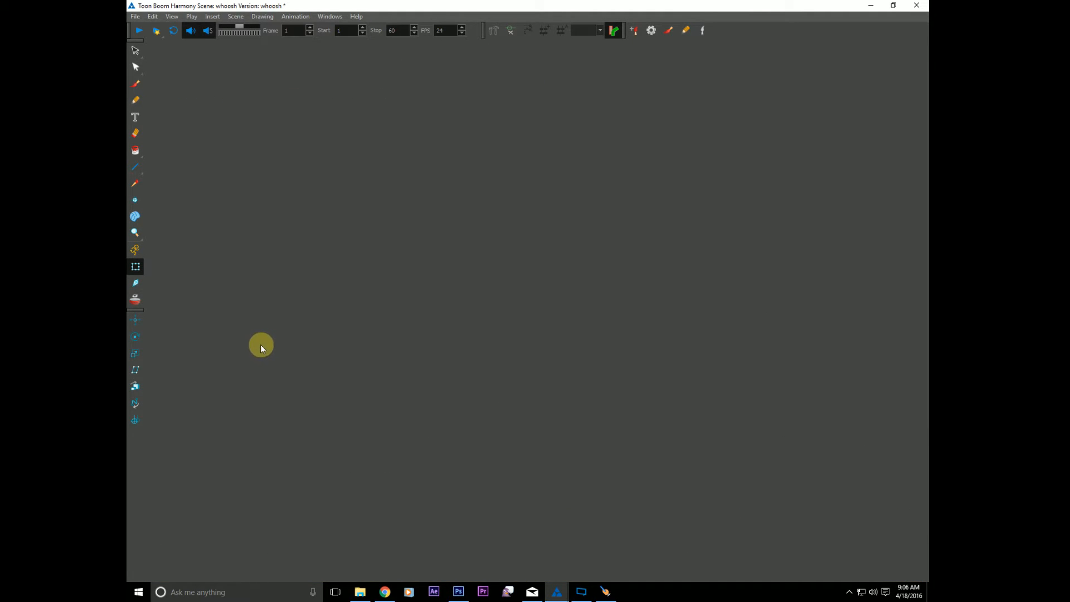
mouse_move(557, 591)
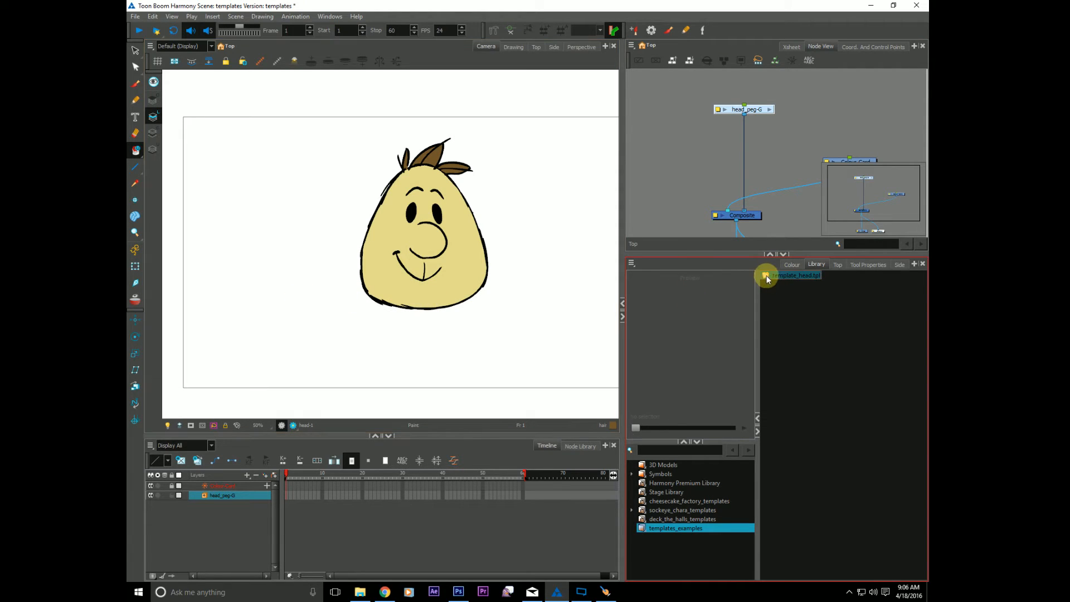
Select template_head.tpl in the Library and choose Edit Template
left_click(793, 275)
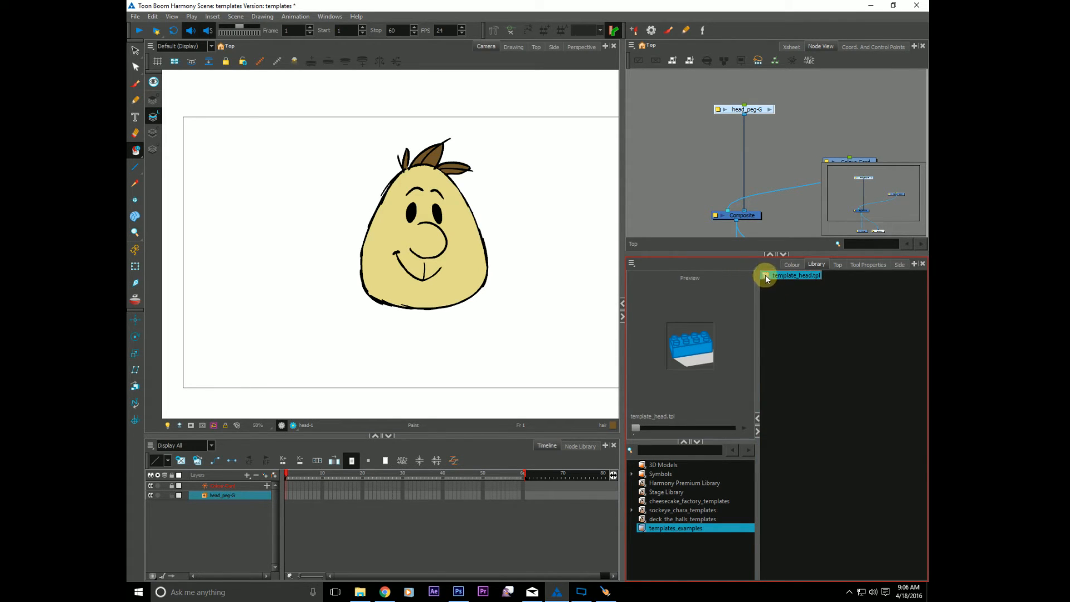
right_click(795, 275)
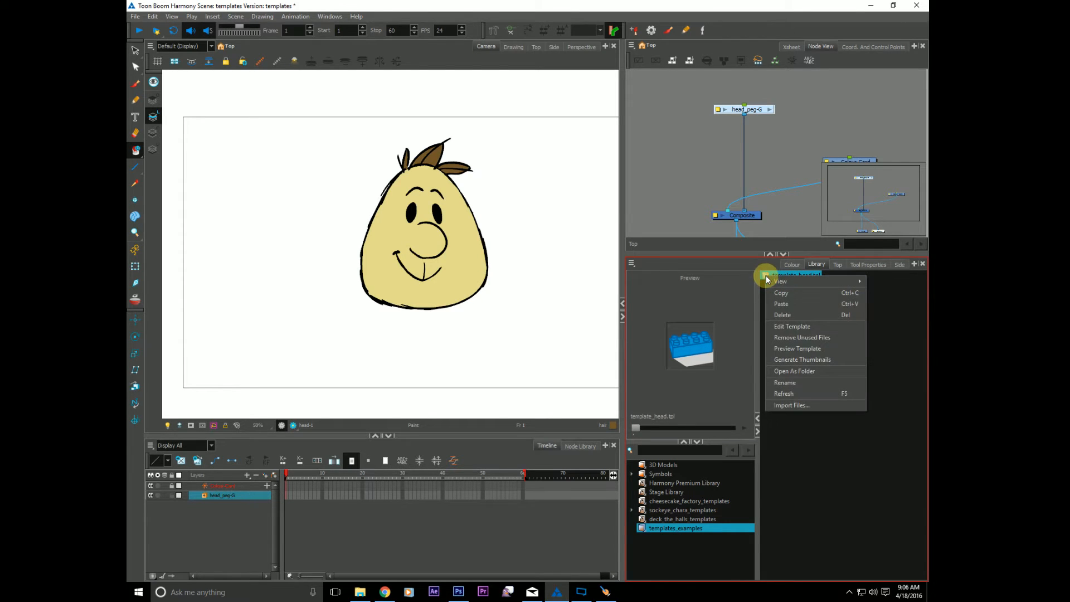
left_click(777, 329)
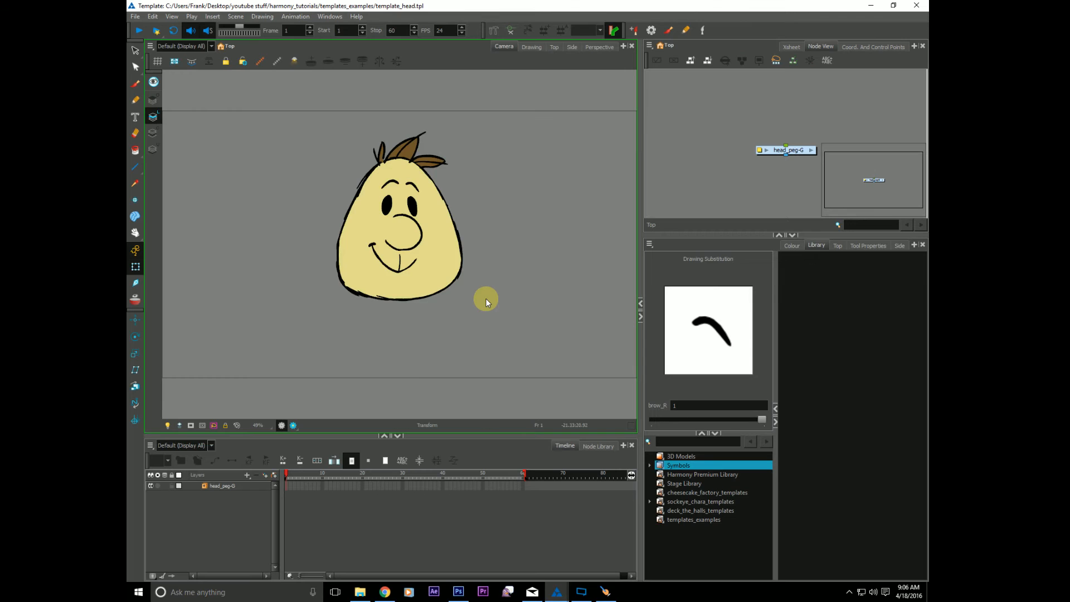
mouse_move(670, 205)
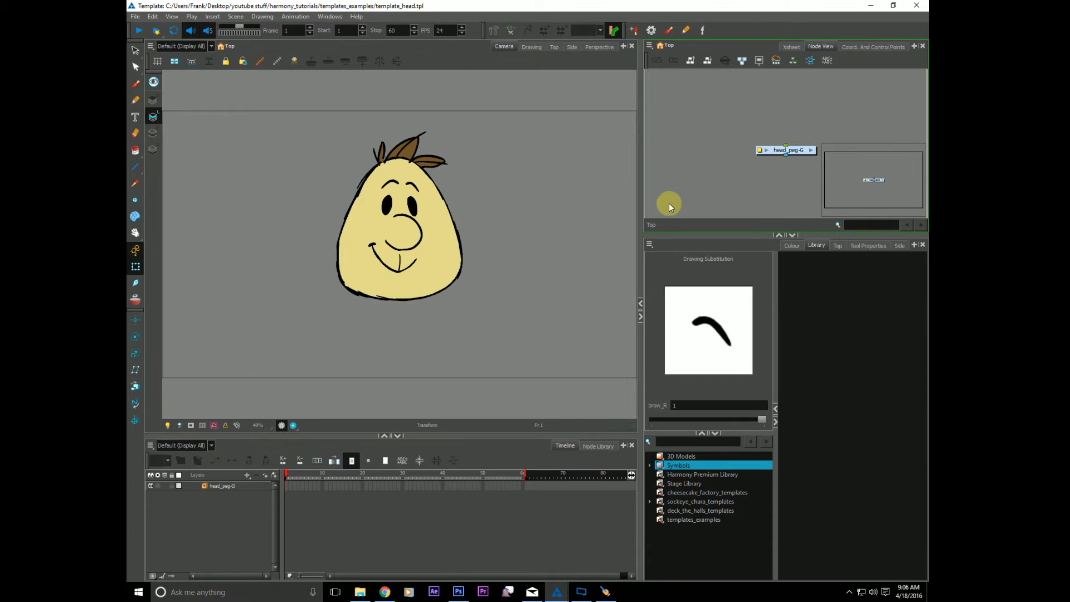
Replace the round nose with an angular line nose and save the head template
left_click(700, 510)
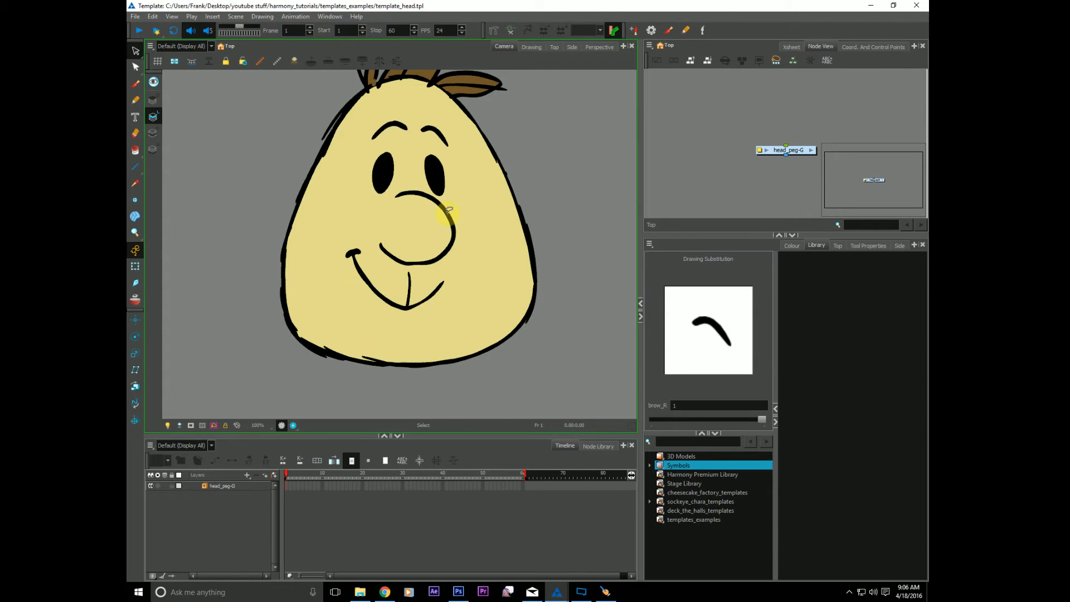
left_click(448, 214)
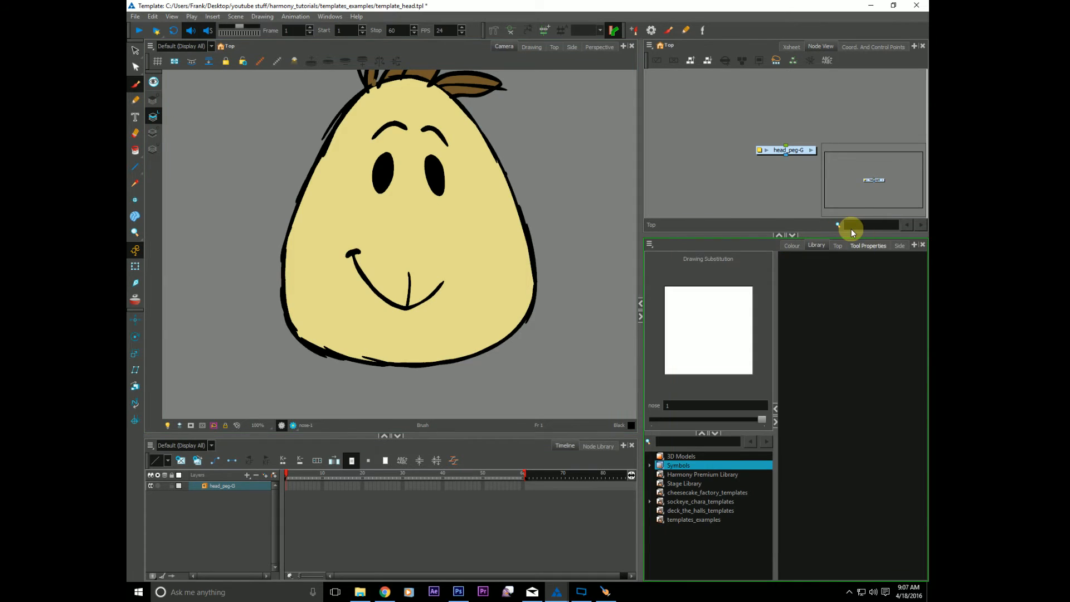
left_click(867, 246)
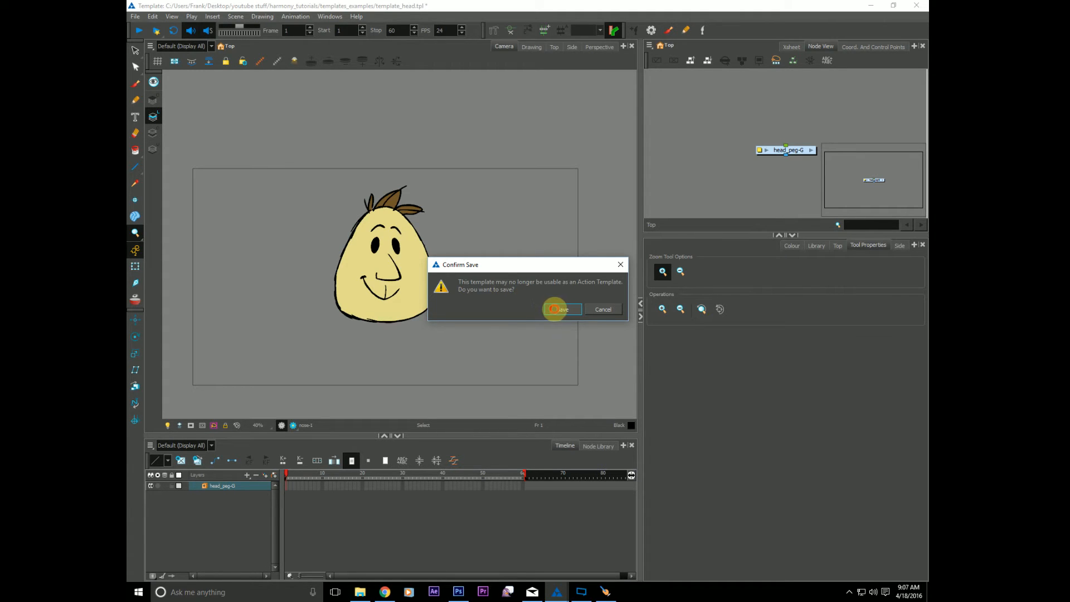
left_click(560, 310)
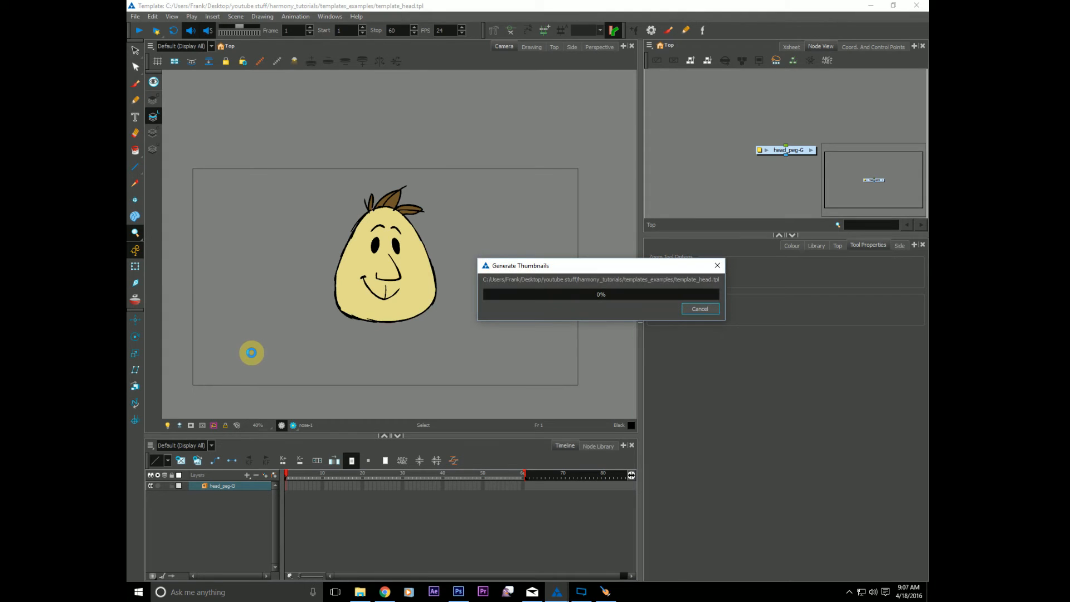
left_click(699, 308)
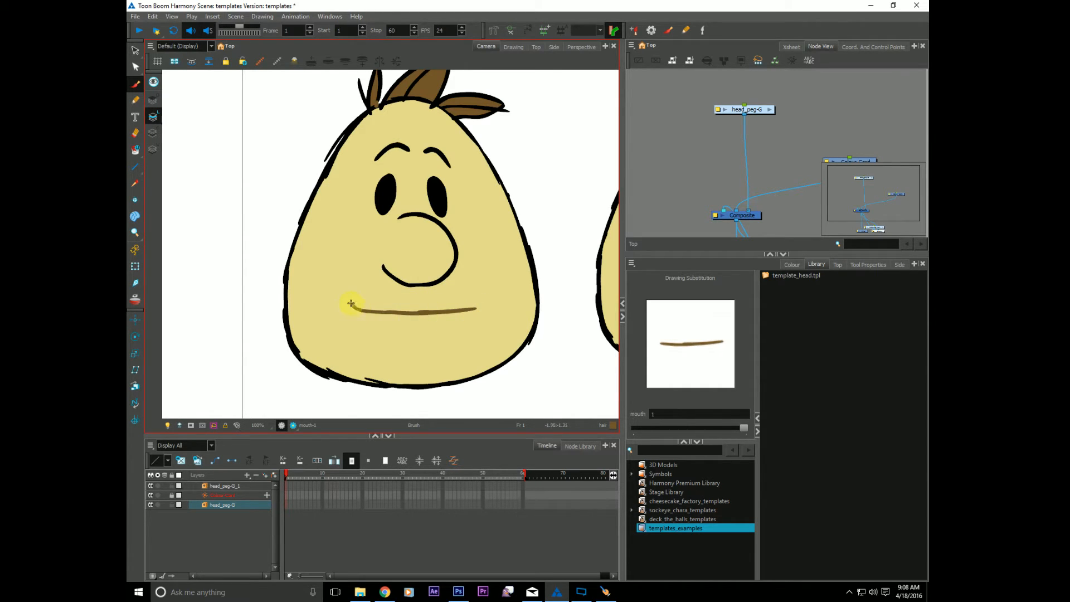
Draw a flat mouth line across the original head and zoom out
left_click_drag(348, 304, 477, 305)
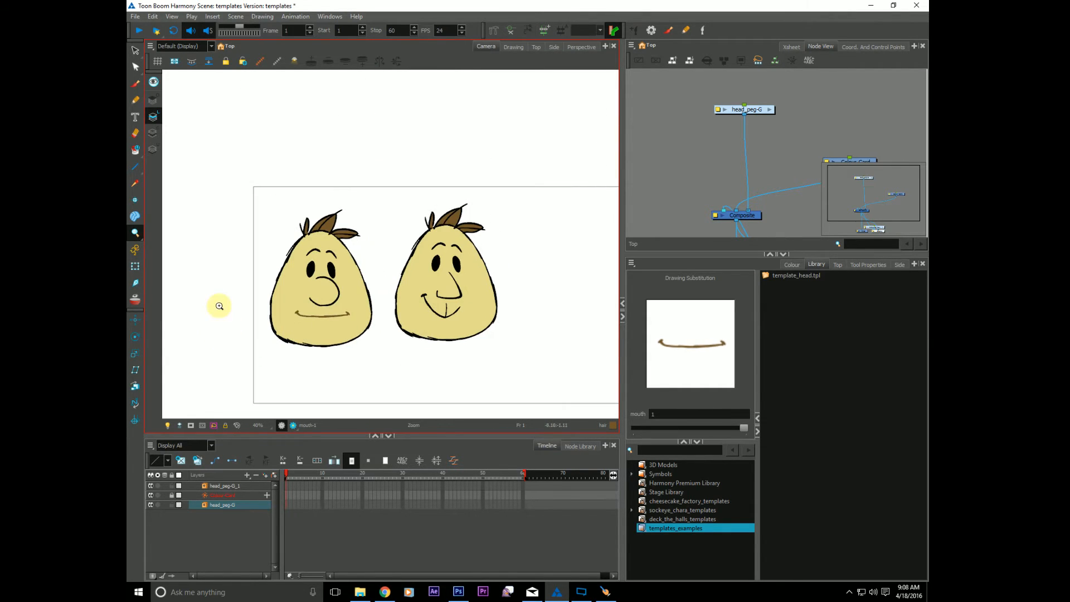
left_click(796, 275)
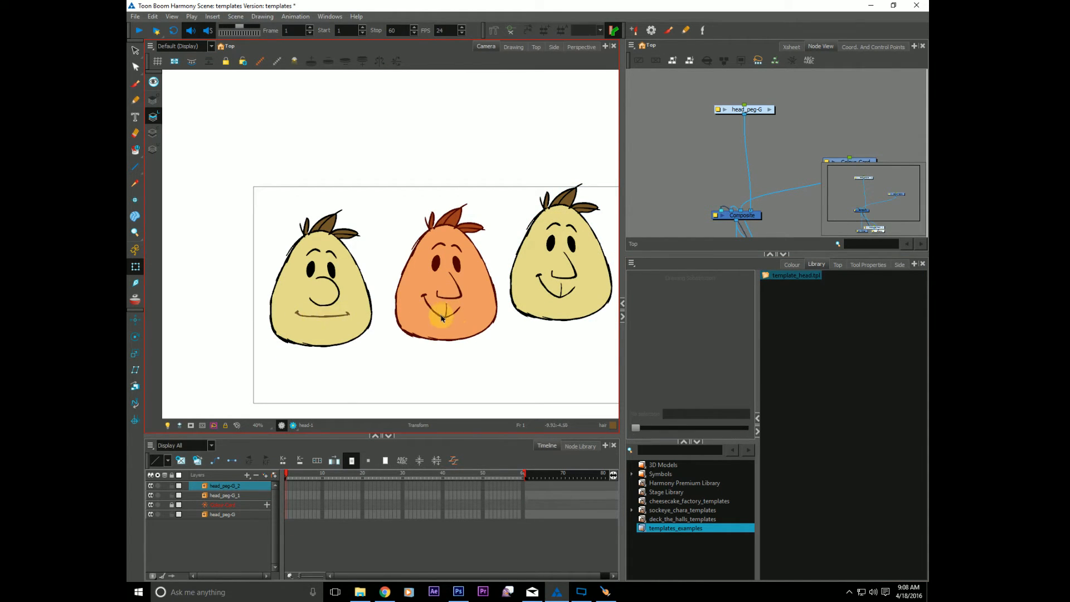
Bring up the right-click options for template_head.tpl in the Library
right_click(792, 275)
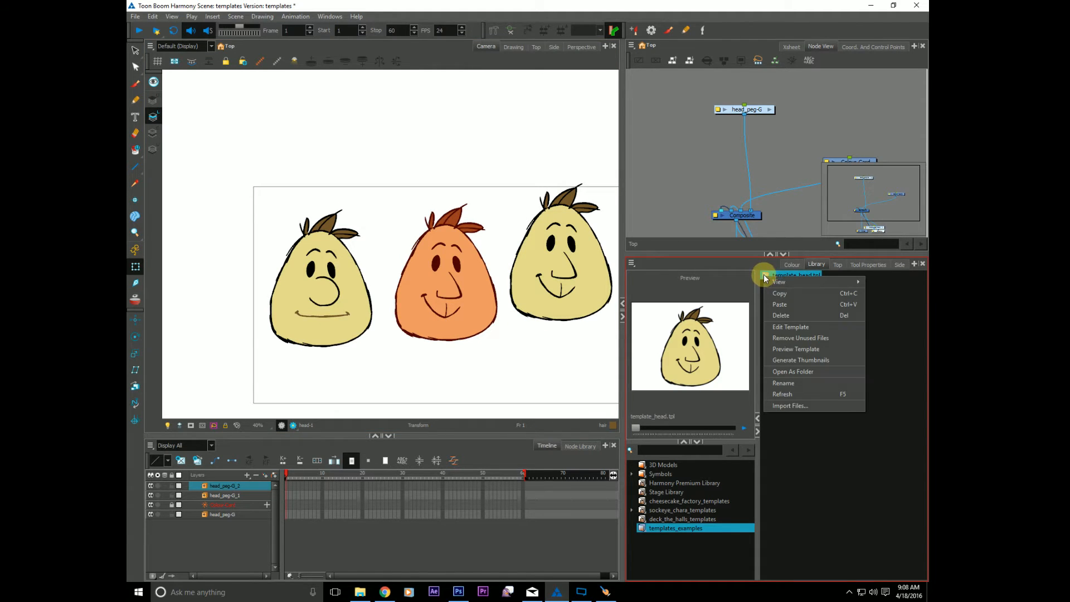
mouse_move(775, 329)
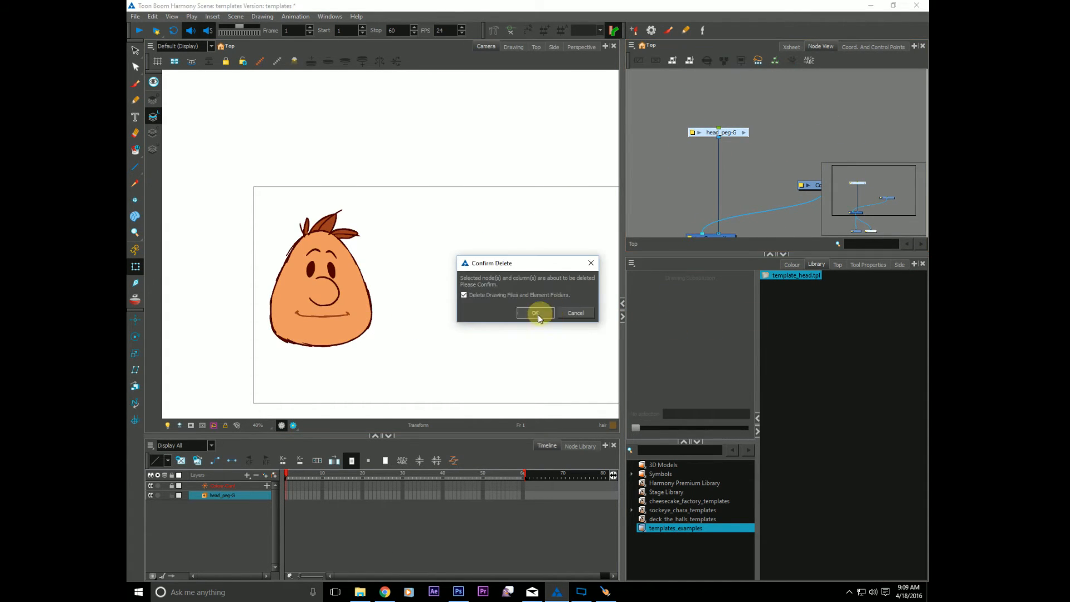
Confirm deleting the original head_peg-G layer and its files
left_click(535, 312)
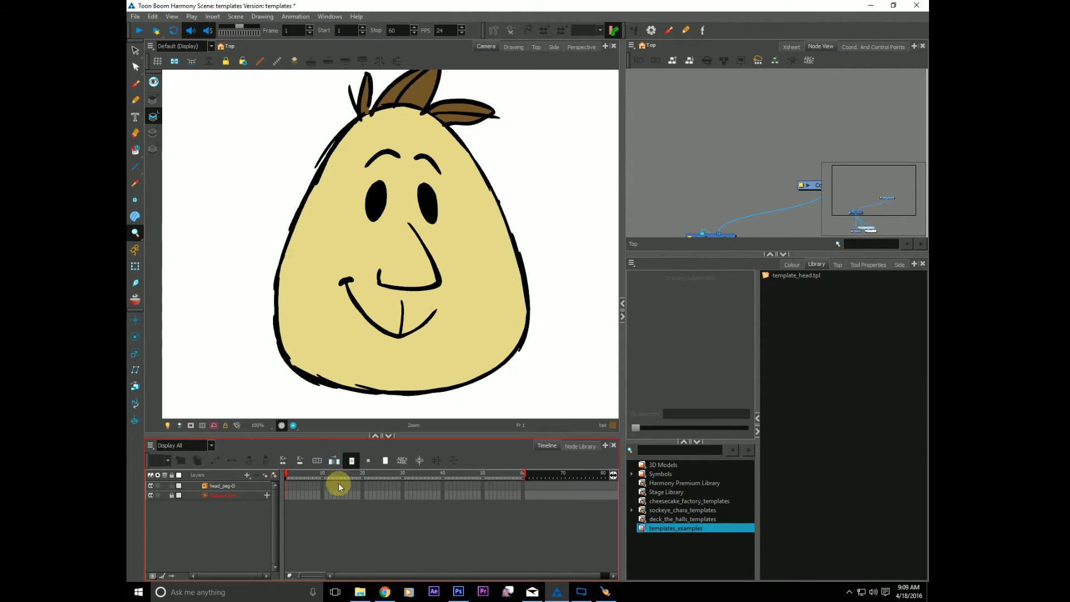
Expand the head peg group and select the eye_R layer's blink frames in the Timeline
left_click_drag(339, 475, 523, 476)
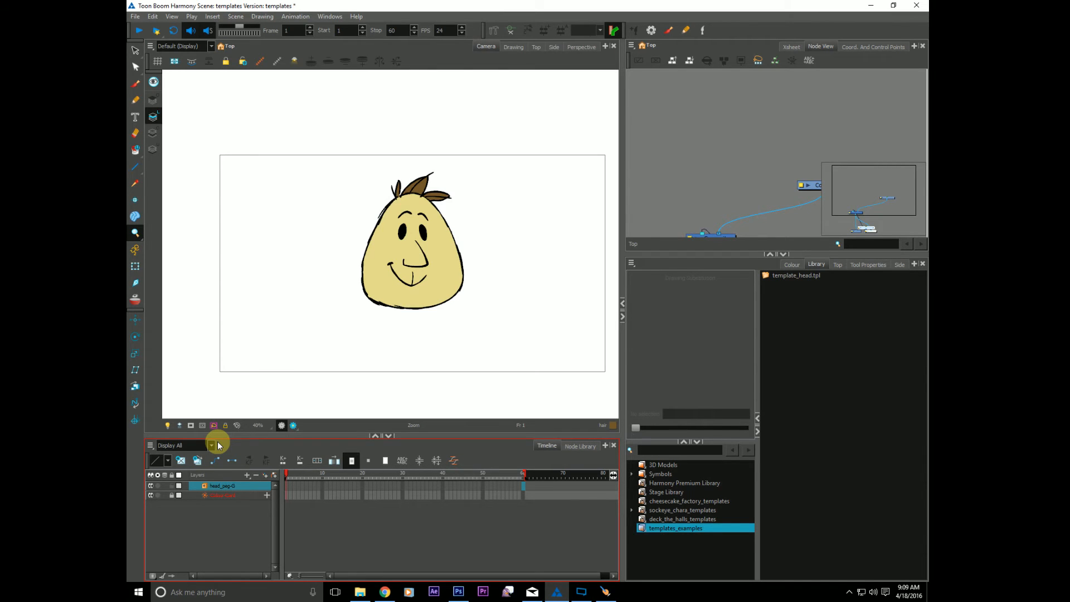
left_click(205, 486)
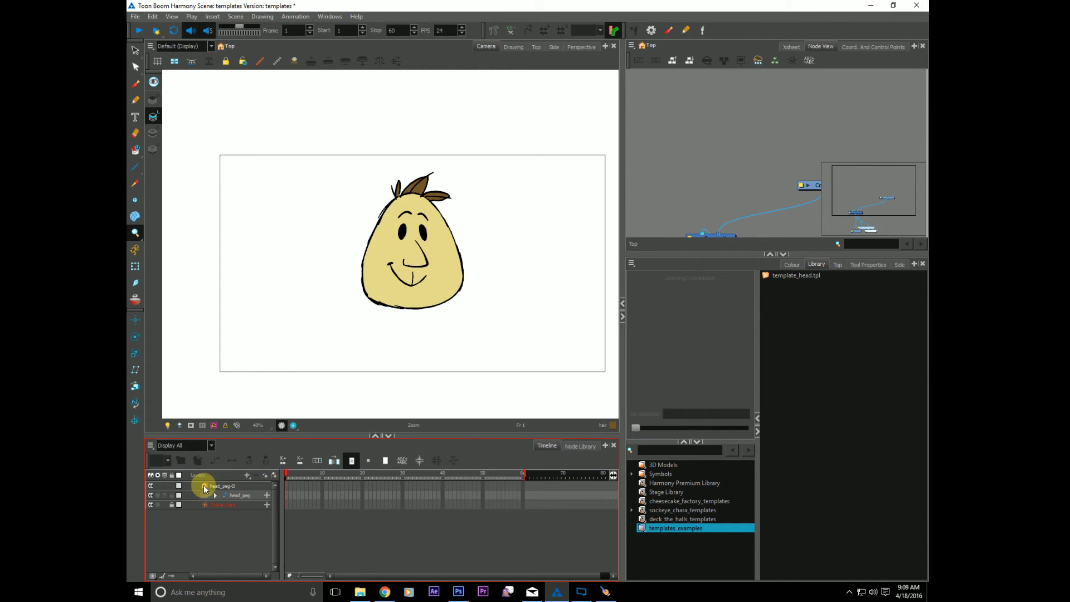
left_click(215, 495)
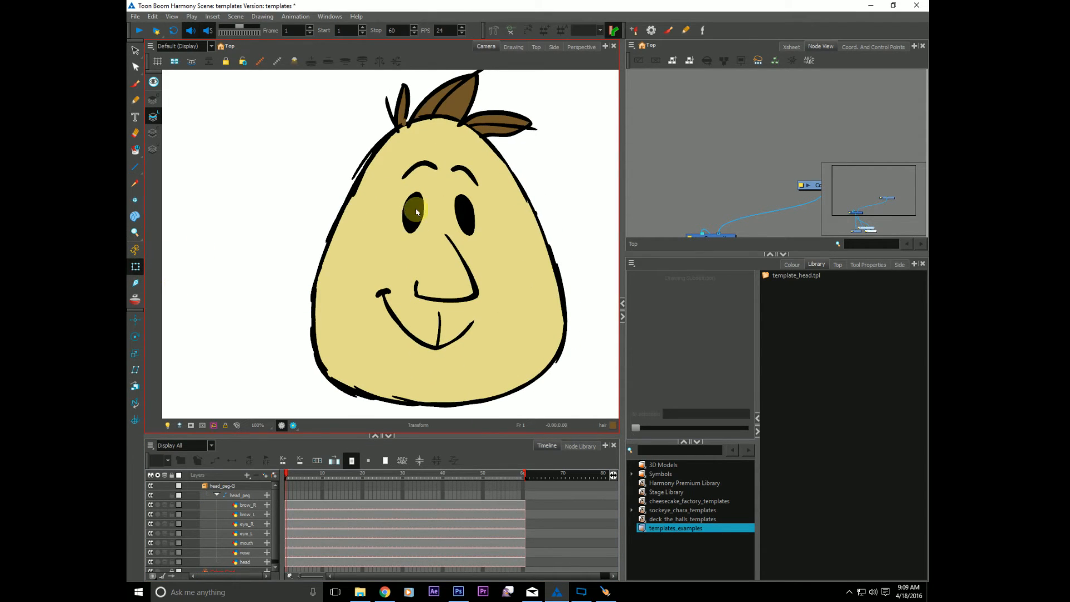
left_click(246, 533)
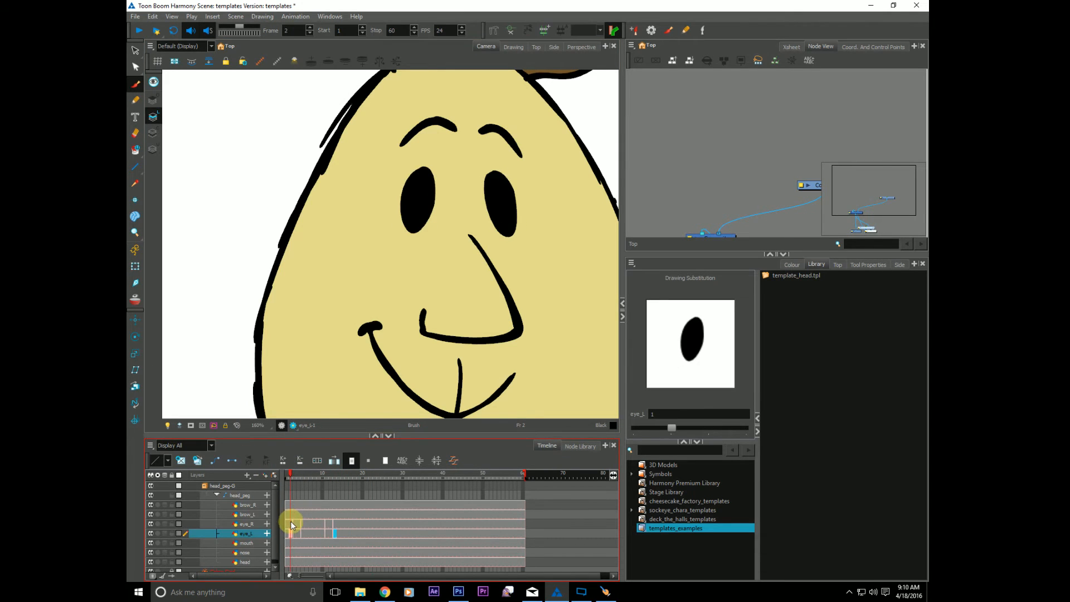
left_click(244, 524)
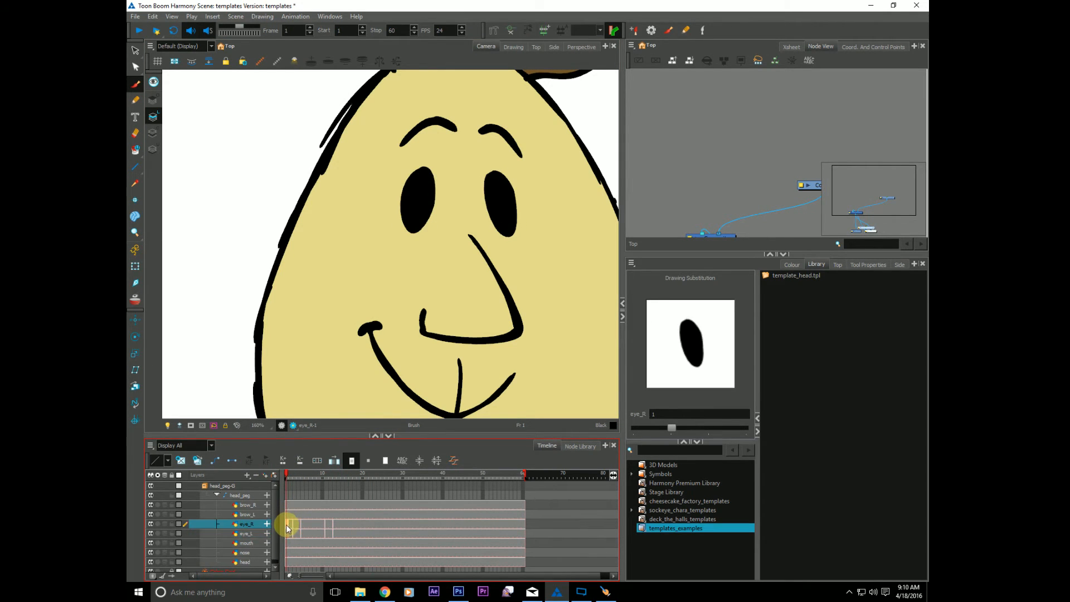
mouse_move(337, 537)
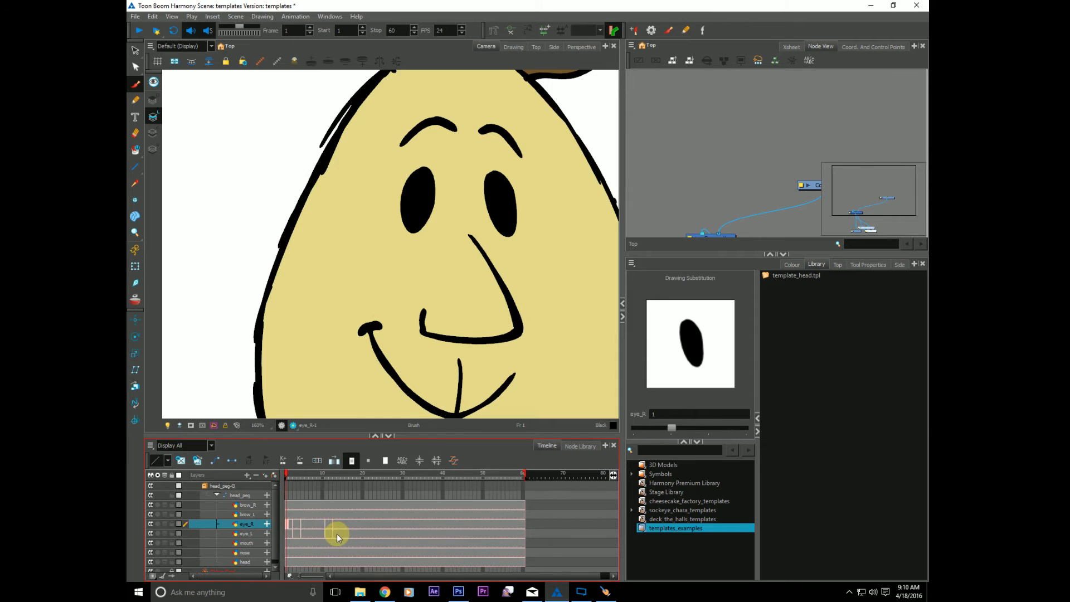
left_click(324, 524)
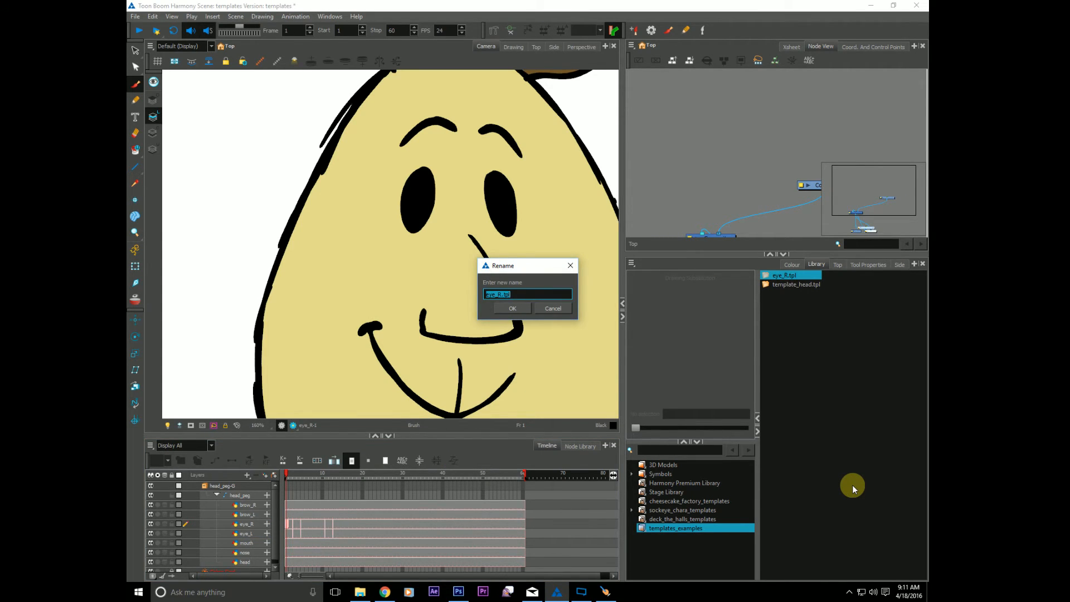
Rename the eye_R template to template_head_blink_ActionTempate and preview it in the library
type("template_head")
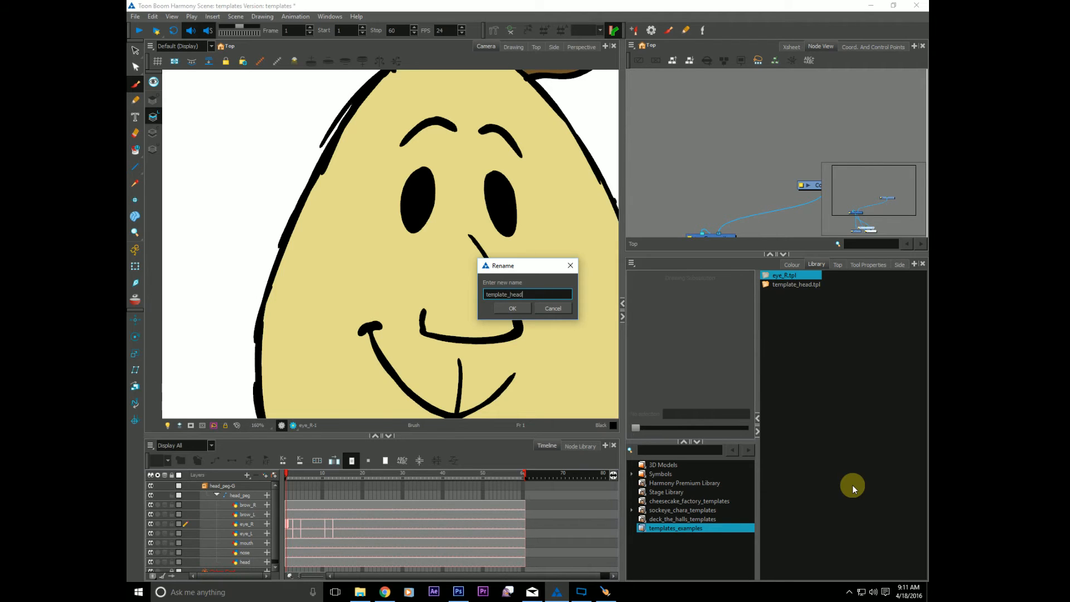
type("_blink")
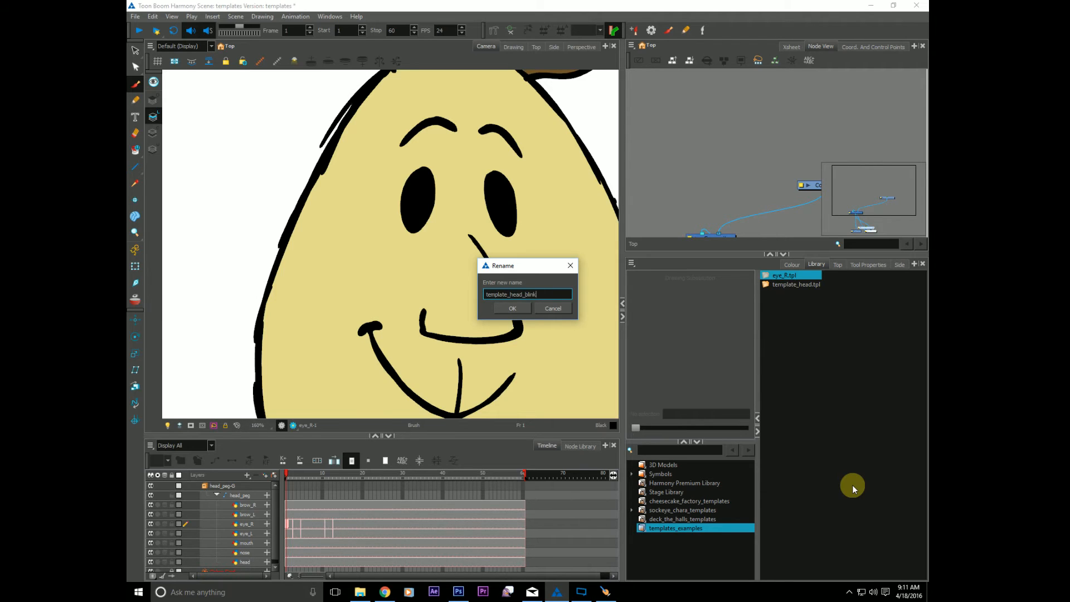
type("_")
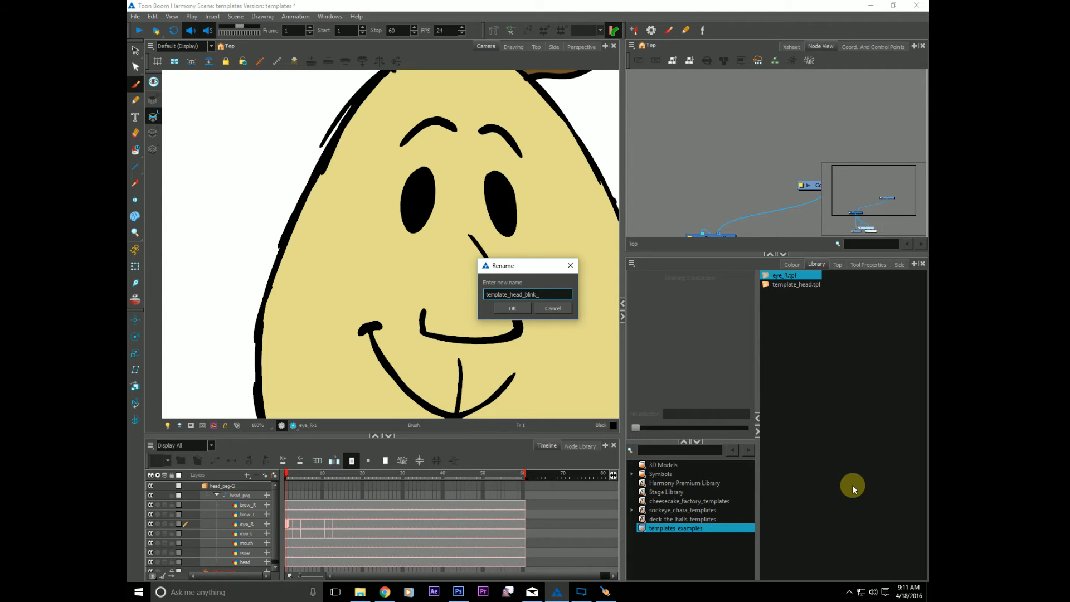
type("ActionTempate")
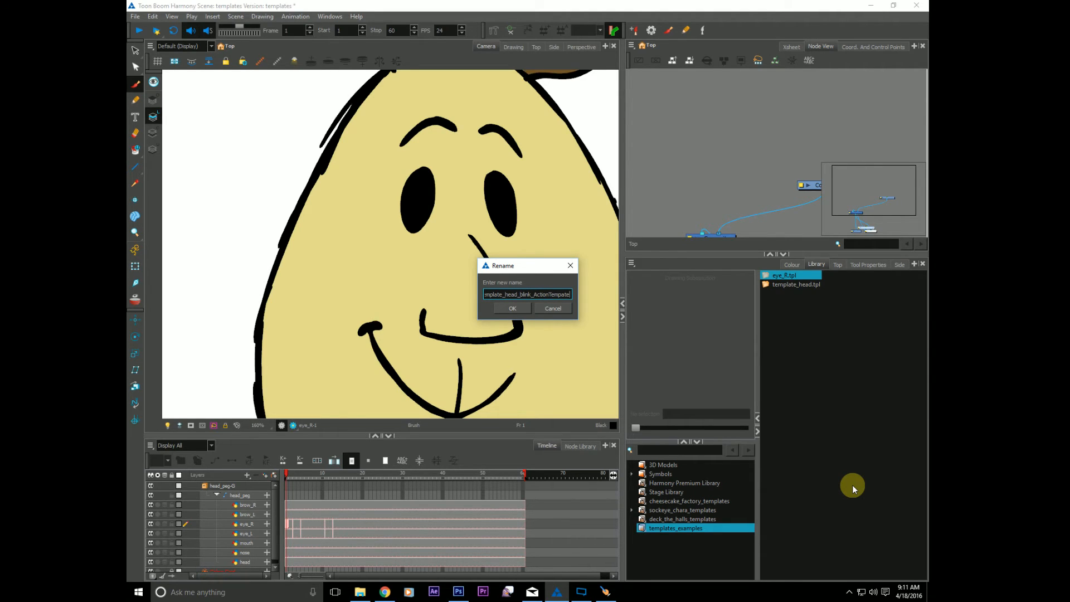
left_click(512, 308)
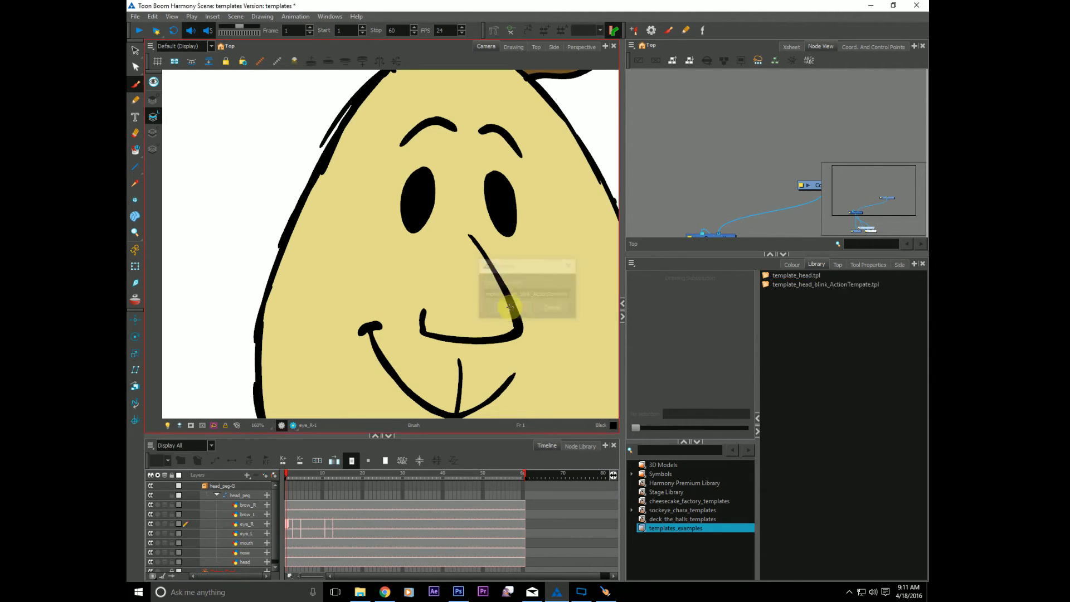
left_click(826, 284)
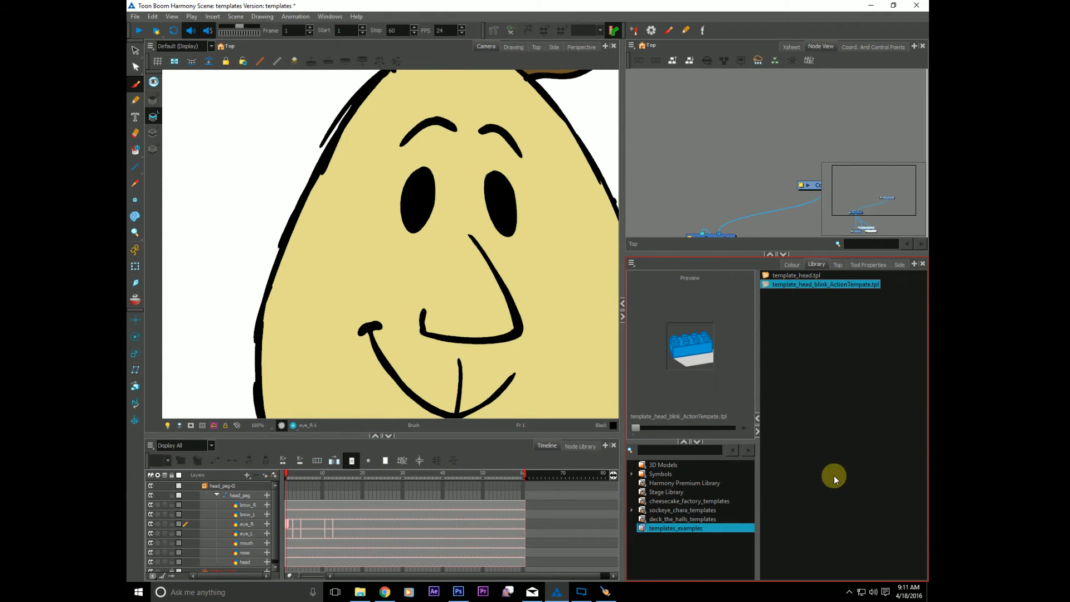
mouse_move(843, 483)
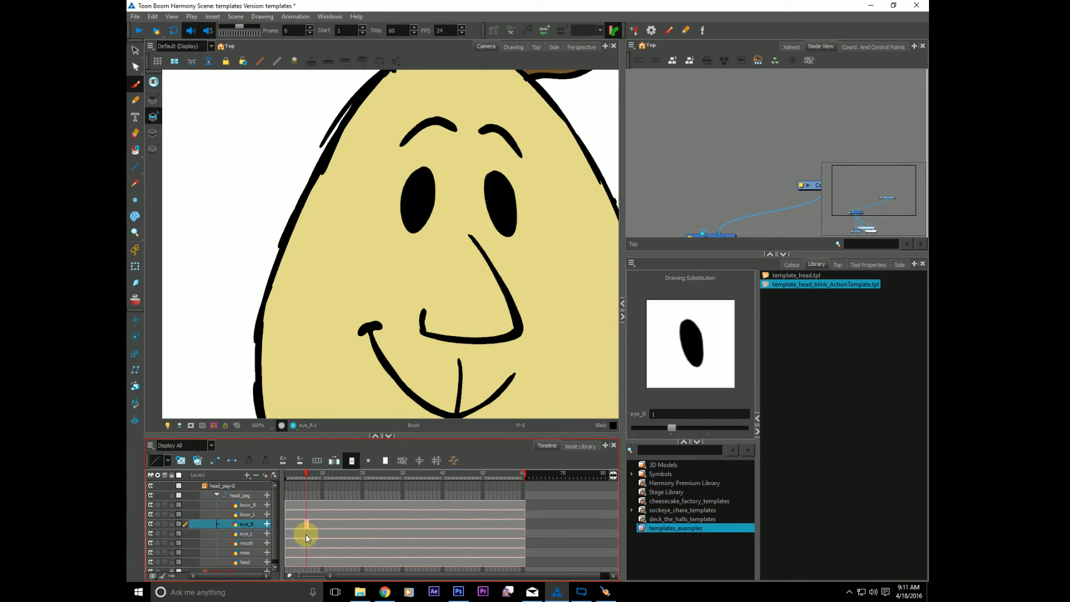
Collapse the facial layers back under head_peg in the Timeline
left_click(245, 534)
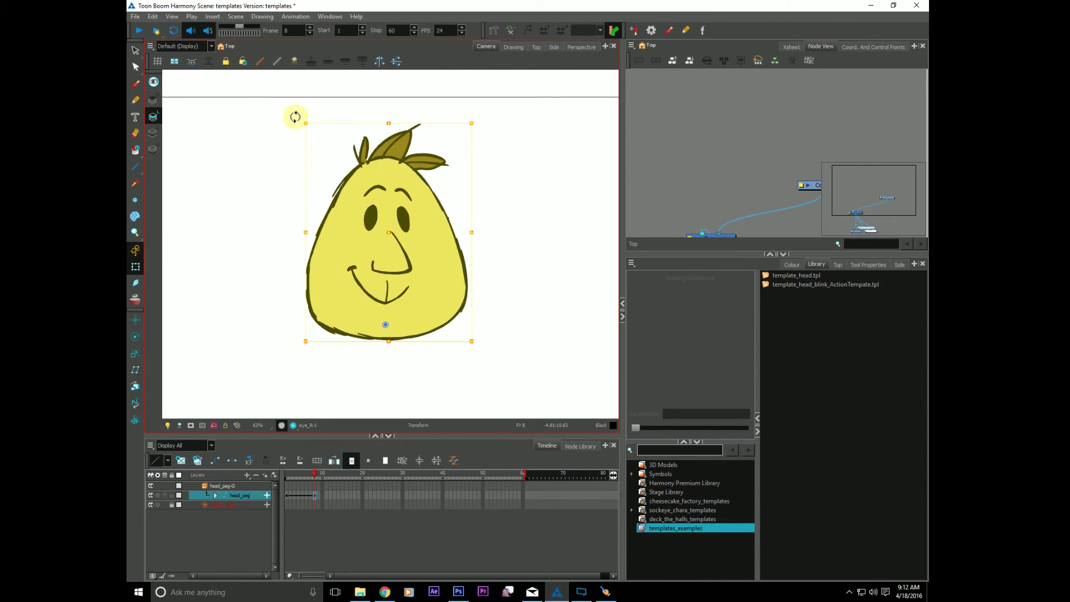
Rotate the head into the nod pose with the Transform tool
left_click_drag(294, 116, 249, 126)
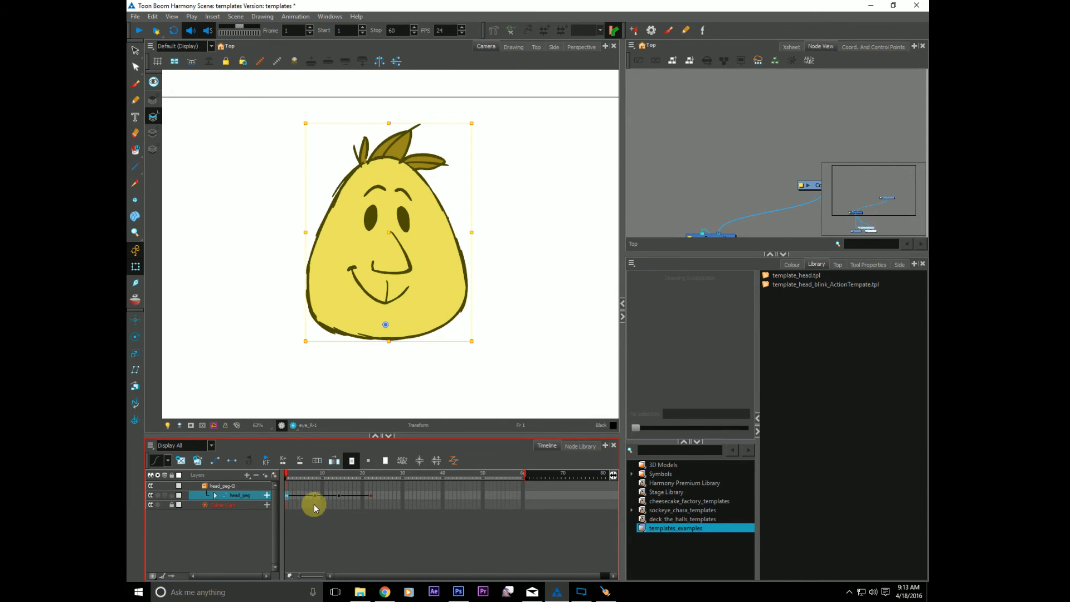
Save the head_peg nod frames as a template in the templates_examples library
left_click_drag(314, 495, 371, 496)
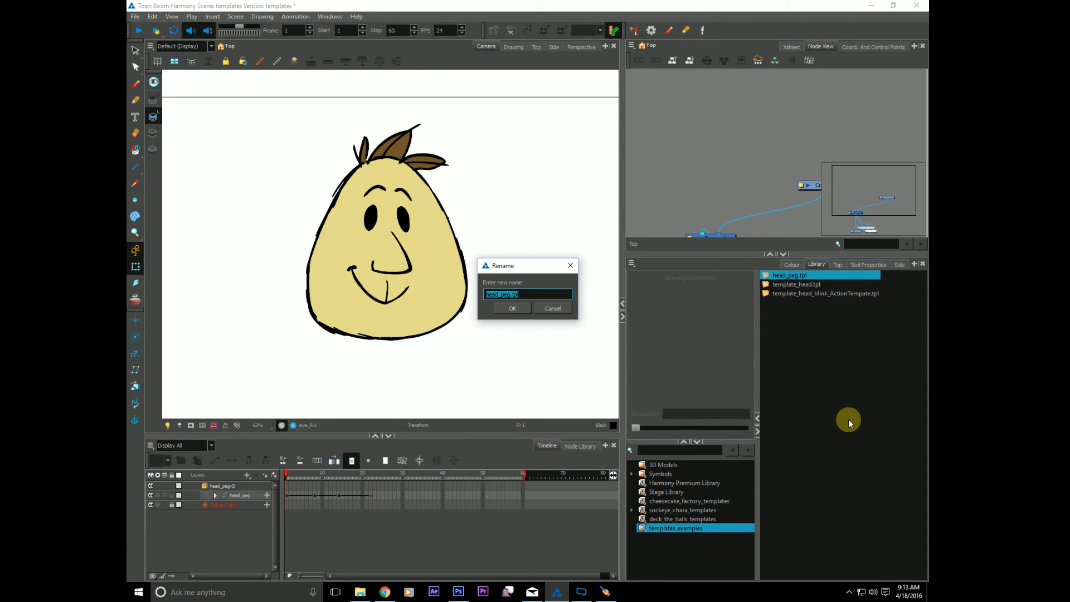
Rename the nod template to template_head_nod_AT and select the head_peg nod frames
type("template_head_nod_")
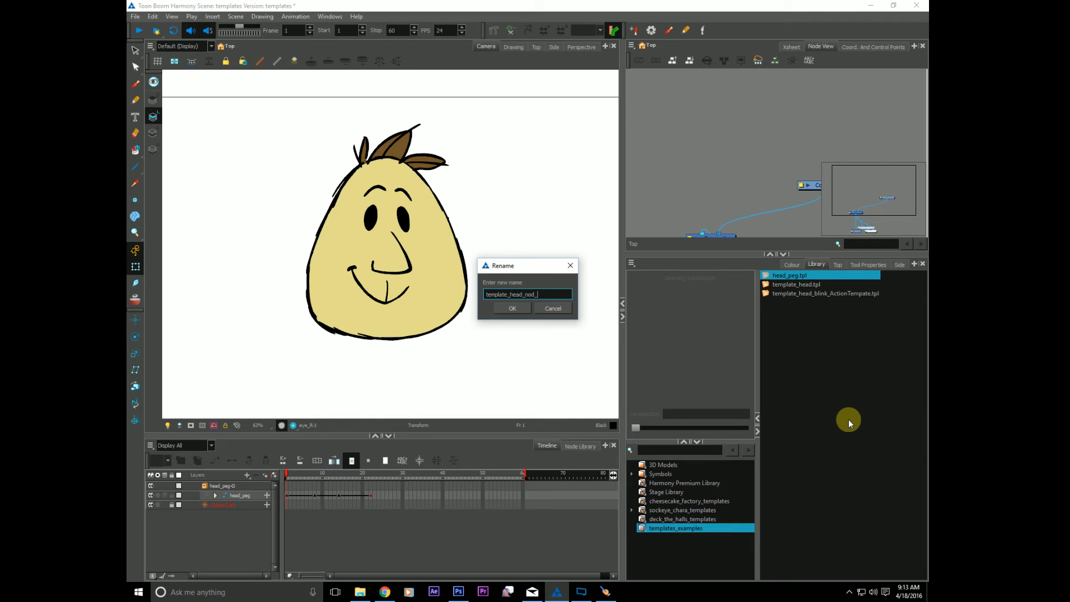
type("AT")
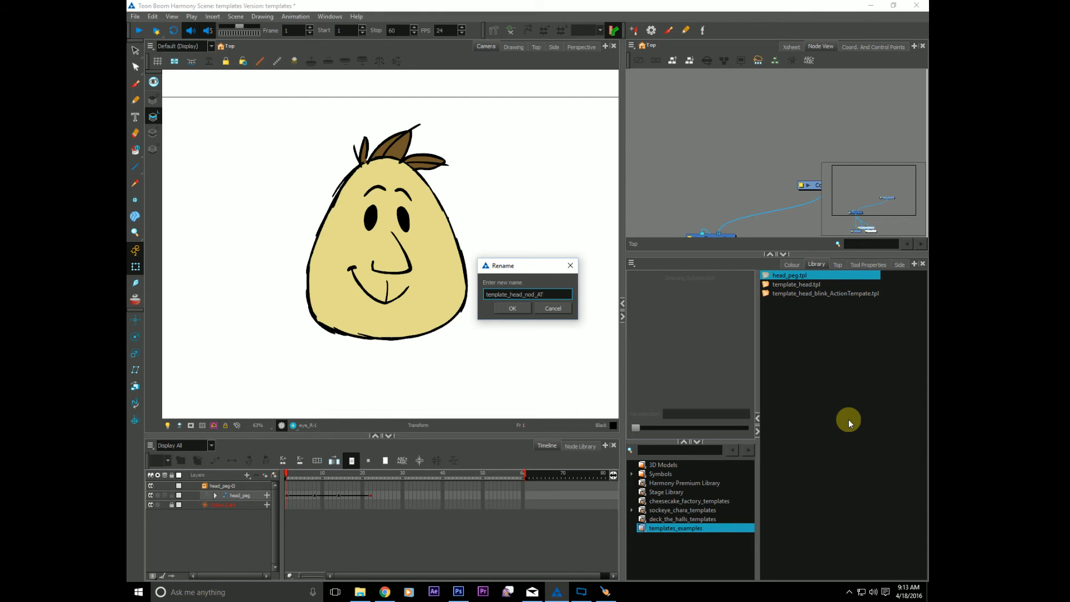
left_click(512, 308)
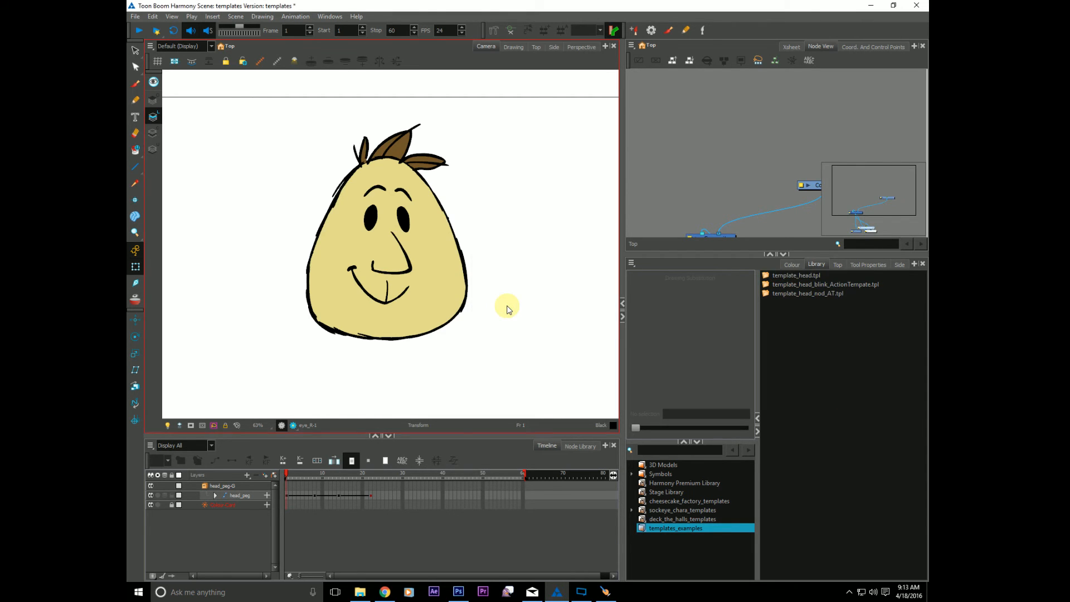
left_click(316, 496)
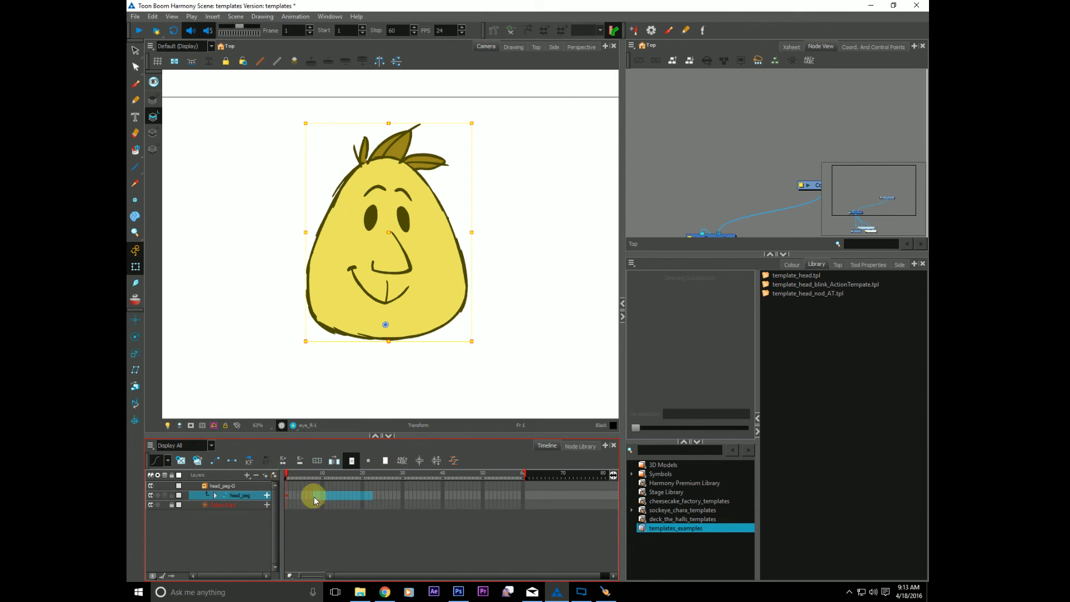
left_click(807, 293)
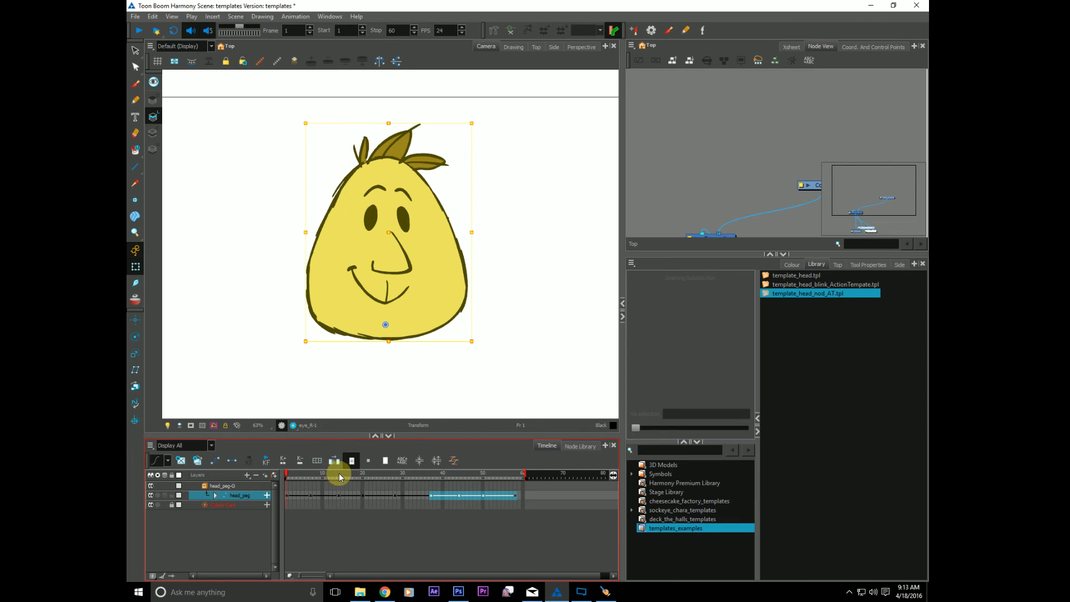
mouse_move(364, 506)
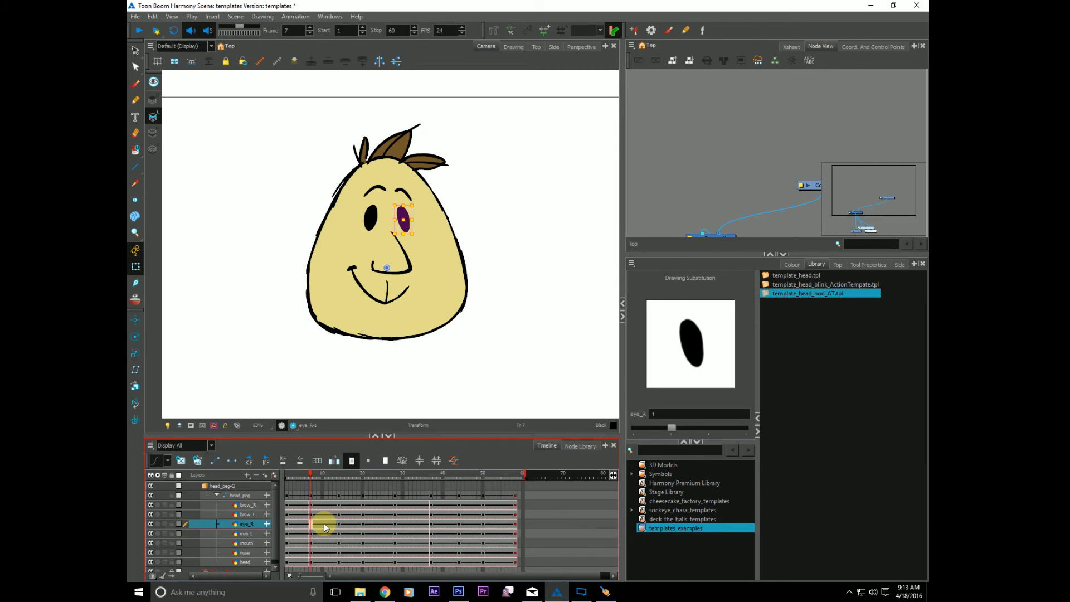
Apply the blink template to eye_R and eye_L later in the scene and scrub to check
left_click(824, 284)
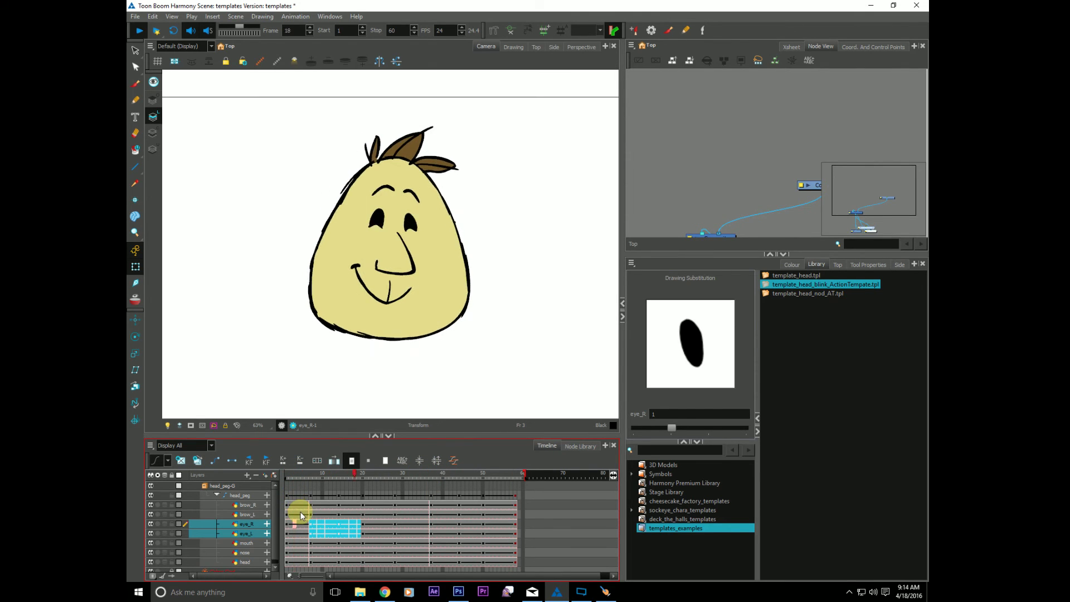
left_click(432, 529)
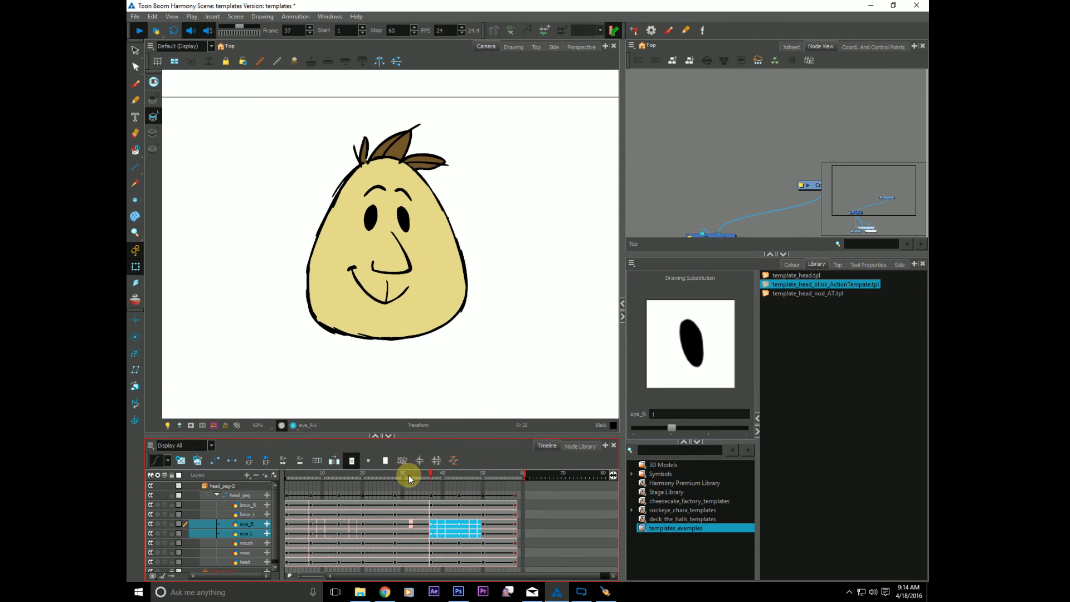
left_click_drag(408, 475, 523, 474)
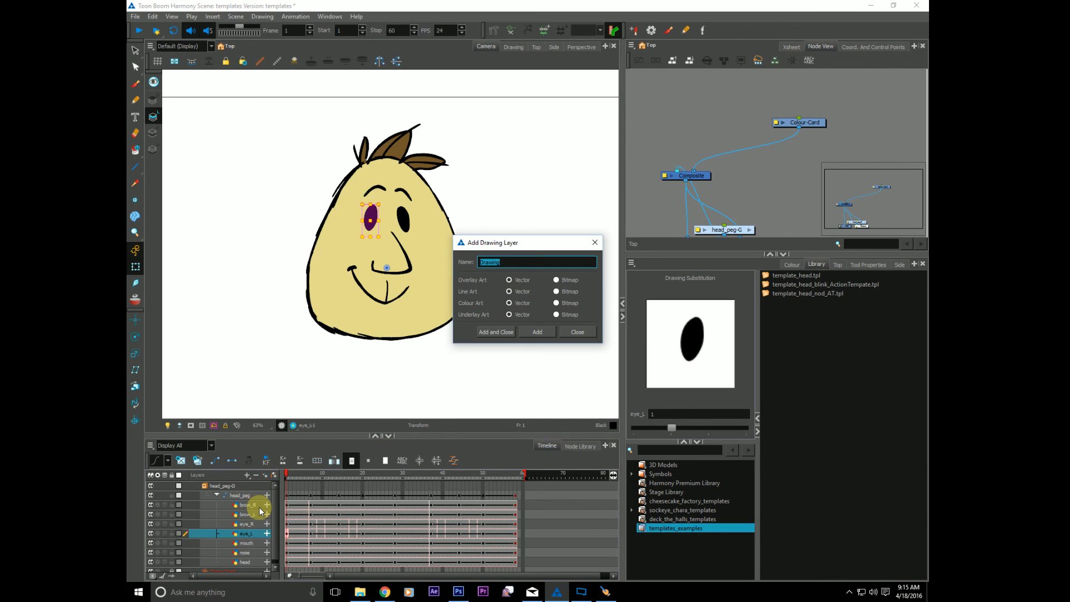
Name the new drawing layer 'wart' and add a new reddish colour swatch to the palette
type("wa")
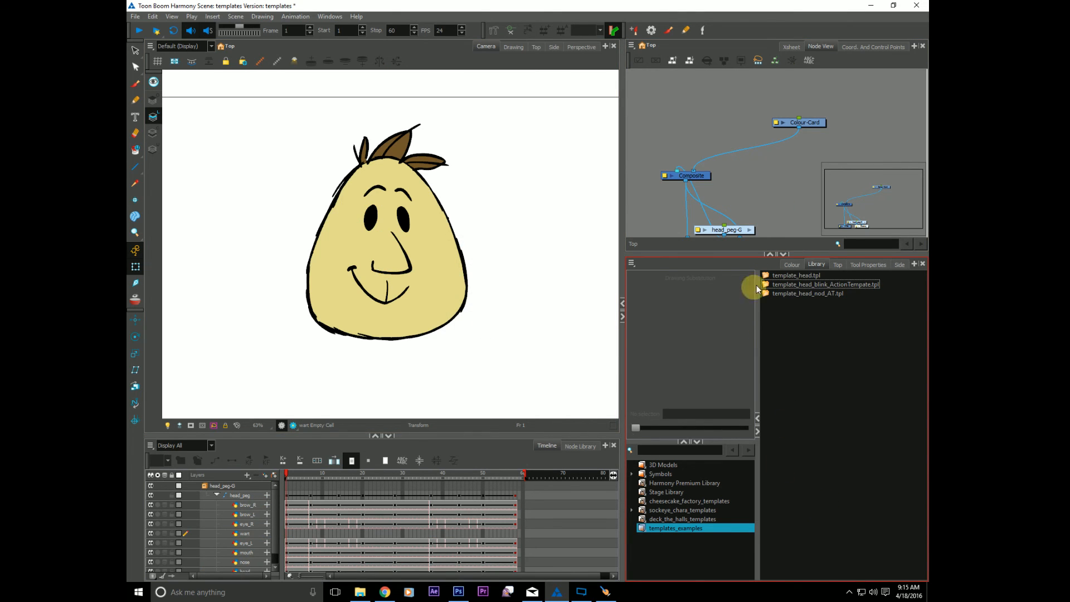
left_click(791, 264)
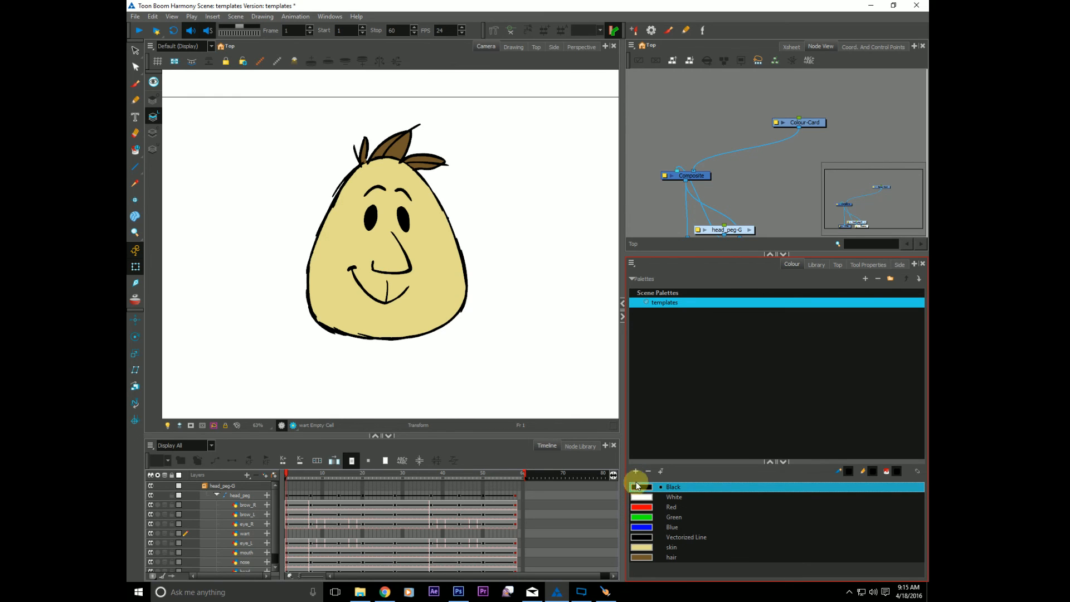
left_click(635, 471)
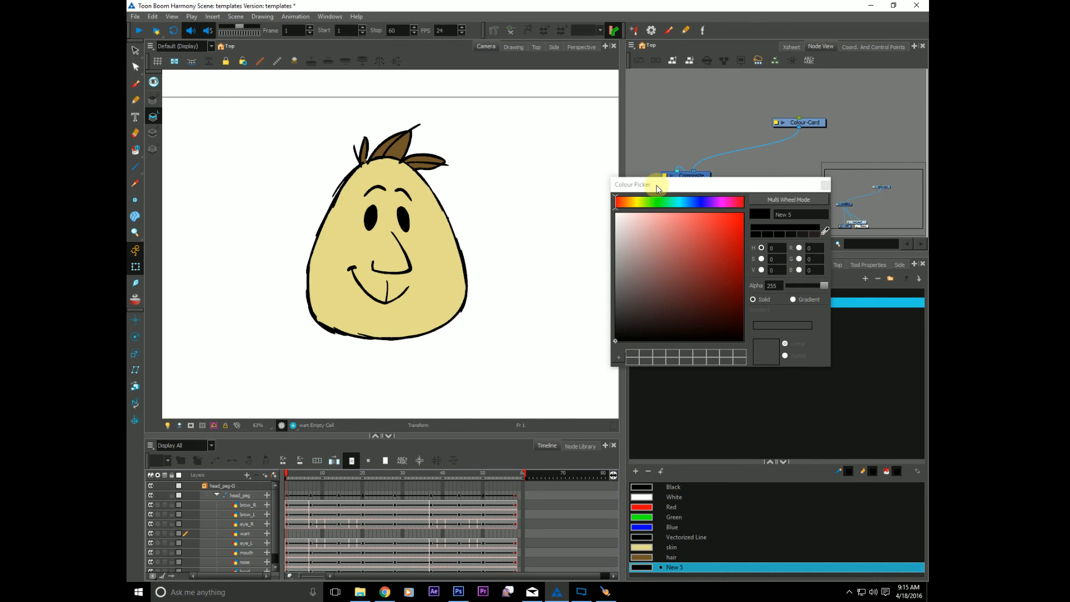
left_click(706, 222)
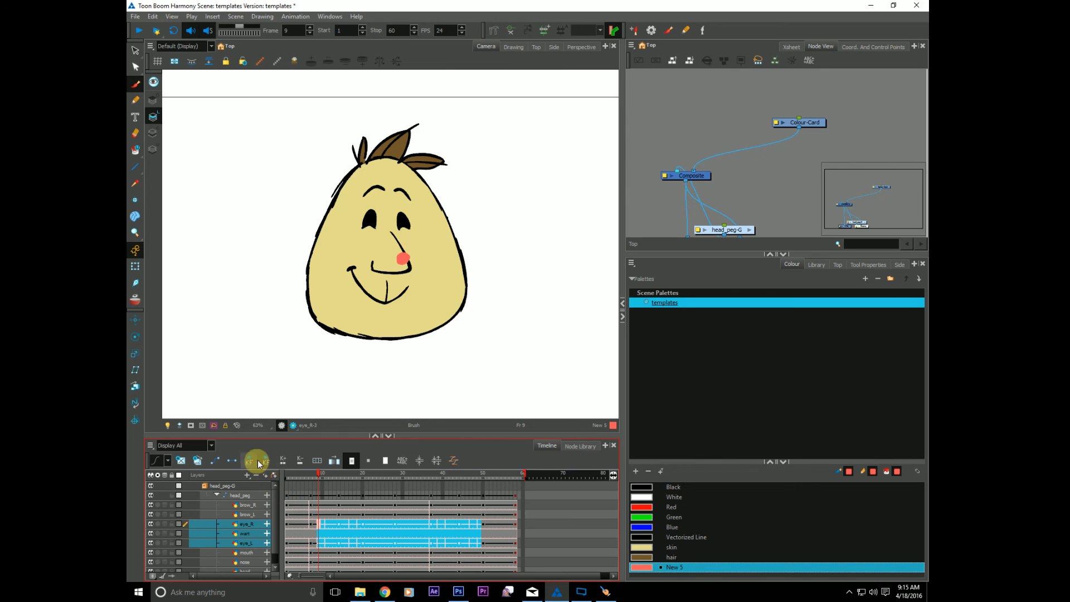
Reapply the blink template from the Library onto the eye rows at frame 7
left_click(308, 473)
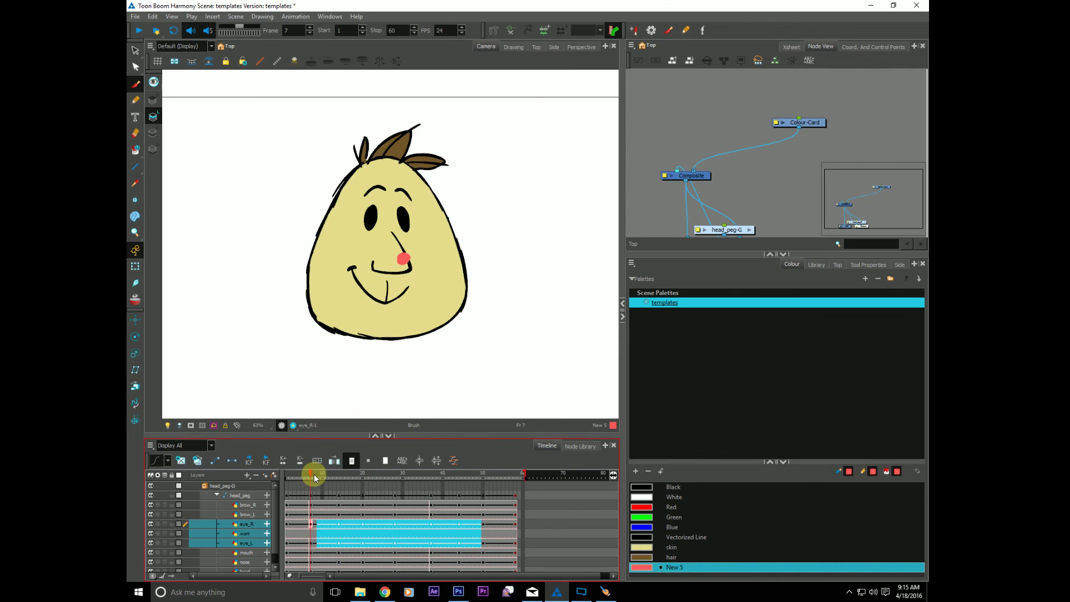
left_click(816, 264)
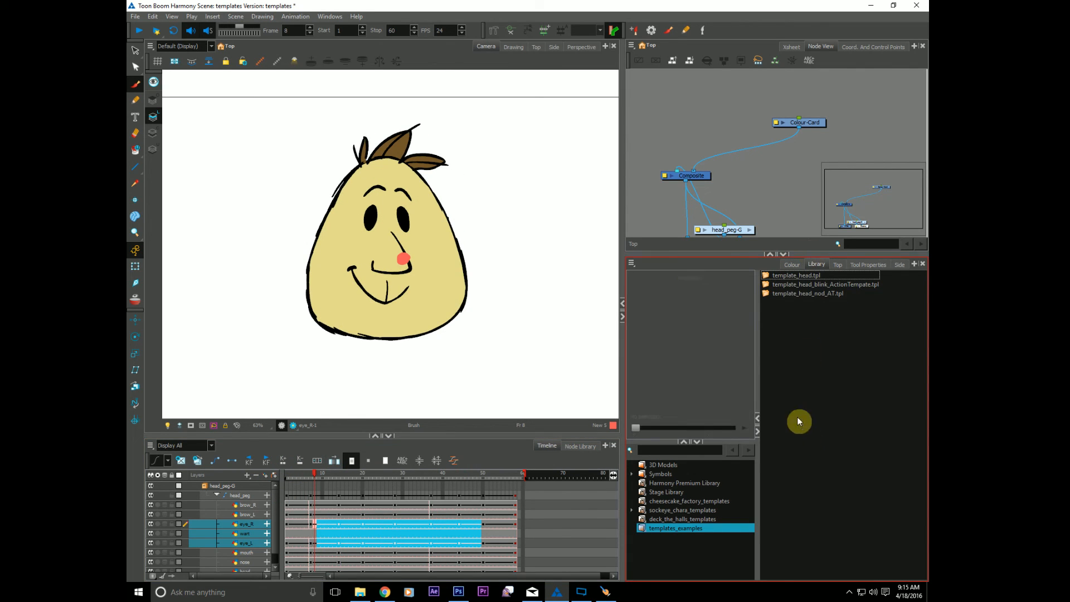
left_click(825, 284)
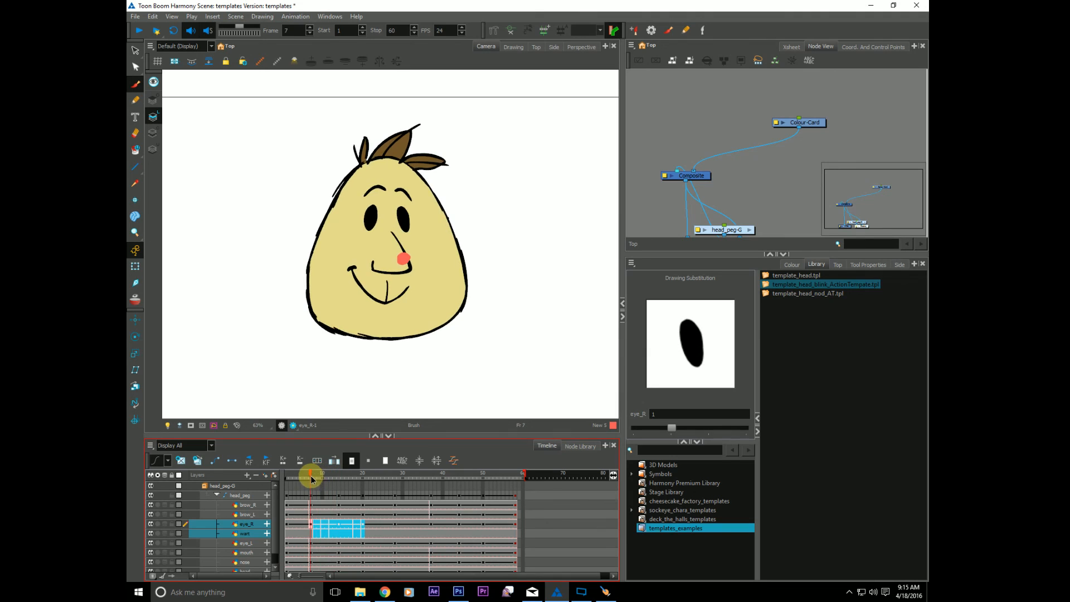
left_click_drag(311, 474, 377, 474)
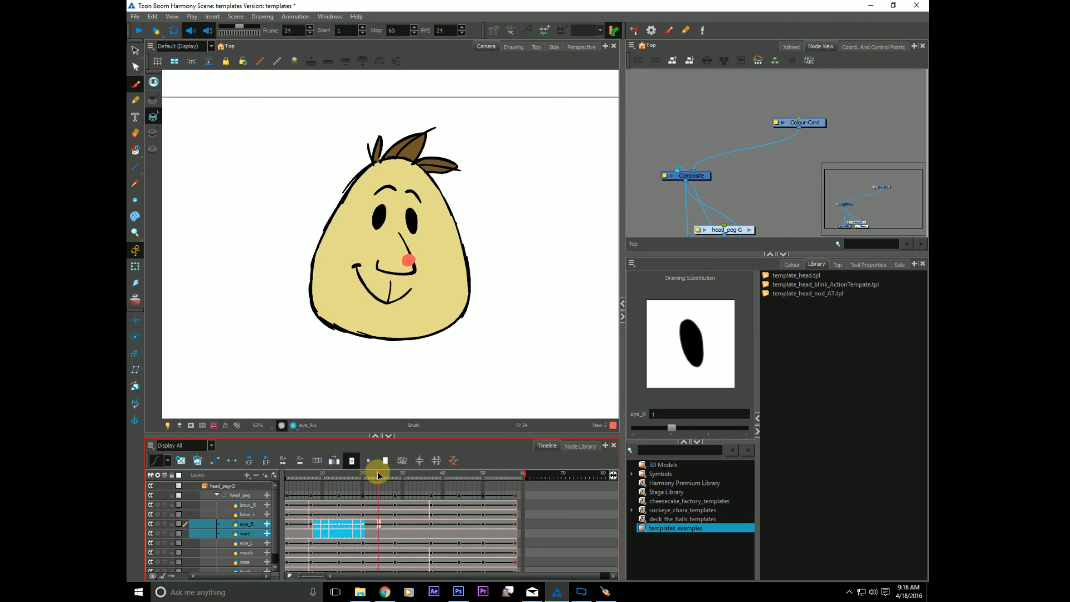